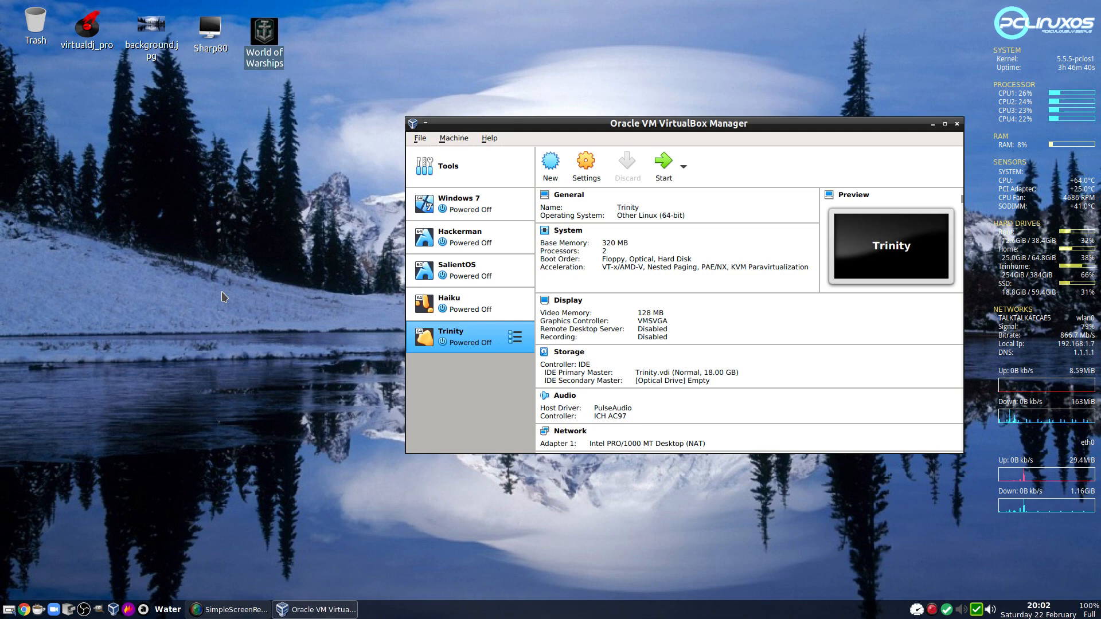
{"action": "mouse_move", "coordinate": [423, 181]}
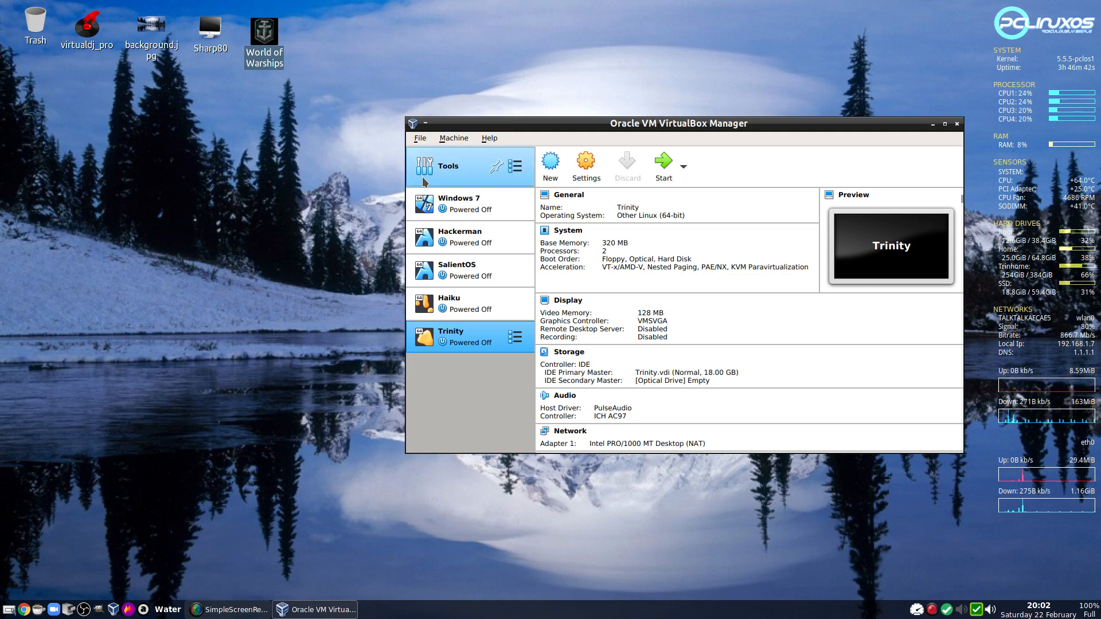
Lower Trinity's base memory from 320 MB to 64 MB in System settings and save
{"action": "left_click", "coordinate": [584, 162]}
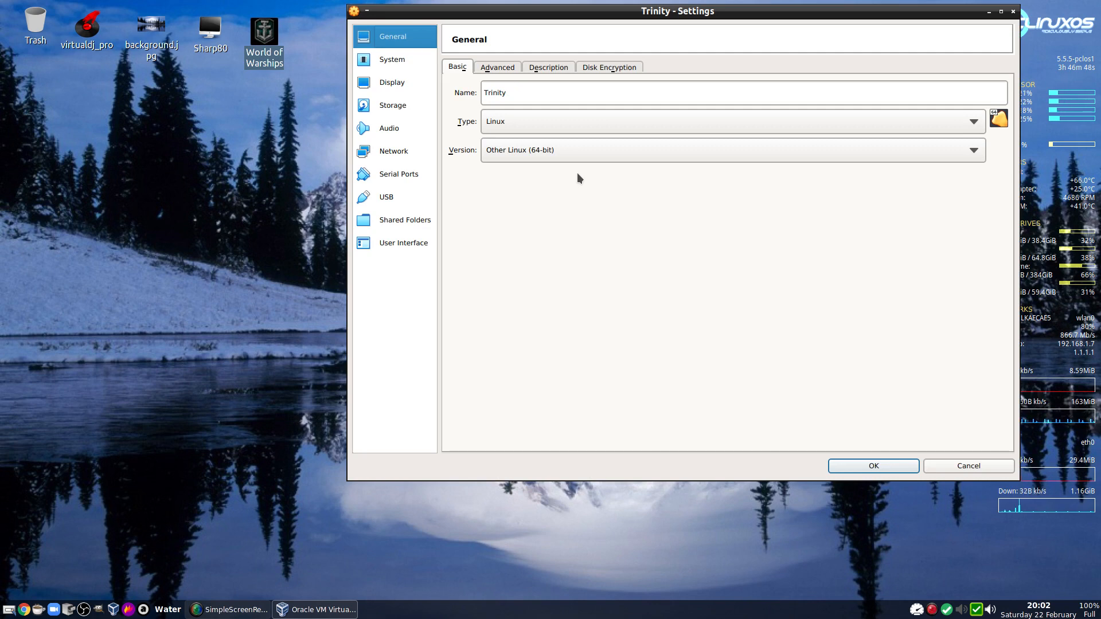
{"action": "left_click", "coordinate": [391, 59]}
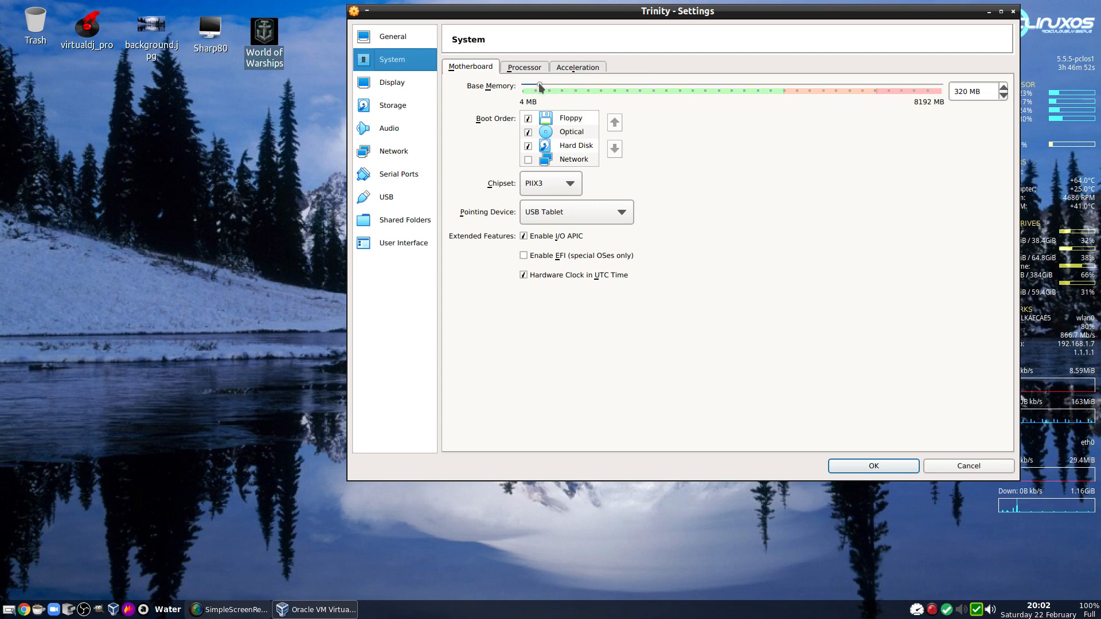
{"action": "left_click_drag", "start_coordinate": [540, 87], "coordinate": [524, 87]}
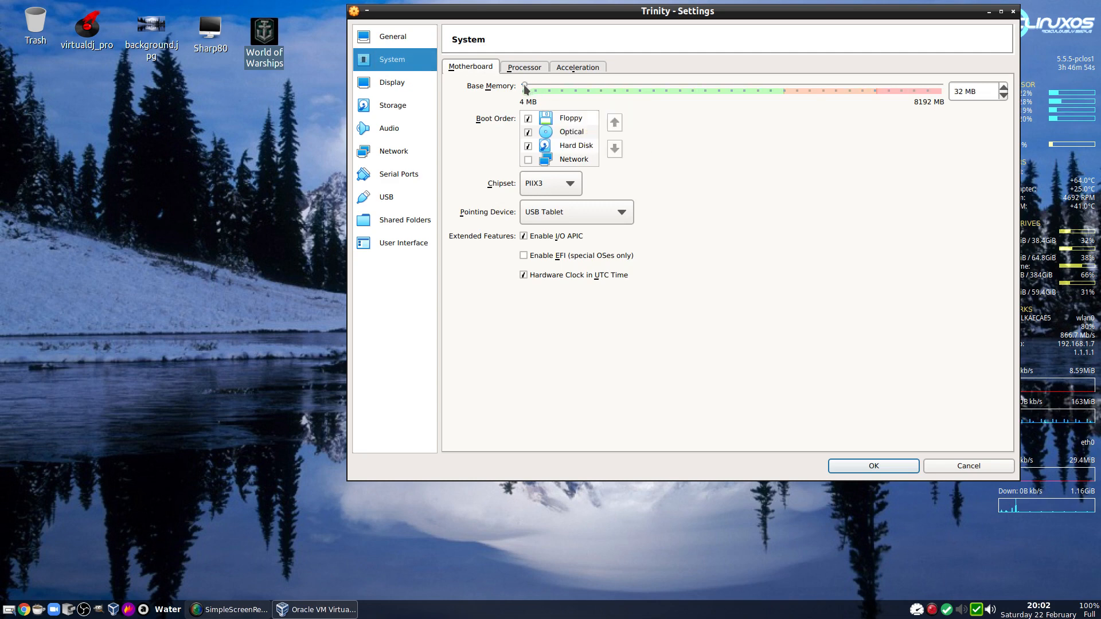
{"action": "left_click_drag", "start_coordinate": [526, 90], "coordinate": [530, 90]}
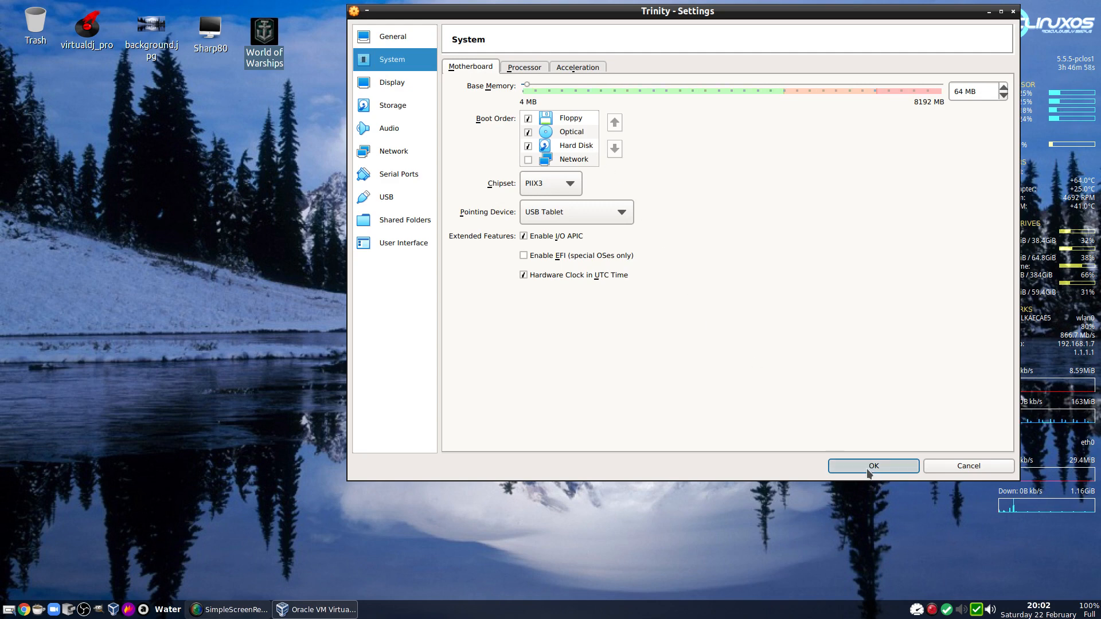
{"action": "left_click", "coordinate": [873, 466]}
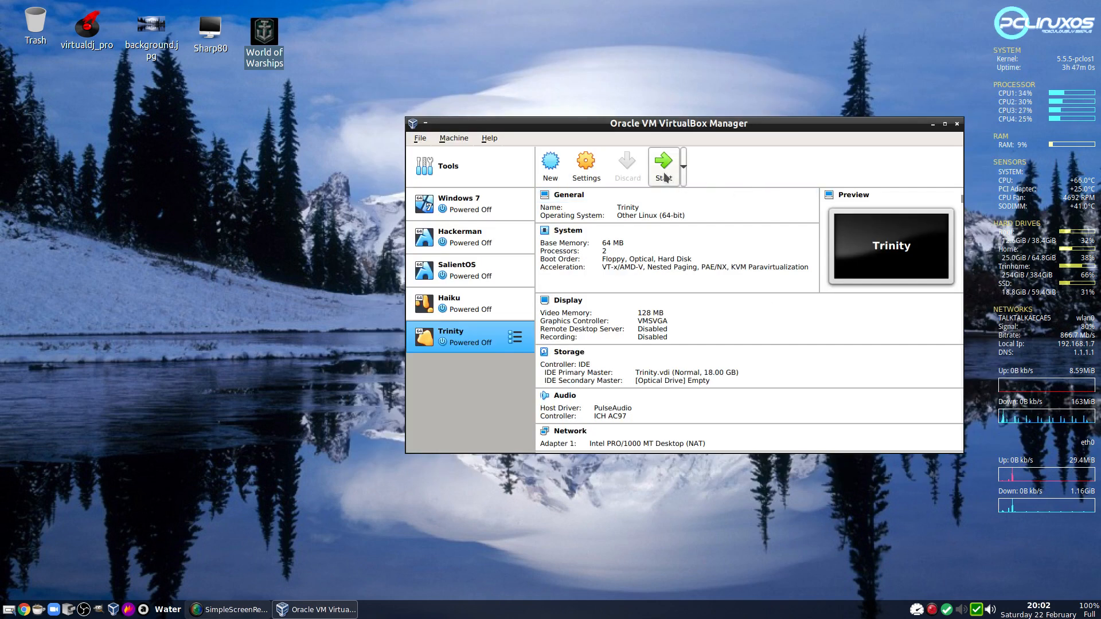
Start Trinity at 64 MB, see the out-of-memory error, and power the machine off
{"action": "left_click", "coordinate": [661, 163]}
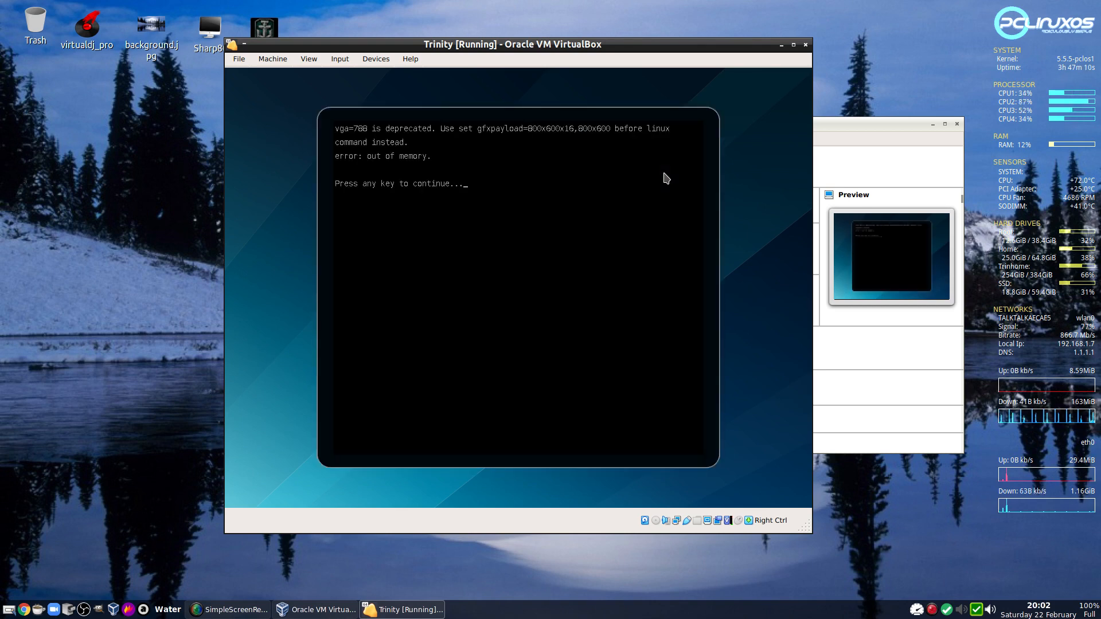
{"action": "mouse_move", "coordinate": [778, 94]}
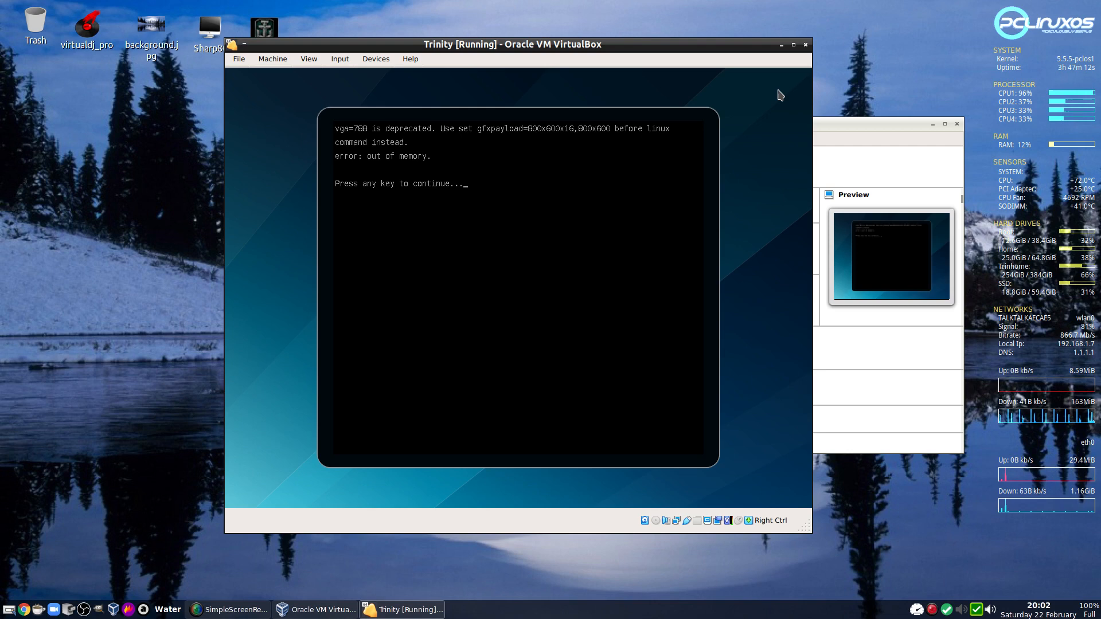
{"action": "left_click", "coordinate": [806, 44]}
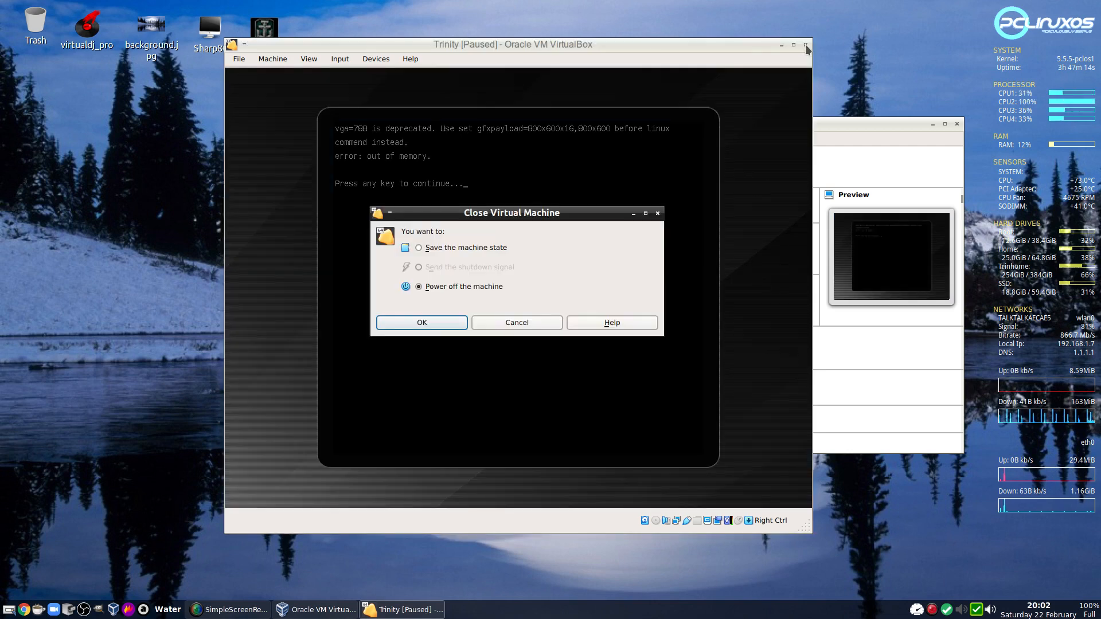
{"action": "left_click", "coordinate": [422, 323]}
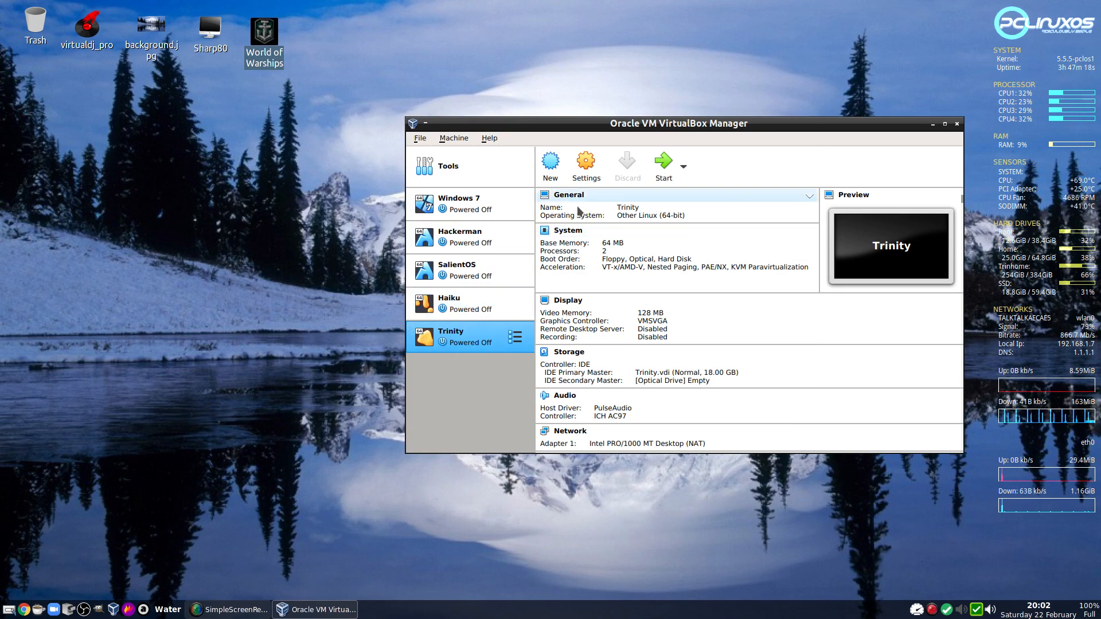
Raise Trinity's base memory to 128 MB in System settings, after checking Storage, and save
{"action": "left_click", "coordinate": [585, 163]}
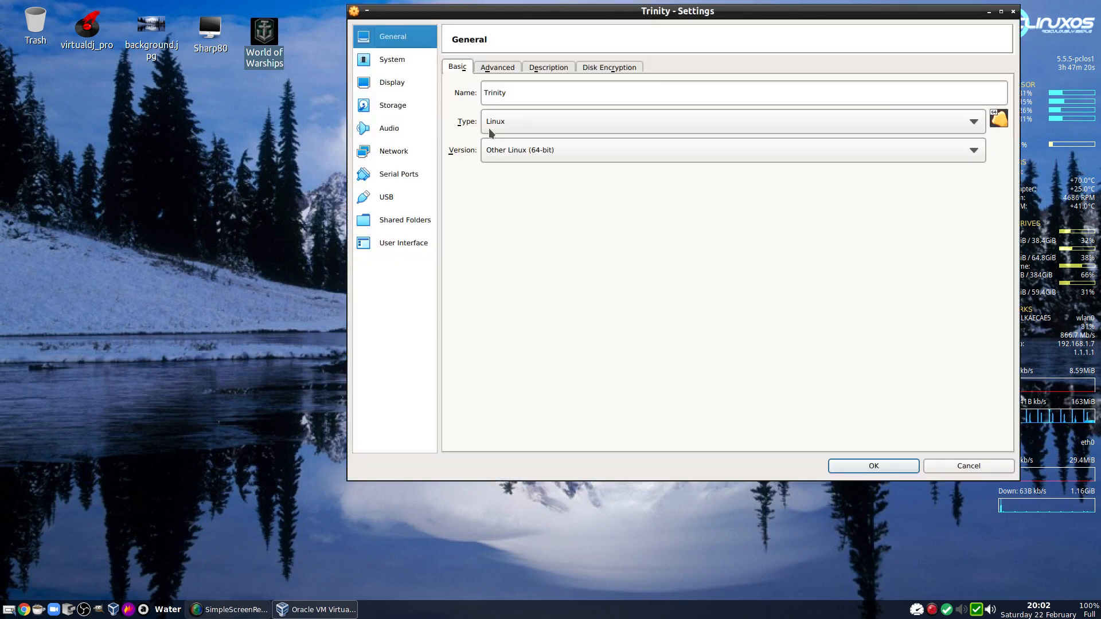
{"action": "mouse_move", "coordinate": [392, 109]}
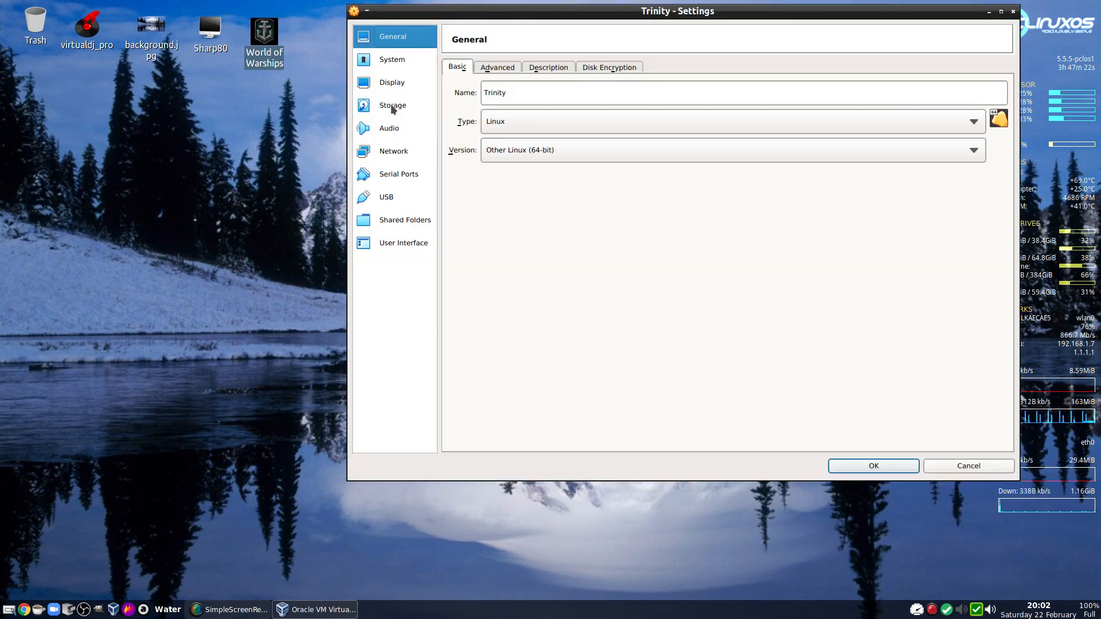
{"action": "left_click", "coordinate": [393, 105]}
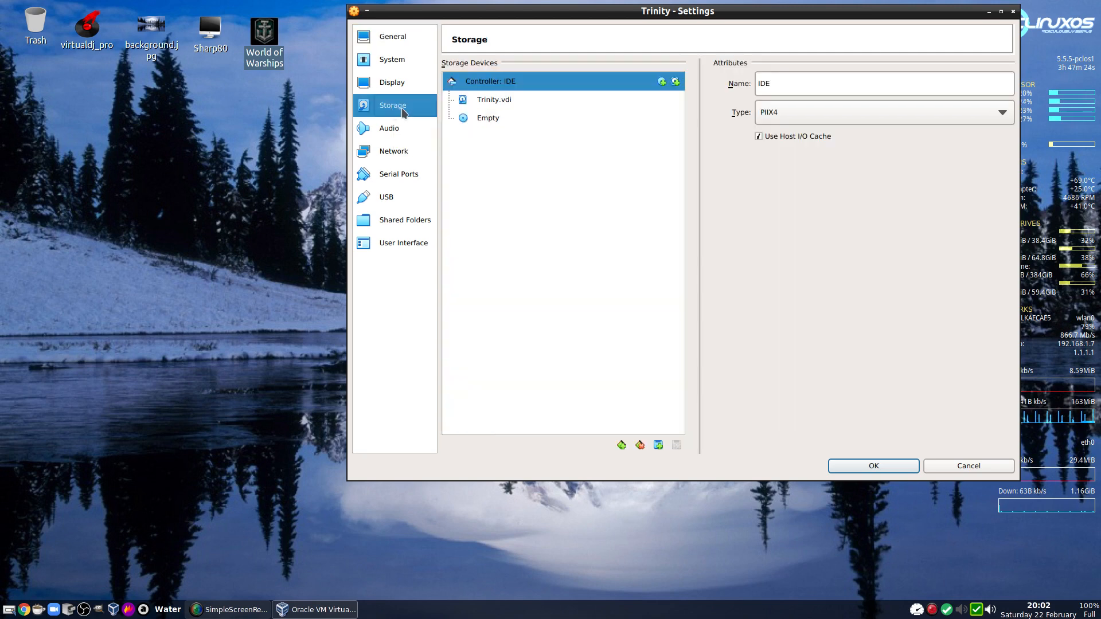
{"action": "left_click", "coordinate": [391, 60]}
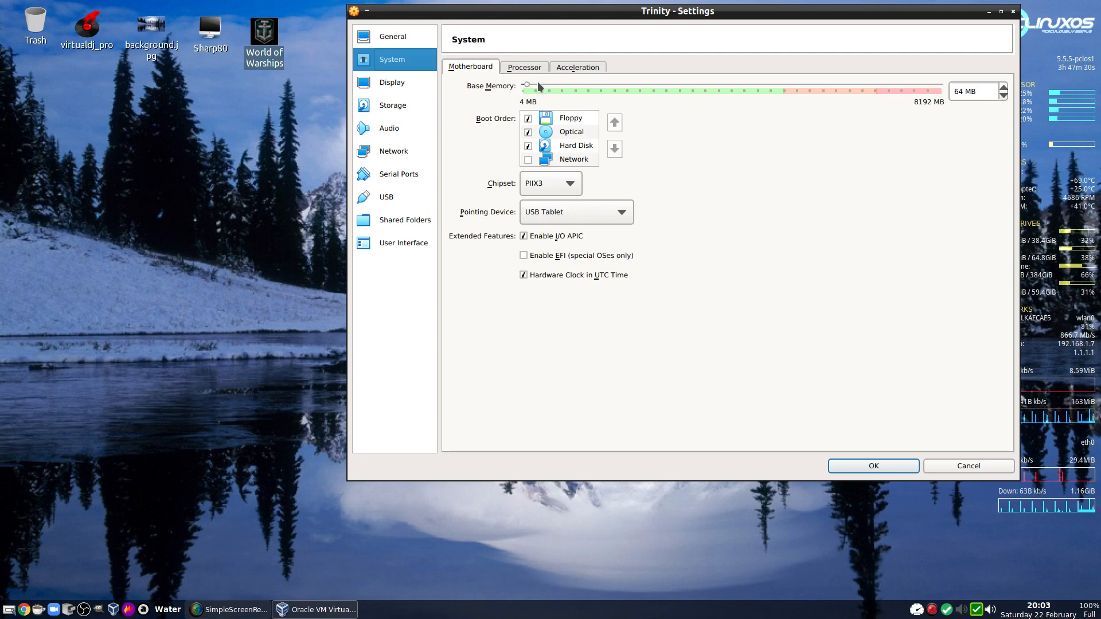
{"action": "left_click_drag", "start_coordinate": [526, 85], "coordinate": [529, 86]}
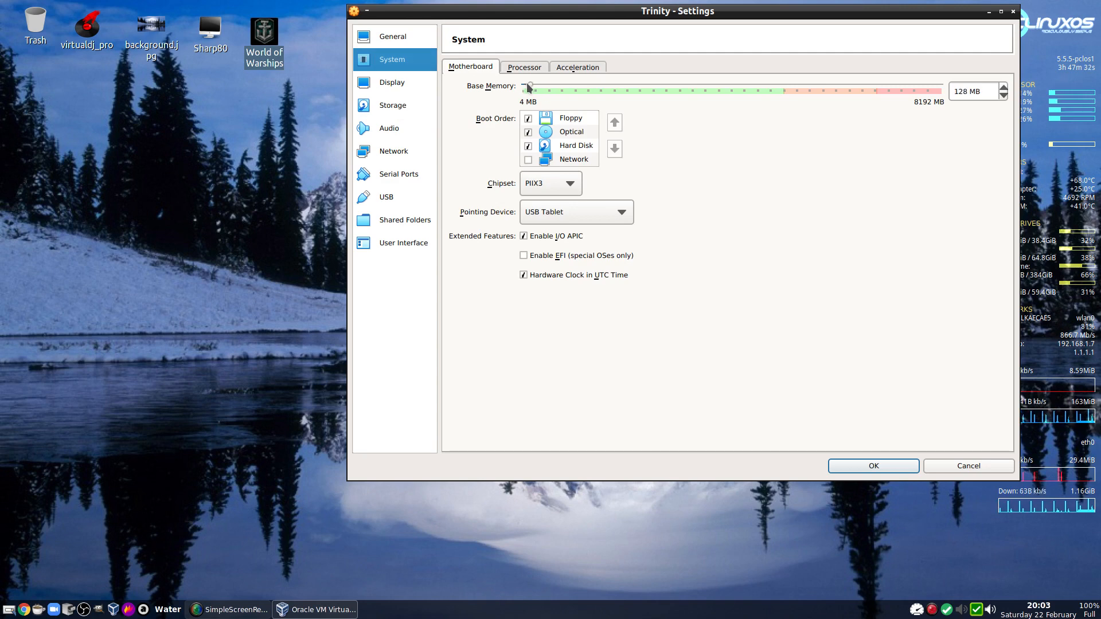
{"action": "mouse_move", "coordinate": [758, 271]}
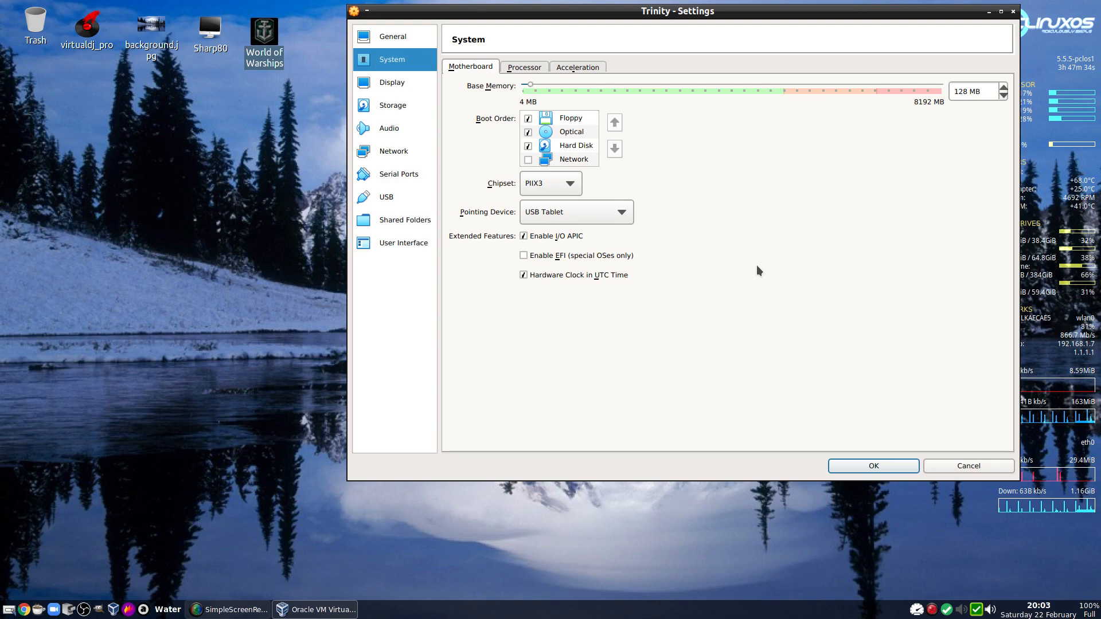
{"action": "mouse_move", "coordinate": [826, 419]}
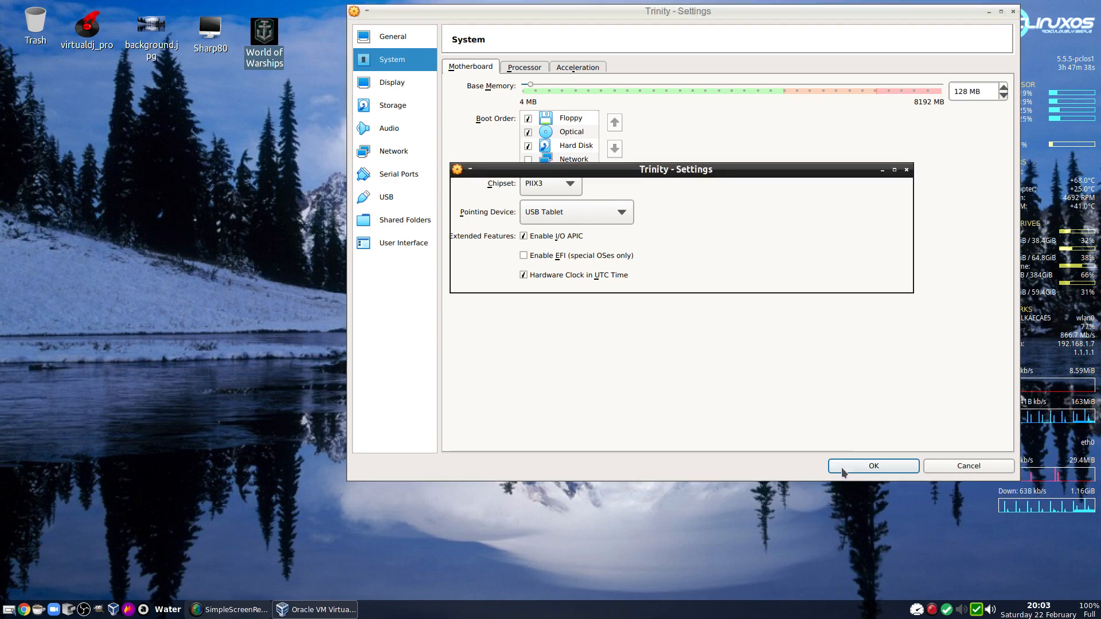
{"action": "left_click", "coordinate": [872, 466]}
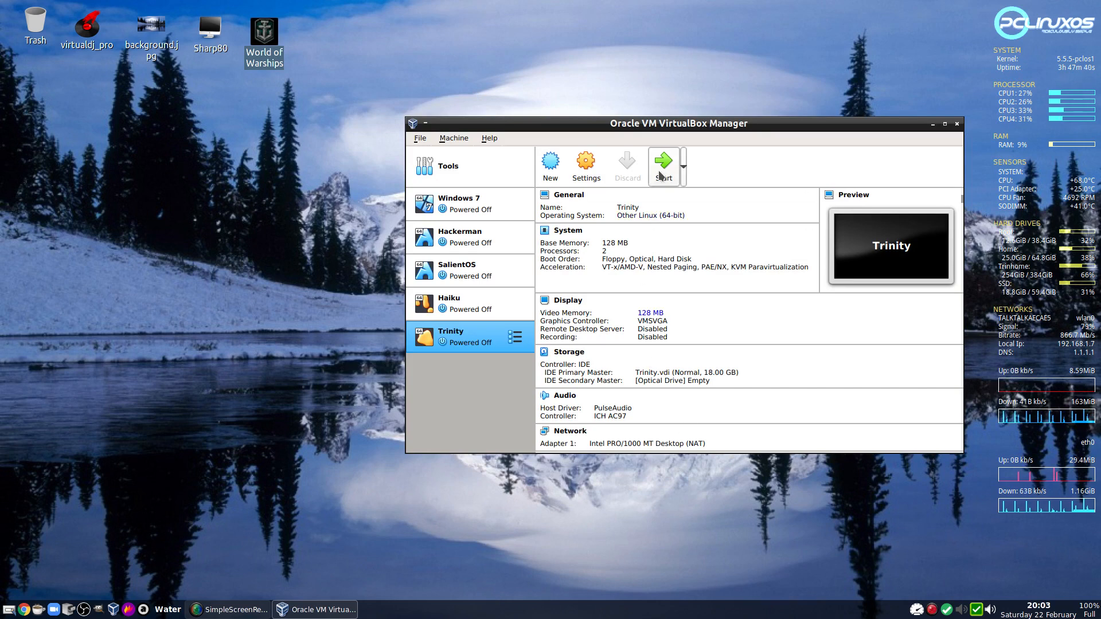
Boot Trinity on 128 MB and wait for the Trinity login screen
{"action": "left_click", "coordinate": [661, 162]}
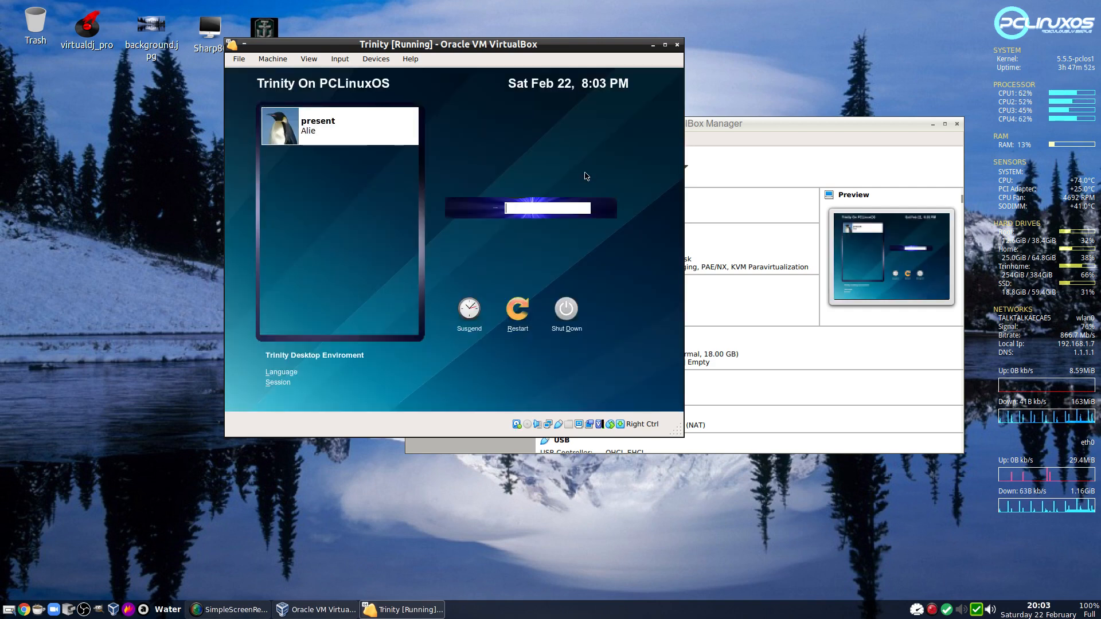
{"action": "mouse_move", "coordinate": [528, 165]}
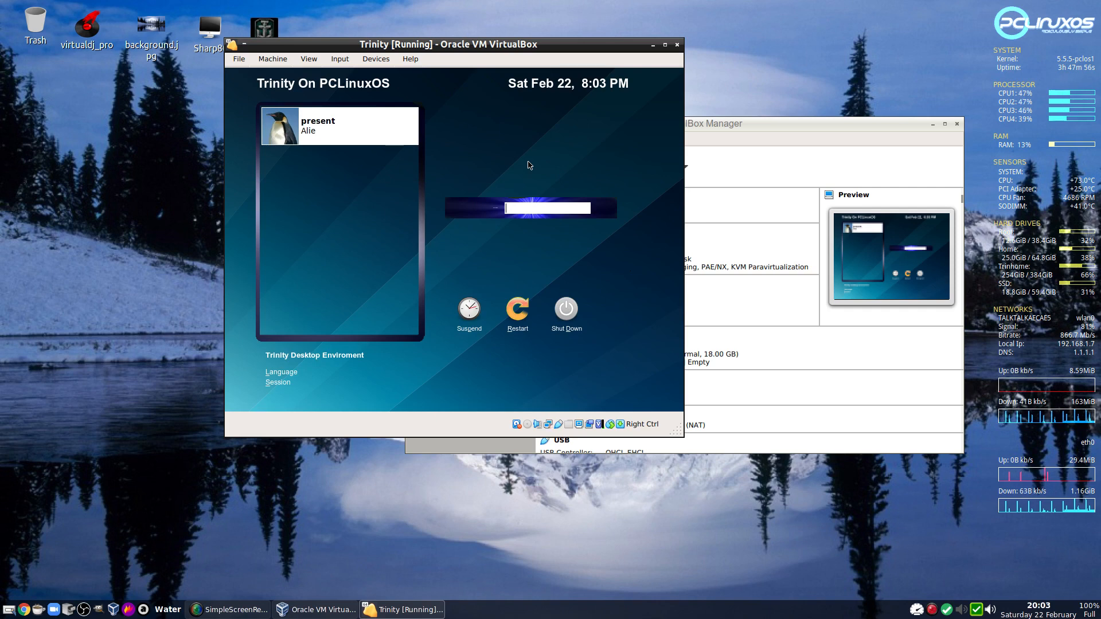
{"action": "mouse_move", "coordinate": [332, 132]}
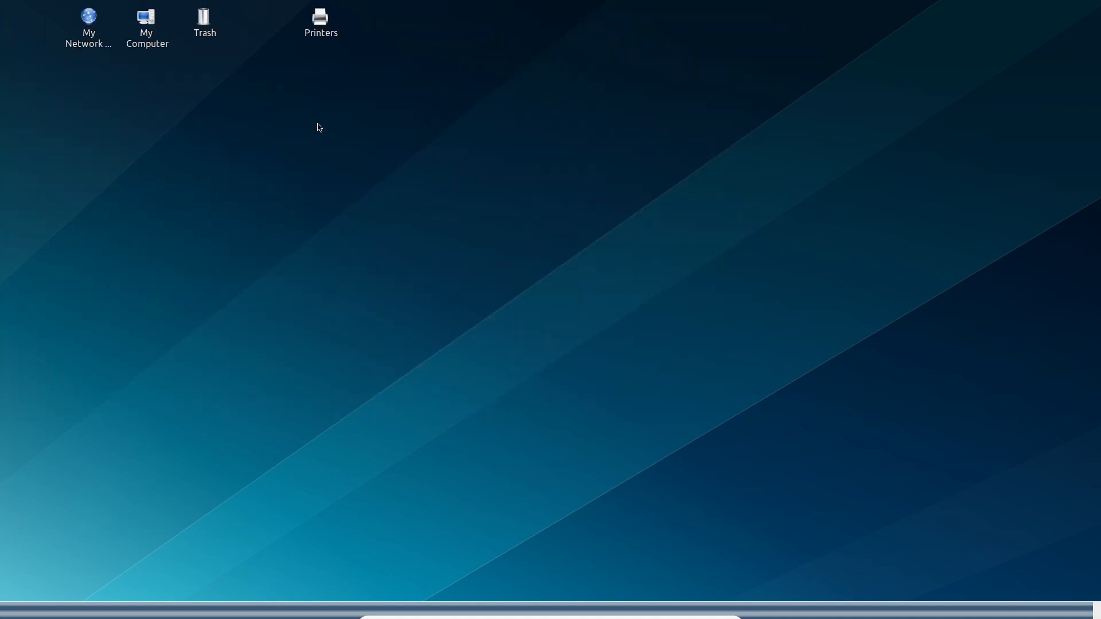
{"action": "mouse_move", "coordinate": [363, 284]}
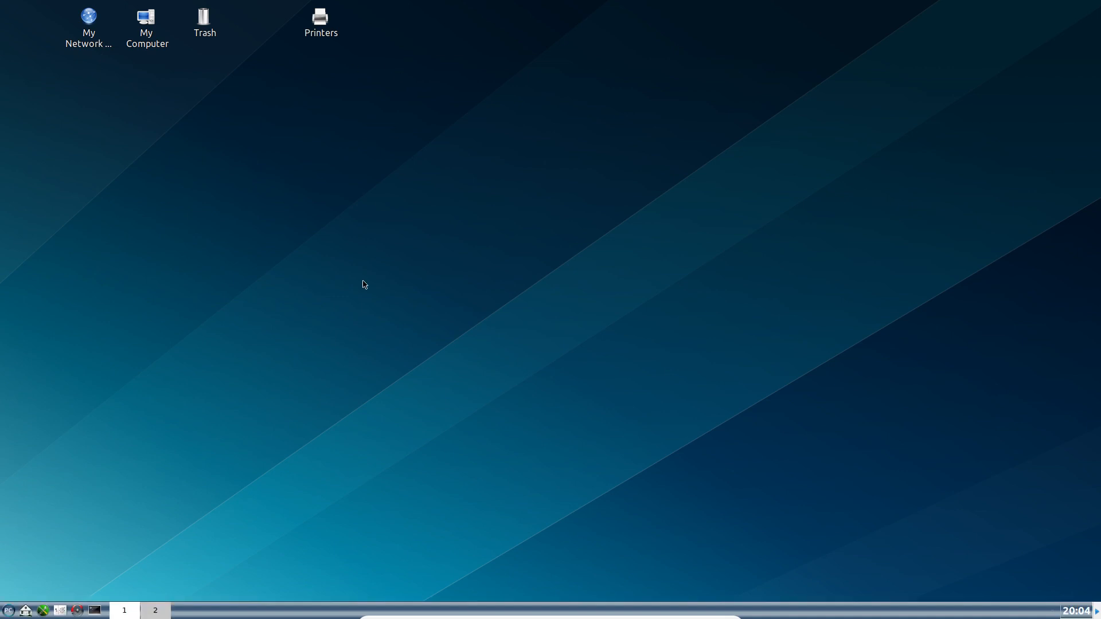
{"action": "mouse_move", "coordinate": [1045, 599]}
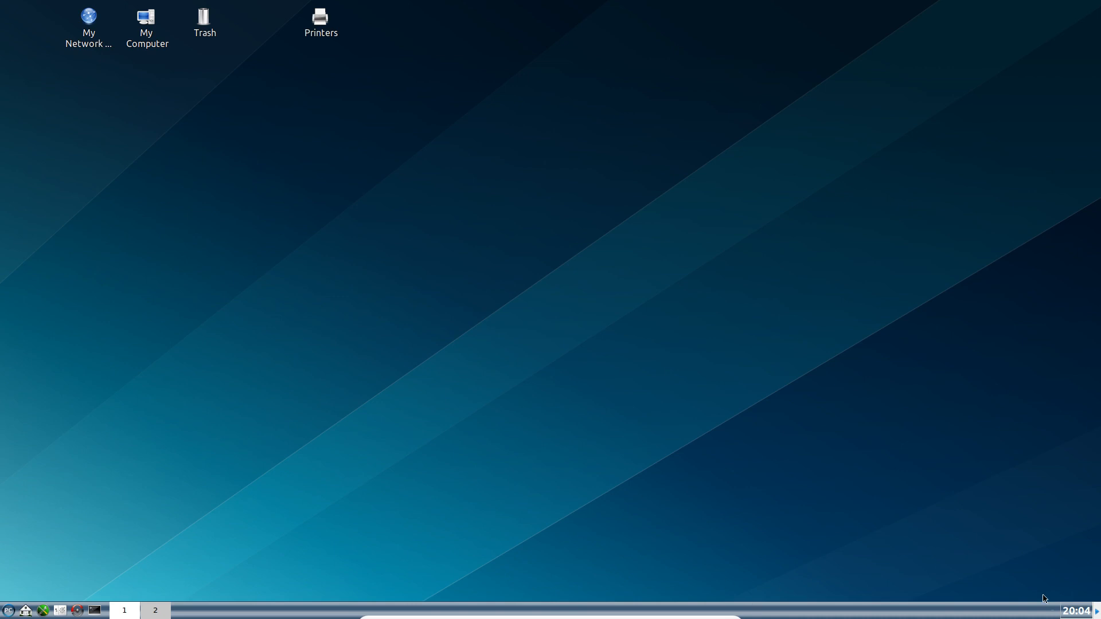
{"action": "mouse_move", "coordinate": [723, 516]}
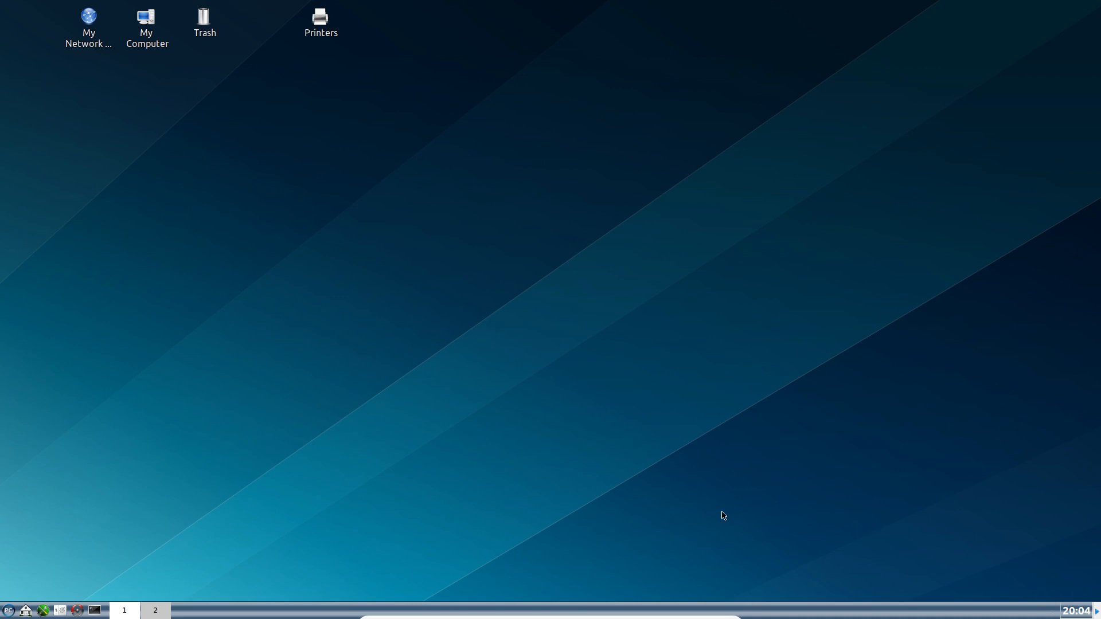
{"action": "mouse_move", "coordinate": [556, 481]}
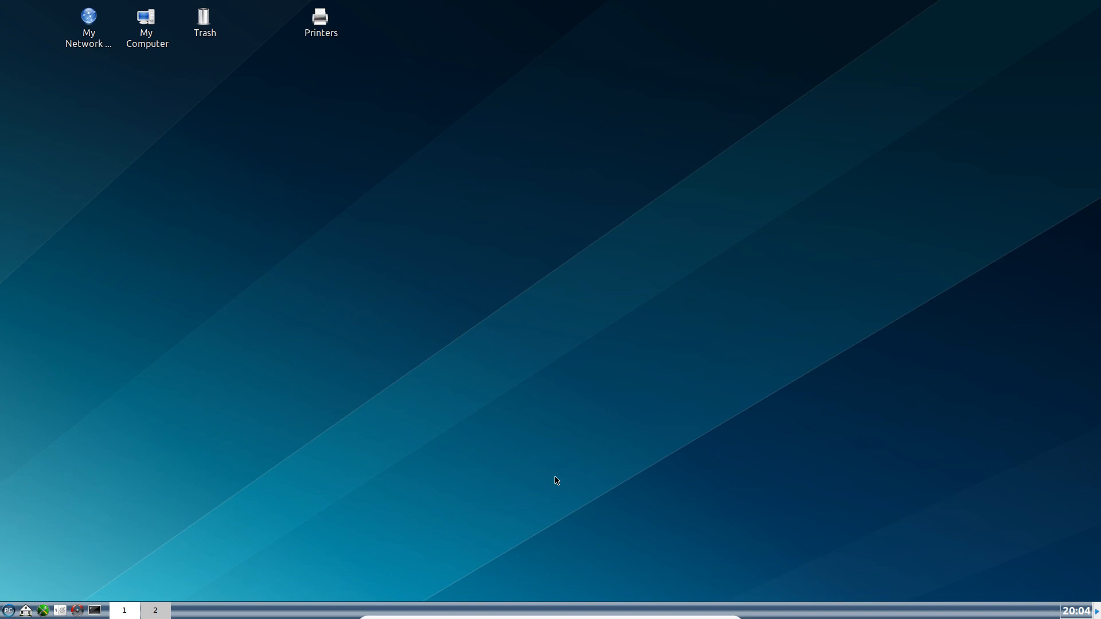
{"action": "mouse_move", "coordinate": [556, 482]}
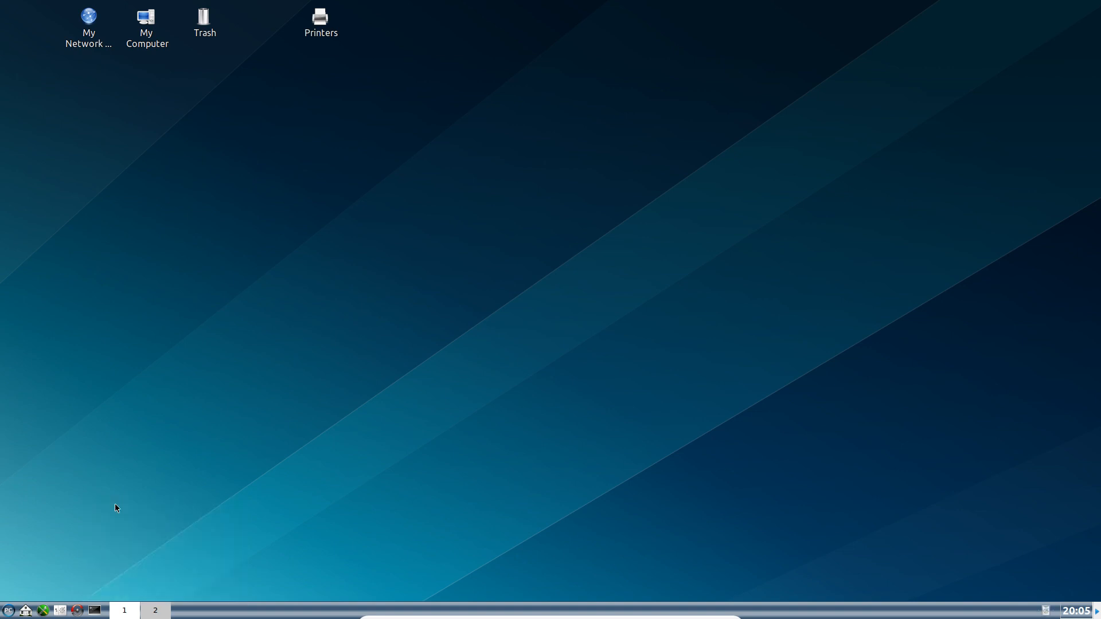
{"action": "mouse_move", "coordinate": [260, 472]}
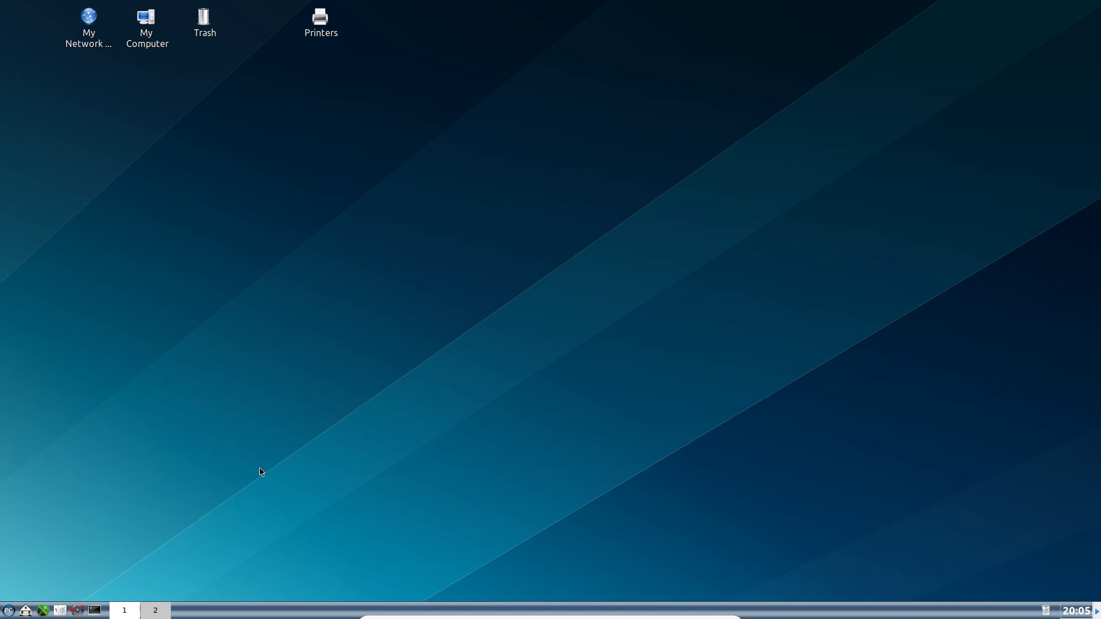
{"action": "mouse_move", "coordinate": [689, 583]}
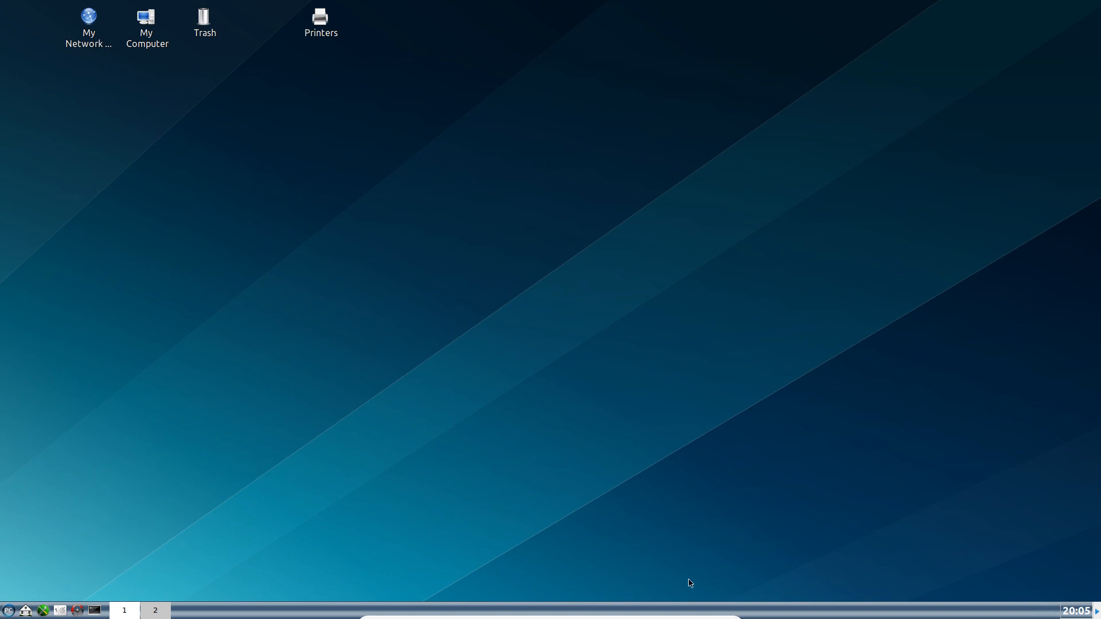
{"action": "mouse_move", "coordinate": [1046, 610]}
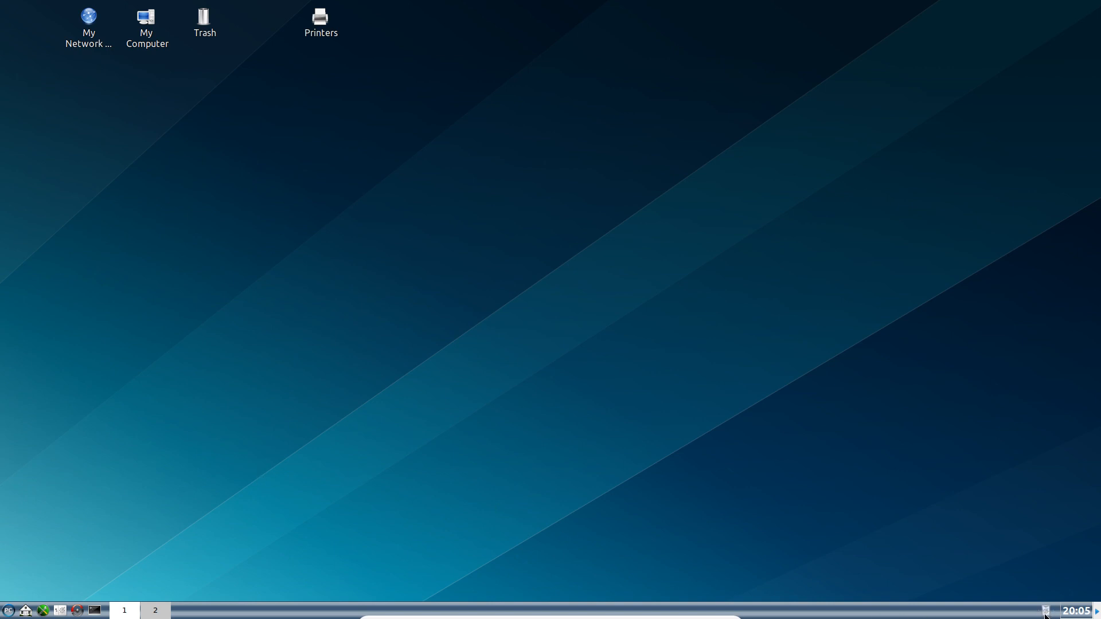
{"action": "mouse_move", "coordinate": [776, 506]}
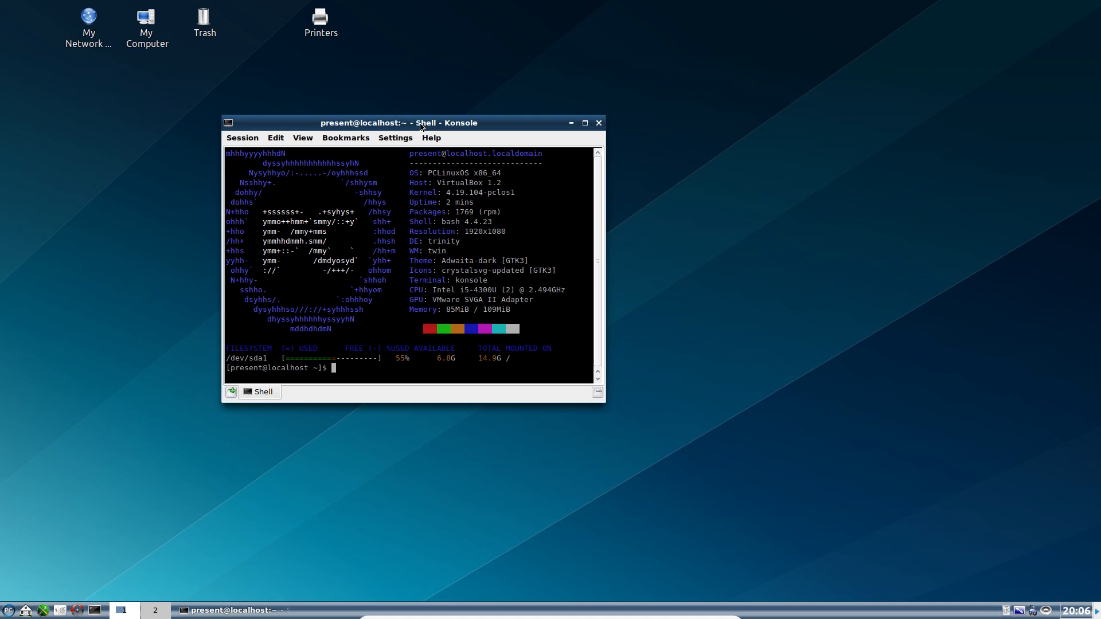
{"action": "mouse_move", "coordinate": [511, 309]}
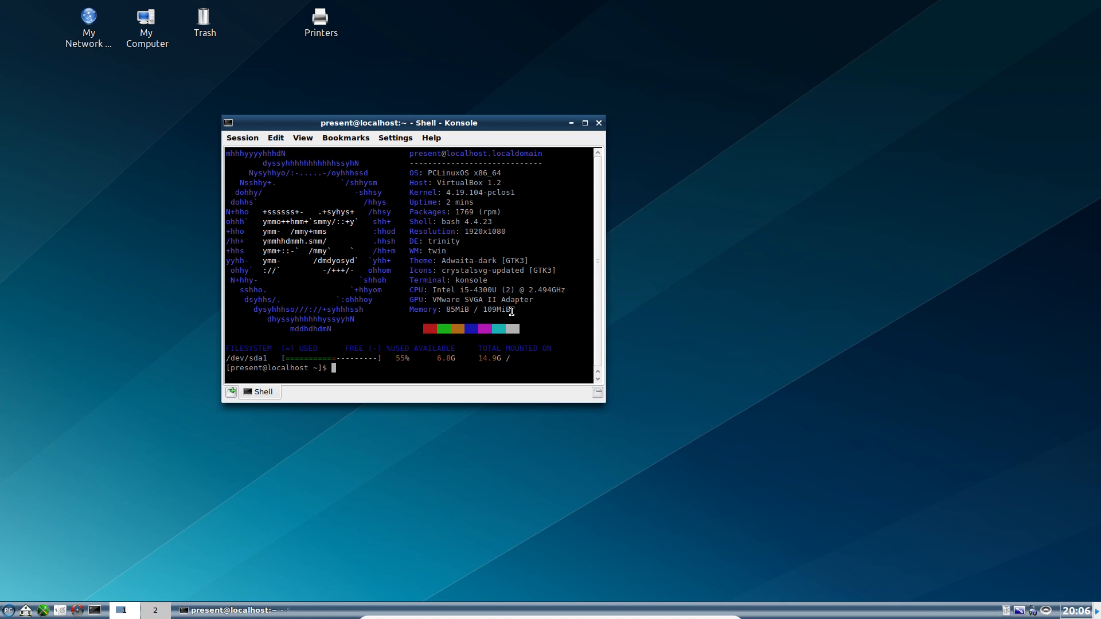
{"action": "mouse_move", "coordinate": [358, 370]}
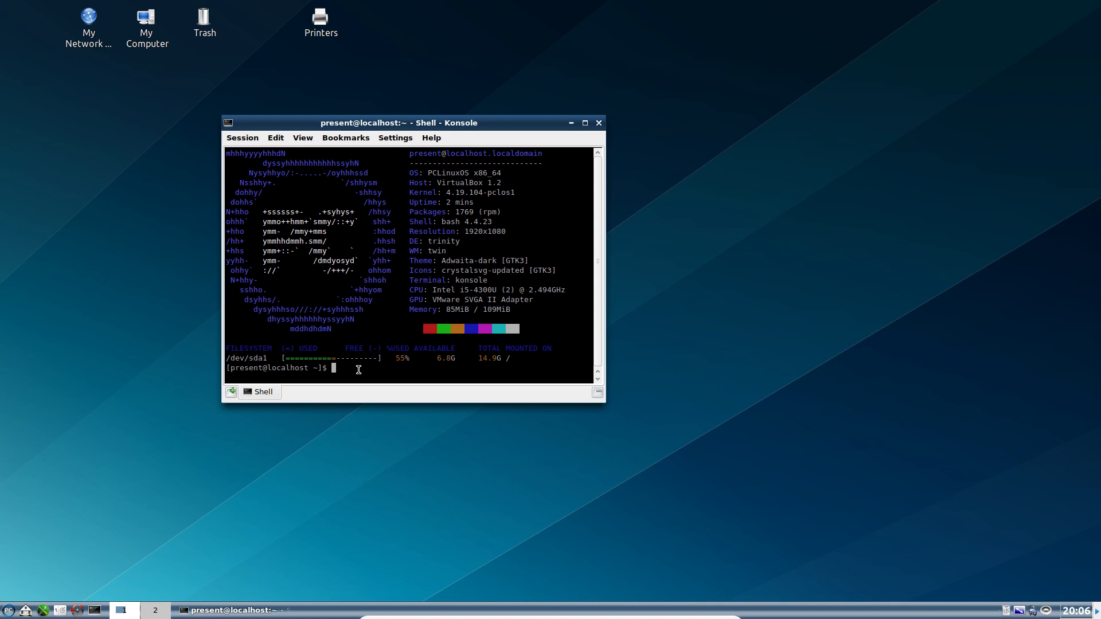
Run htop showing about 89 MB of 110 MB used, then power off the VM
{"action": "type", "text": "hto"}
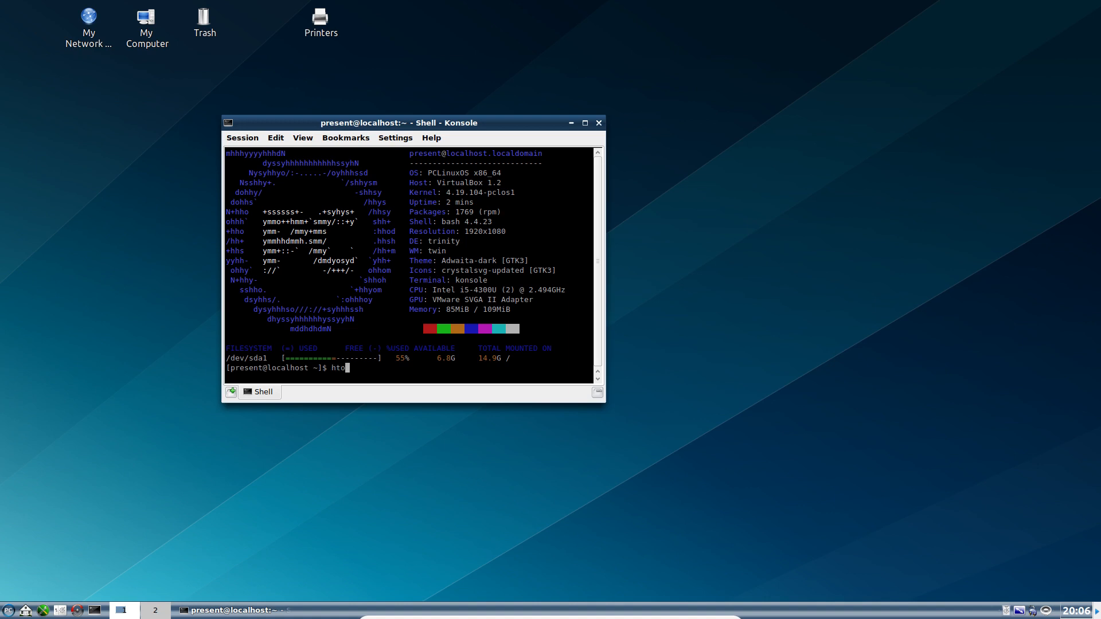
{"action": "key", "text": "Return"}
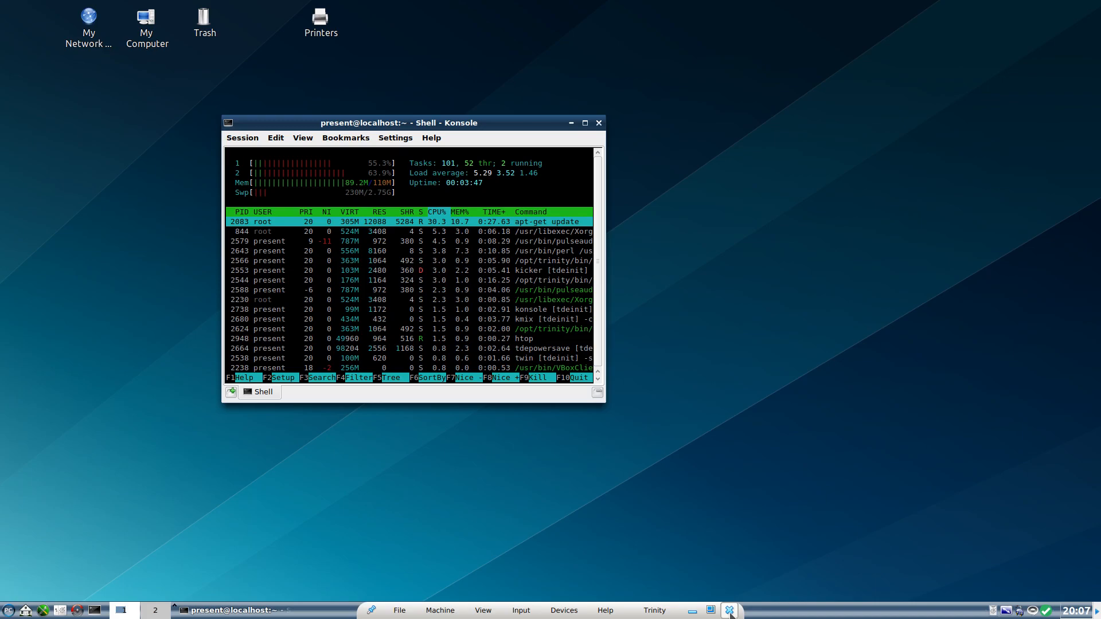
{"action": "left_click", "coordinate": [729, 609]}
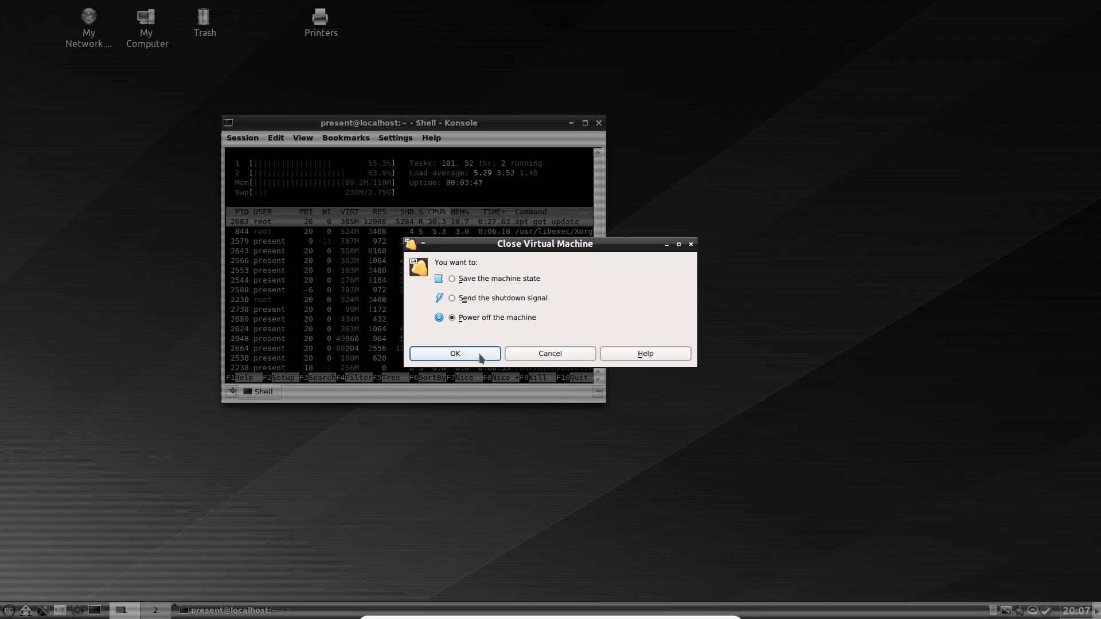
{"action": "left_click", "coordinate": [454, 354]}
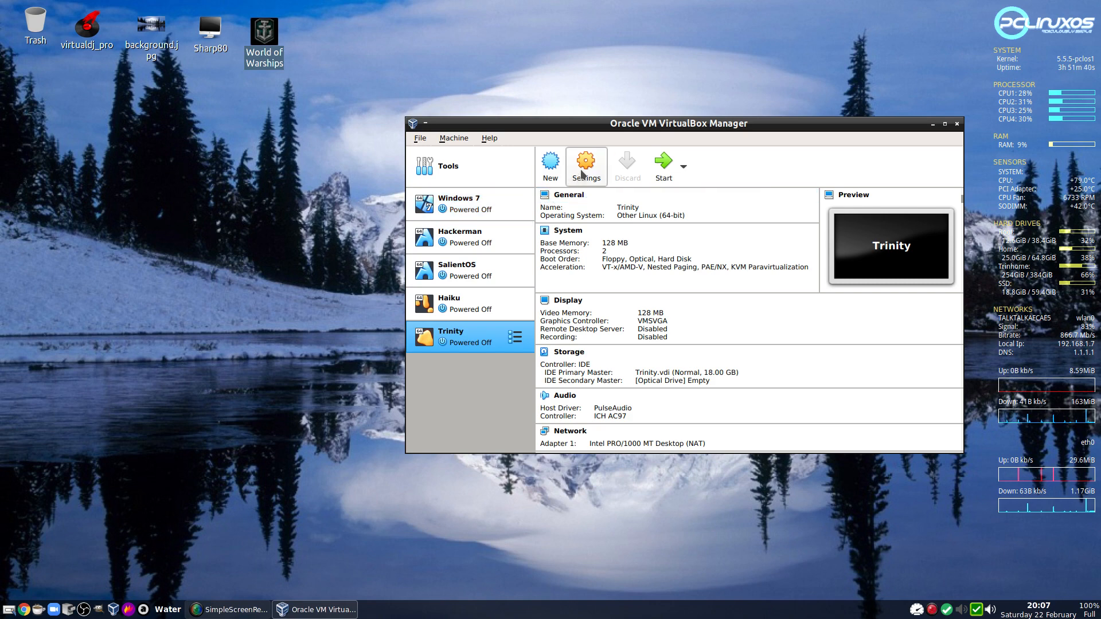
{"action": "mouse_move", "coordinate": [586, 165]}
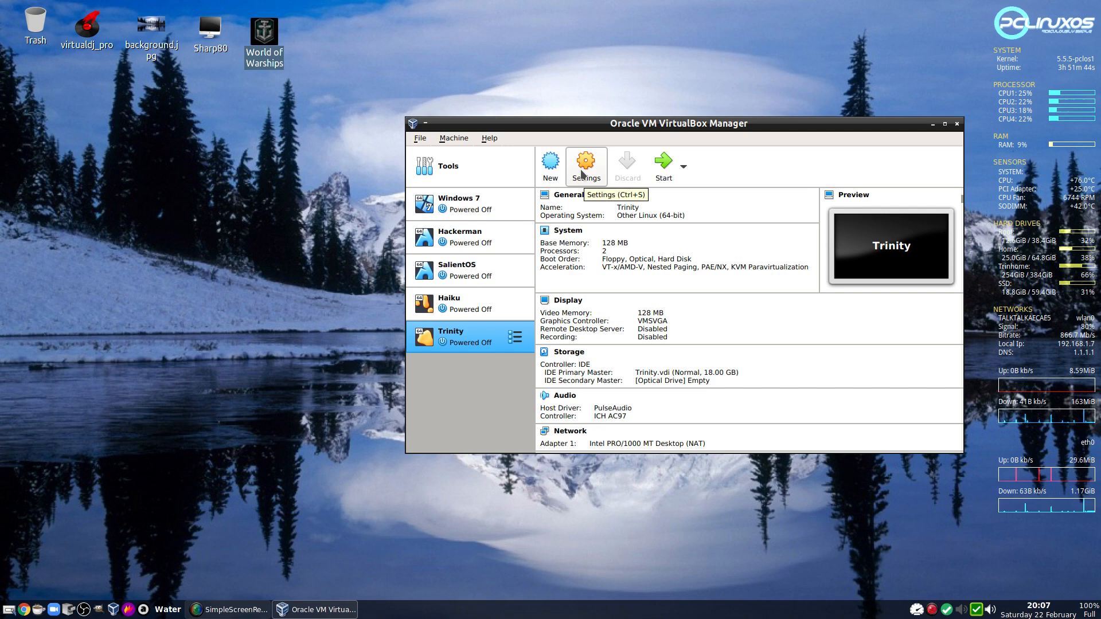
Set Trinity's base memory slider to 256 MB in System settings and save
{"action": "left_click", "coordinate": [585, 166]}
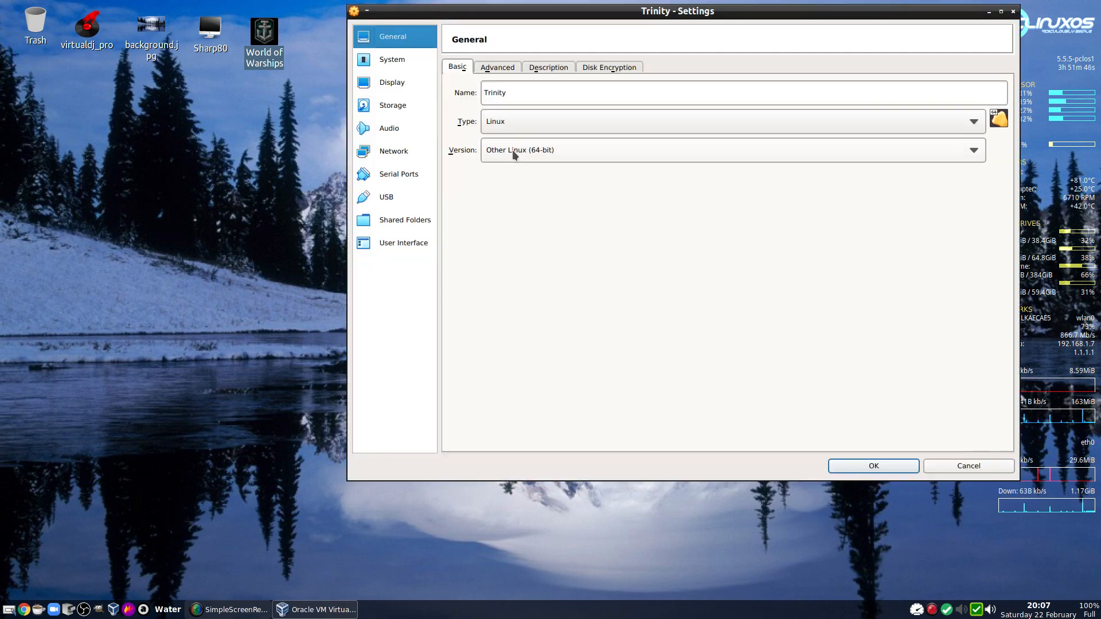
{"action": "mouse_move", "coordinate": [391, 59]}
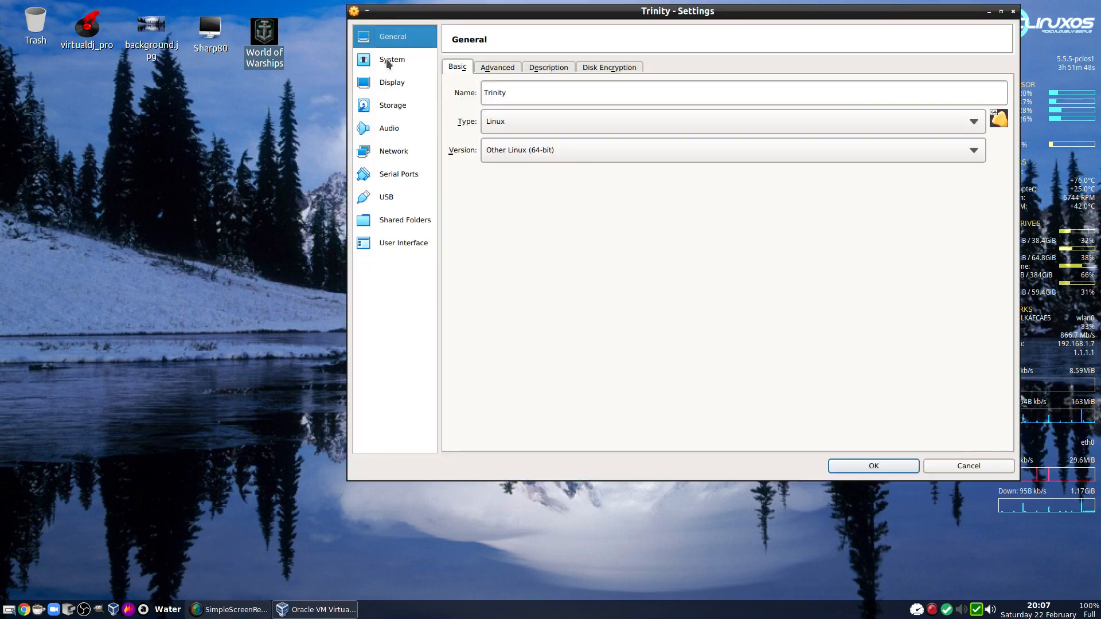
{"action": "left_click", "coordinate": [392, 59]}
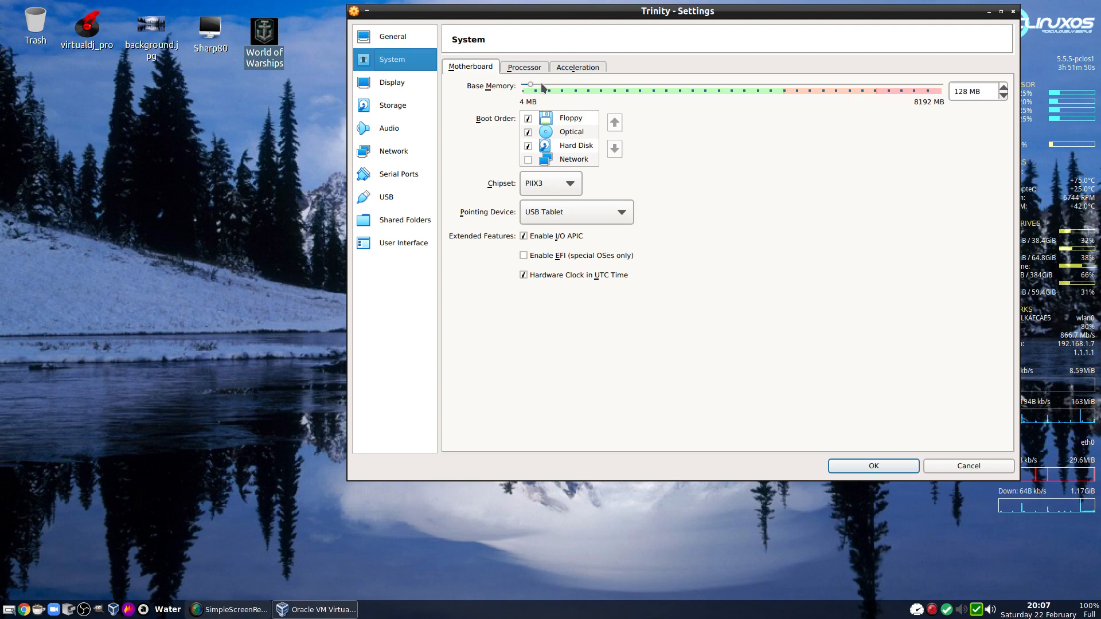
{"action": "mouse_move", "coordinate": [533, 87]}
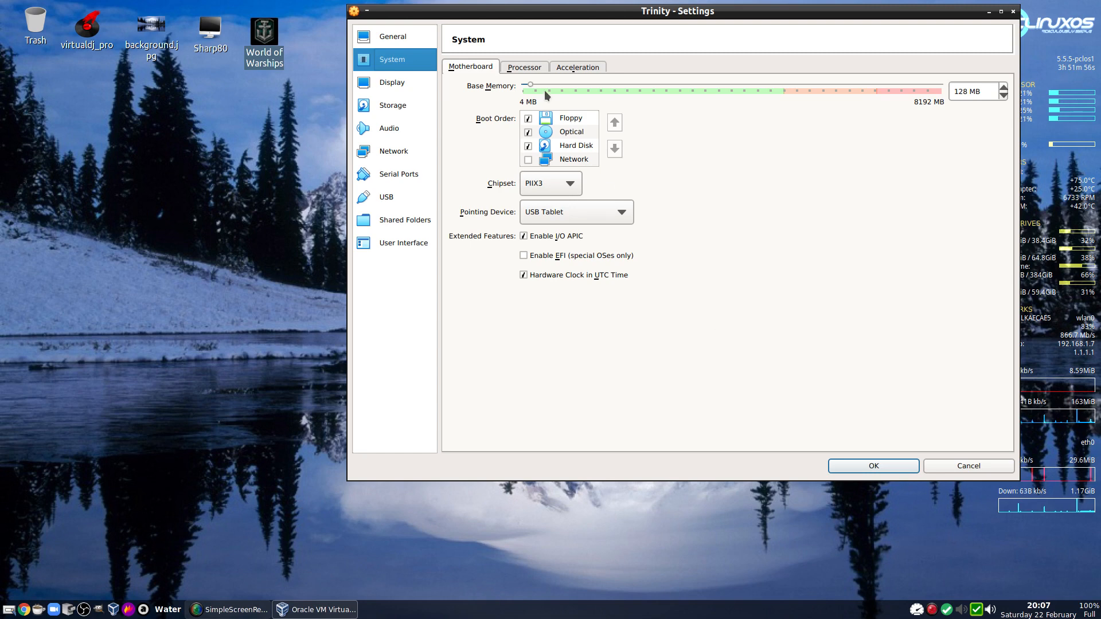
{"action": "left_click_drag", "start_coordinate": [526, 85], "coordinate": [542, 85]}
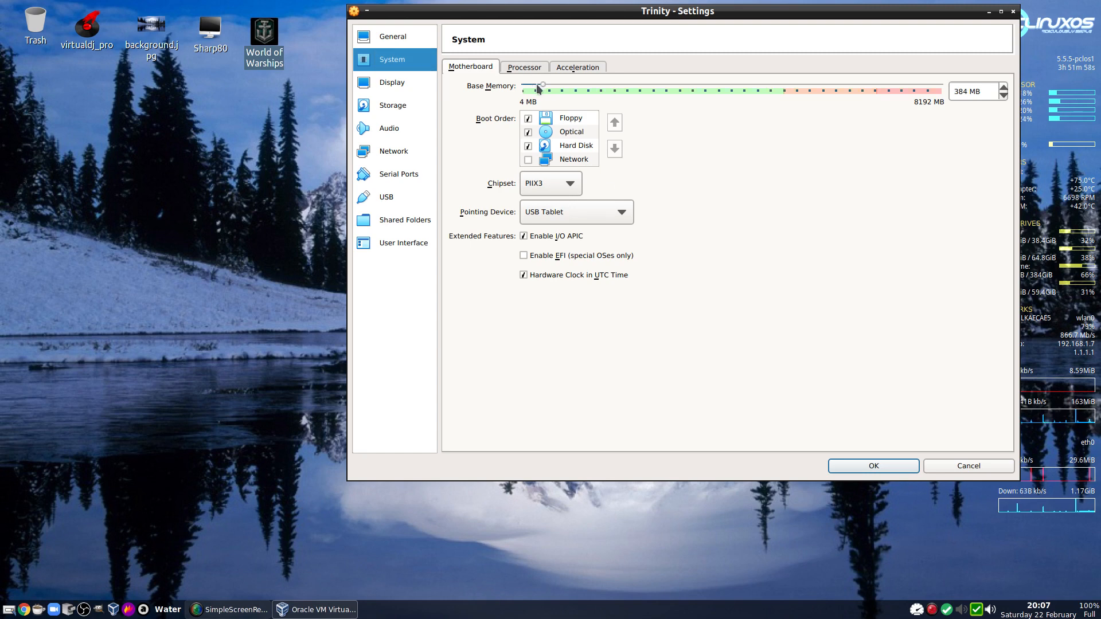
{"action": "left_click_drag", "start_coordinate": [542, 84], "coordinate": [530, 85]}
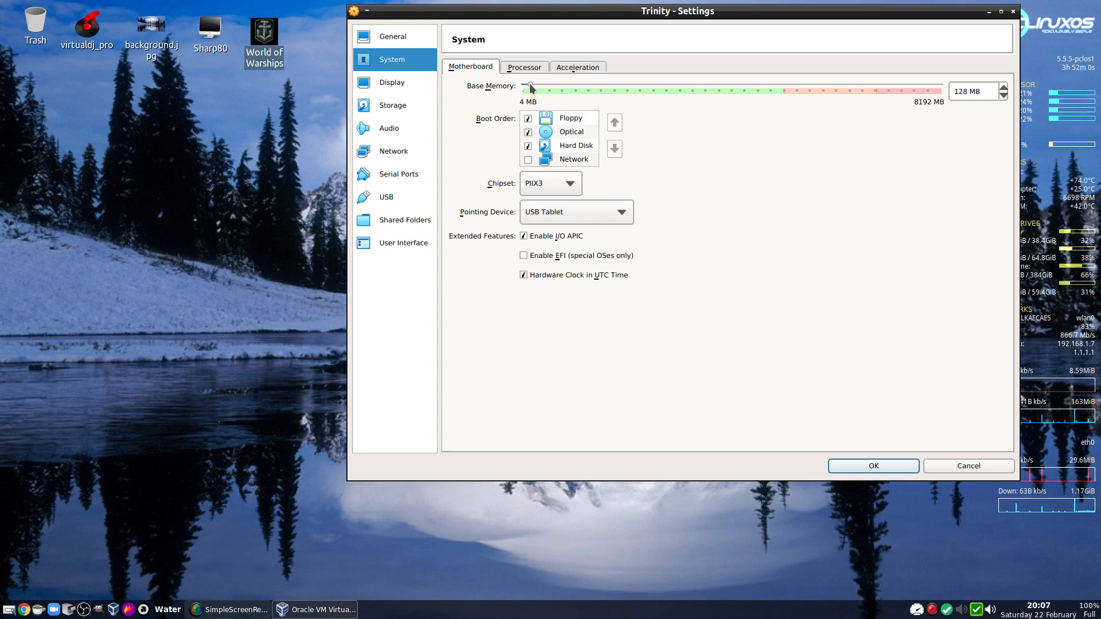
{"action": "left_click_drag", "start_coordinate": [530, 90], "coordinate": [535, 90]}
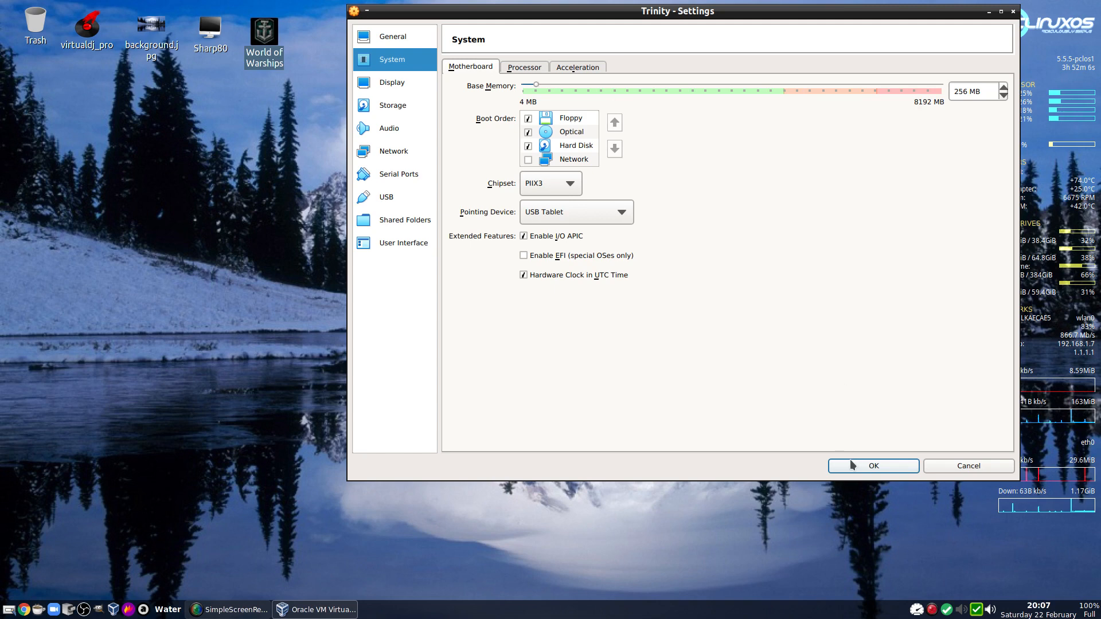
{"action": "left_click", "coordinate": [873, 466]}
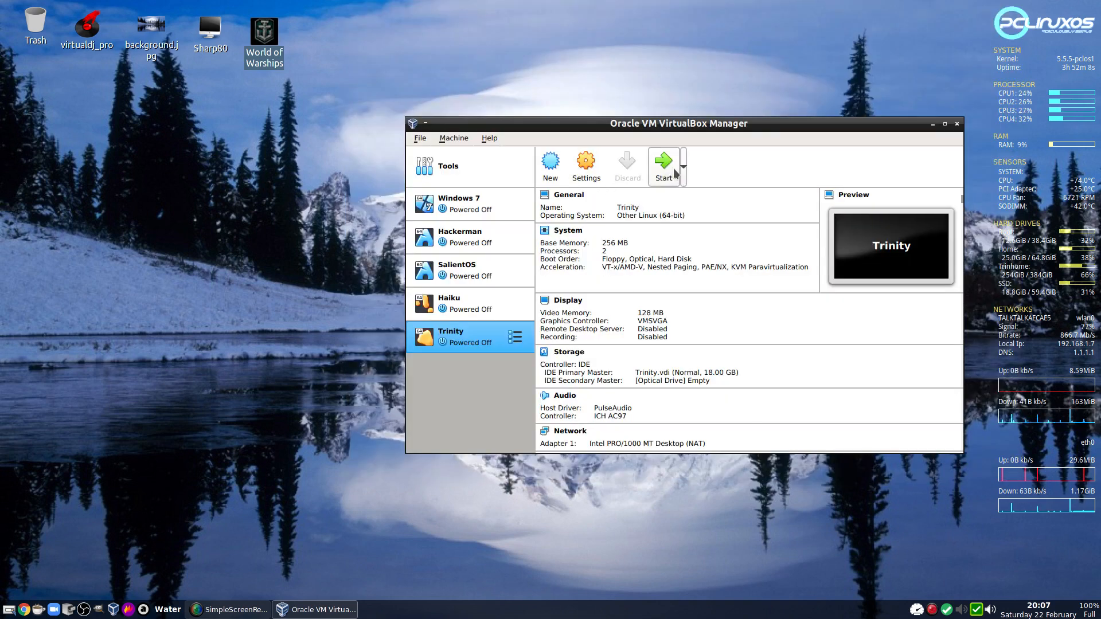
Boot Trinity on 256 MB and log in with the user account to reach the desktop
{"action": "left_click", "coordinate": [660, 160]}
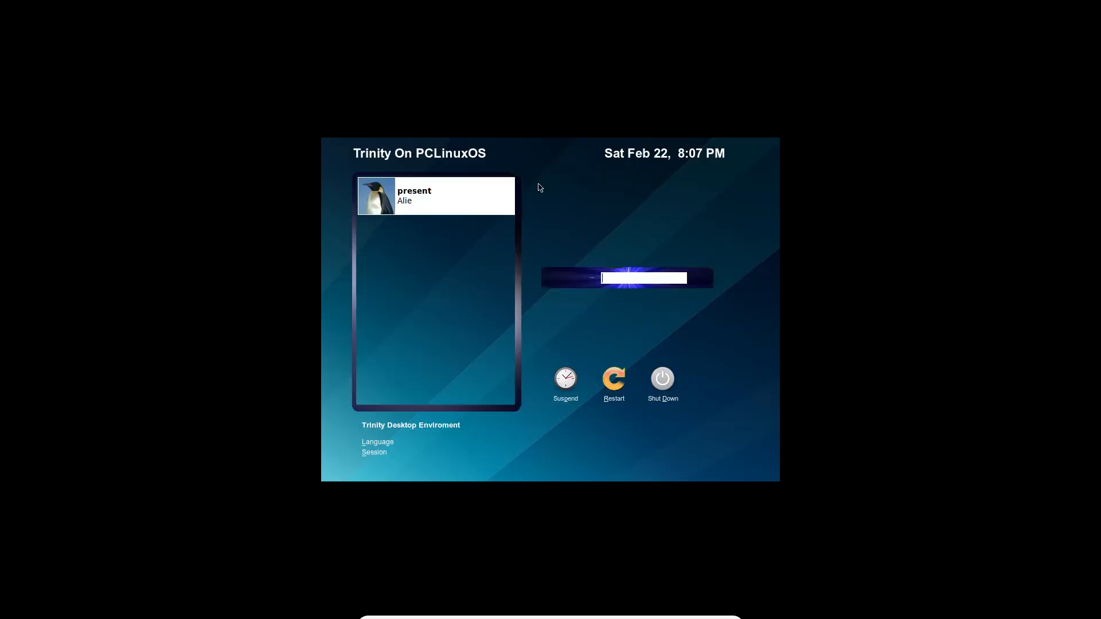
{"action": "left_click", "coordinate": [434, 195]}
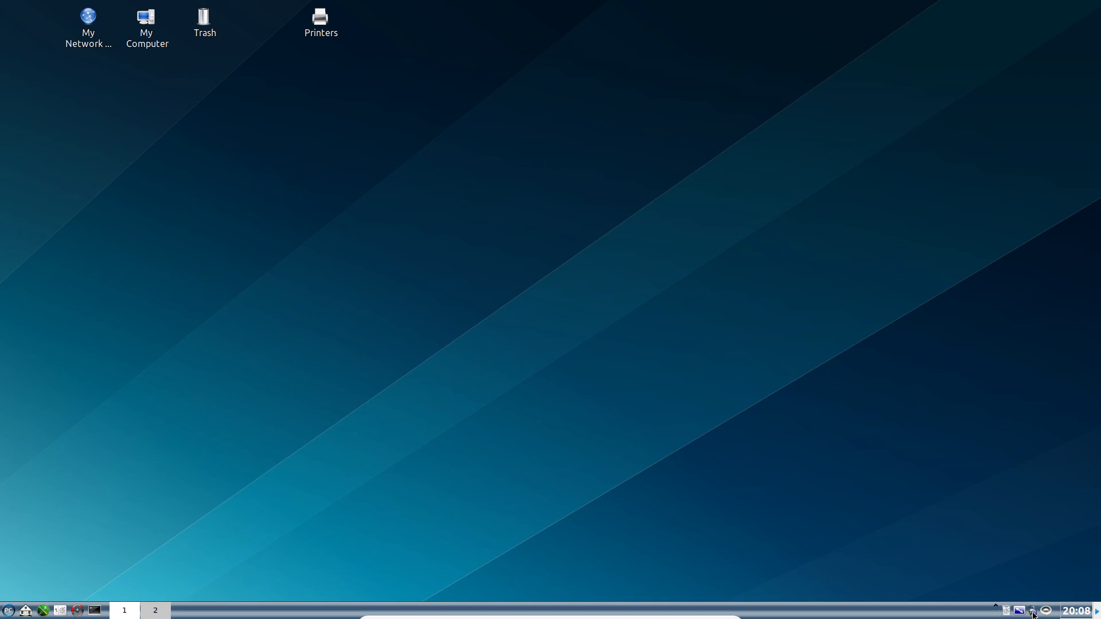
{"action": "mouse_move", "coordinate": [41, 589]}
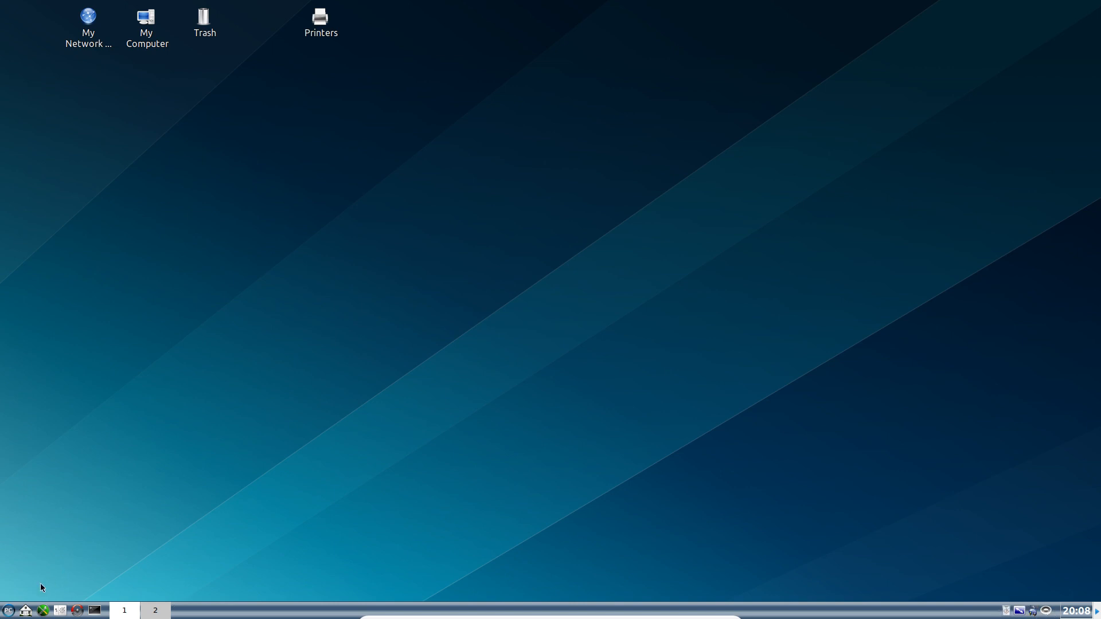
{"action": "mouse_move", "coordinate": [361, 563]}
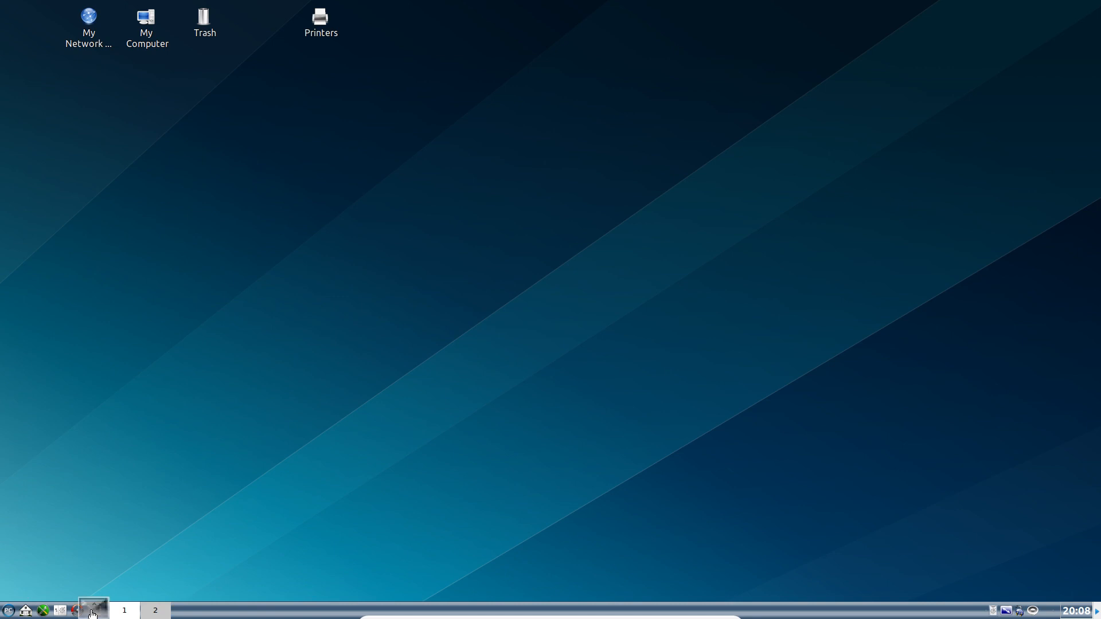
Run htop in a Konsole session (60 MB of 236 MB used, 162 MB swap), then close it
{"action": "left_click", "coordinate": [94, 610]}
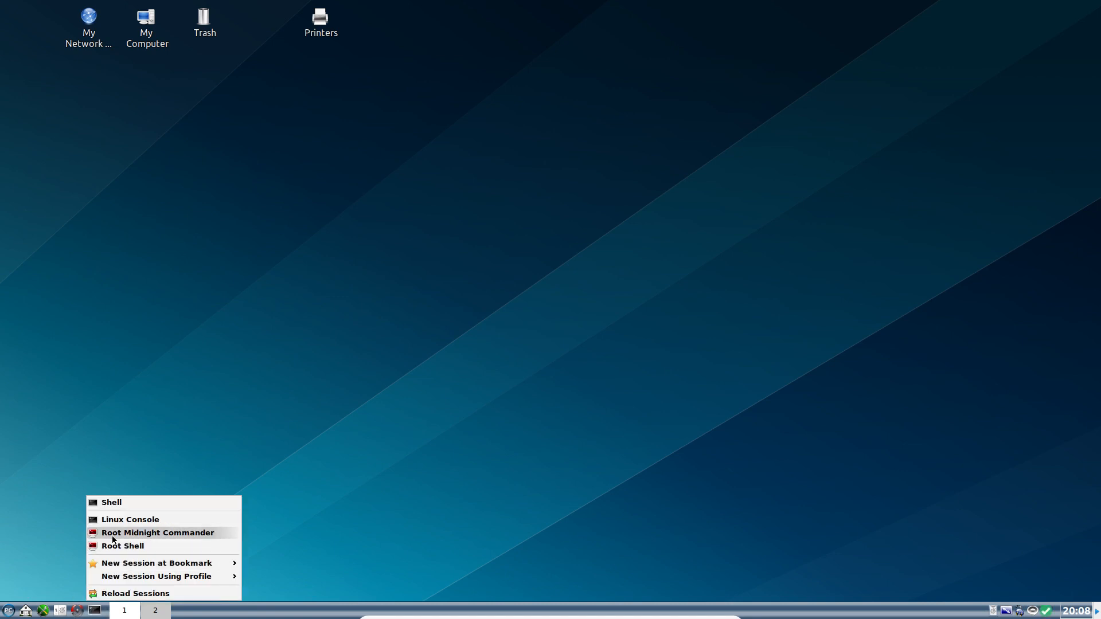
{"action": "mouse_move", "coordinate": [112, 503]}
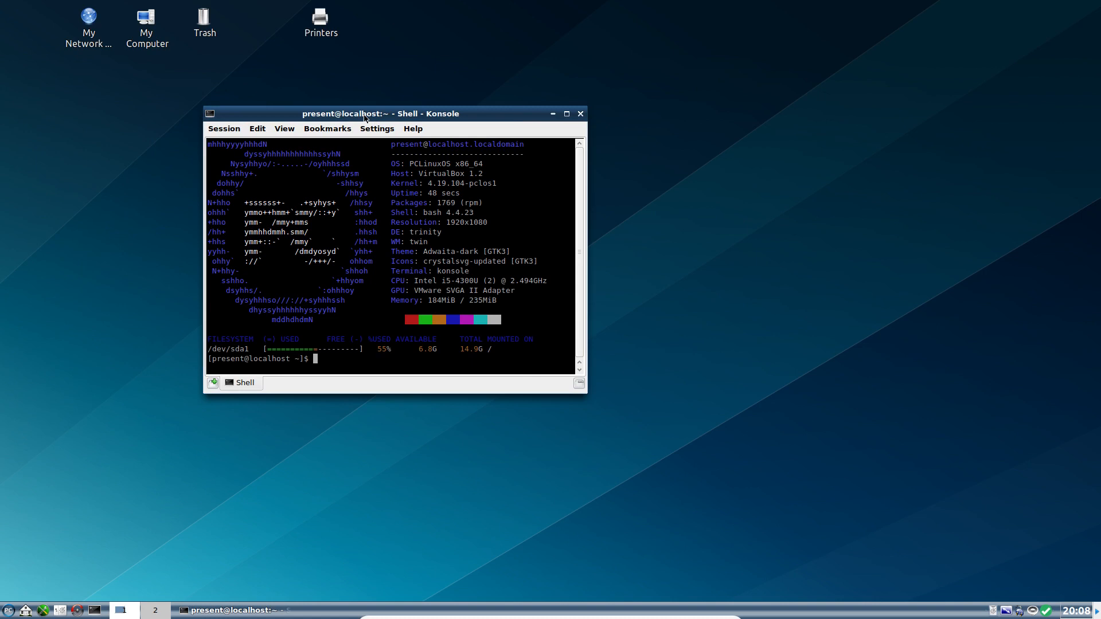
{"action": "type", "text": "htop"}
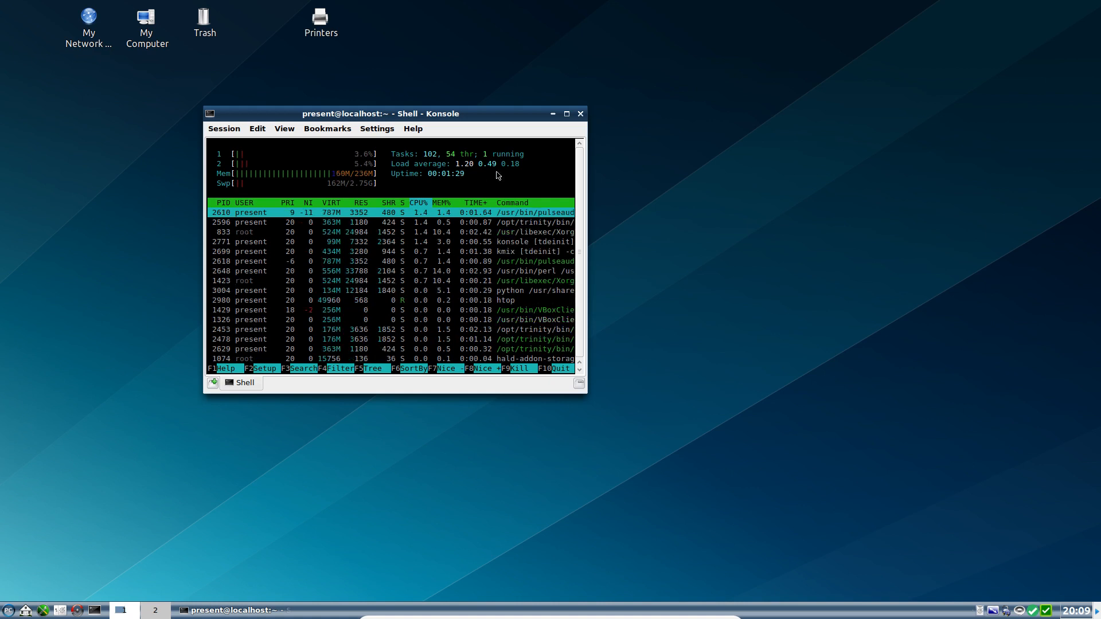
{"action": "left_click", "coordinate": [580, 113]}
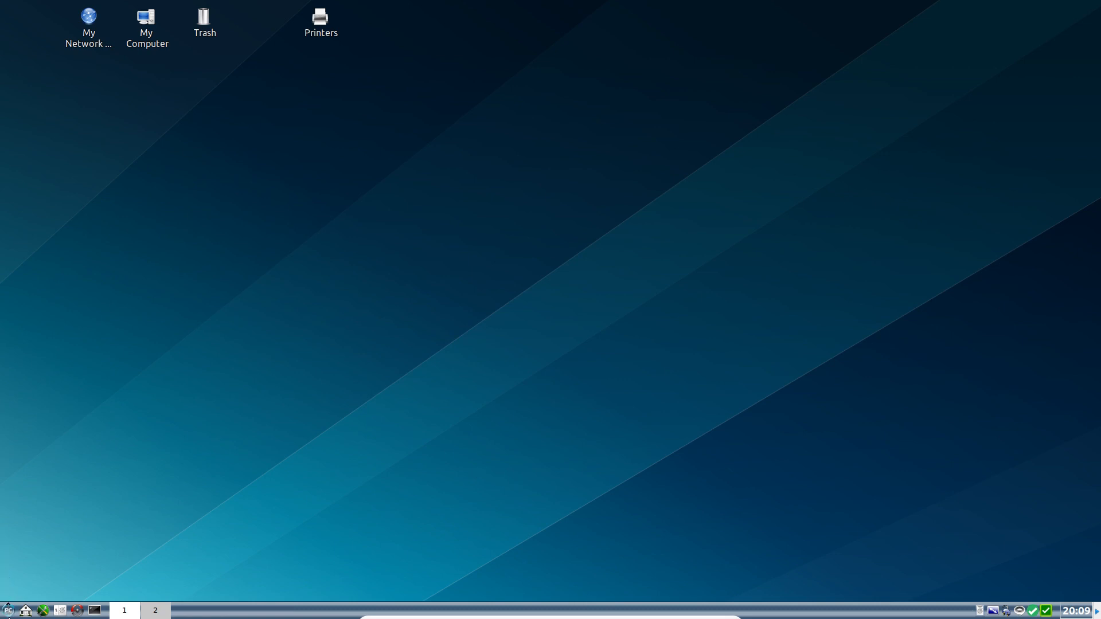
Run htop in a new Konsole shell and launch Brave Browser from the K menu
{"action": "left_click", "coordinate": [7, 610]}
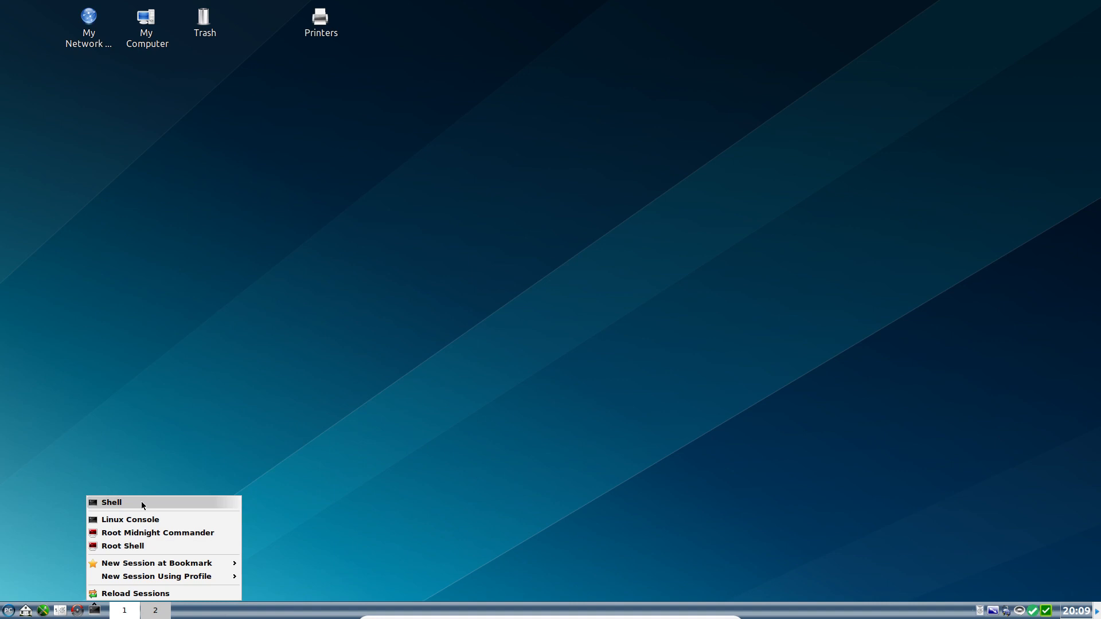
{"action": "left_click", "coordinate": [111, 503]}
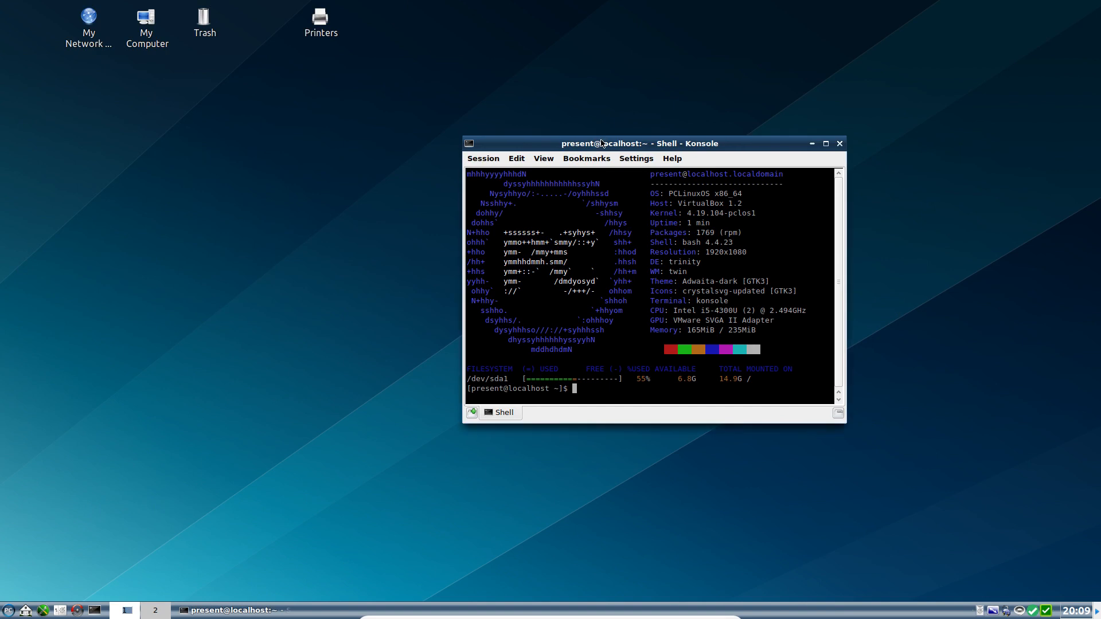
{"action": "type", "text": "htop"}
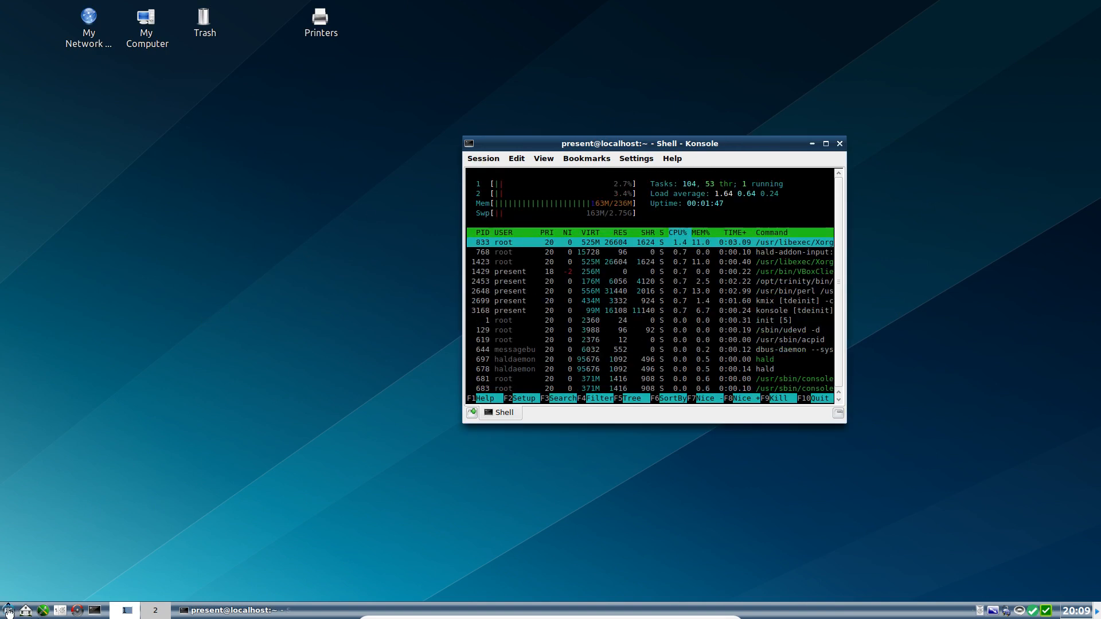
{"action": "left_click", "coordinate": [7, 609]}
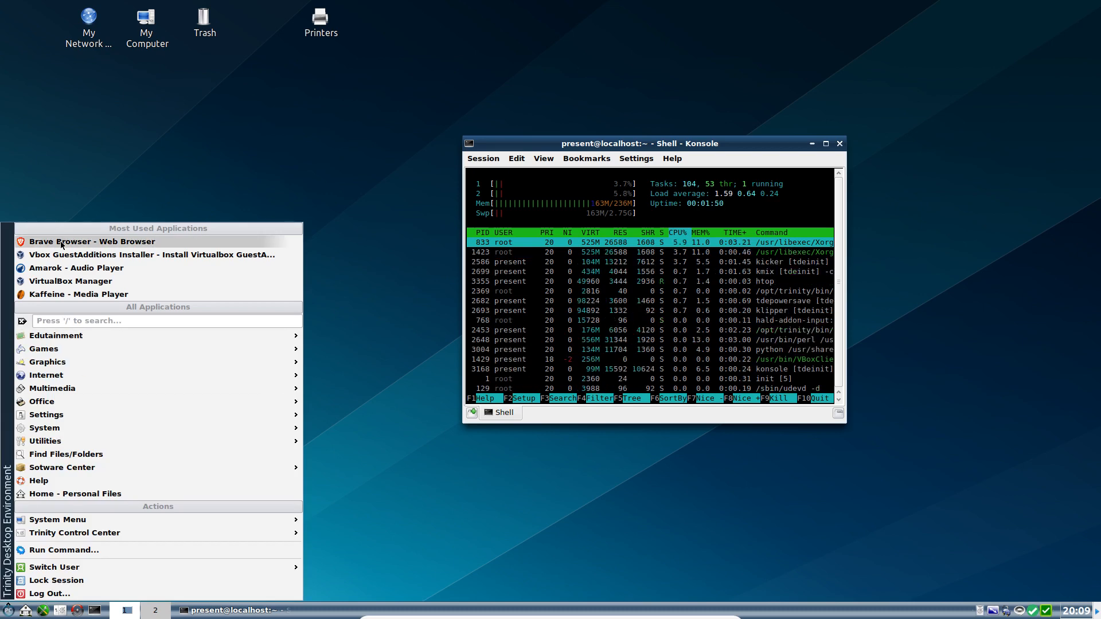
{"action": "left_click", "coordinate": [93, 242]}
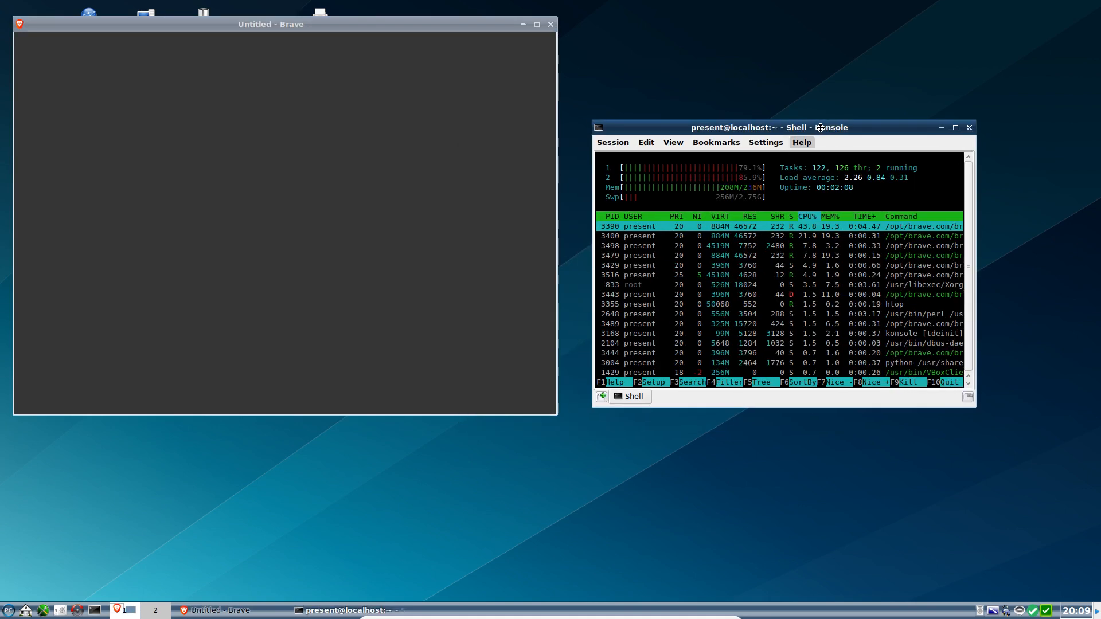
Browse the PCLinuxOS Forums and Trinity Desktop pages in Brave while htop shows swap near 386 MB
{"action": "left_click", "coordinate": [801, 143]}
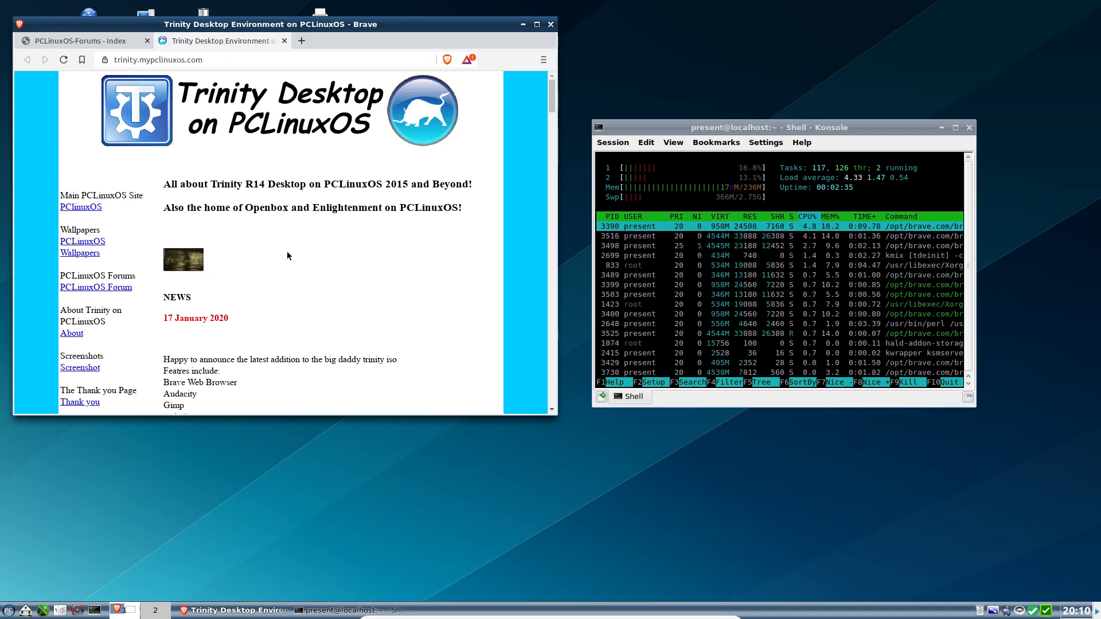
{"action": "scroll", "scroll_direction": "down", "scroll_amount": 3}
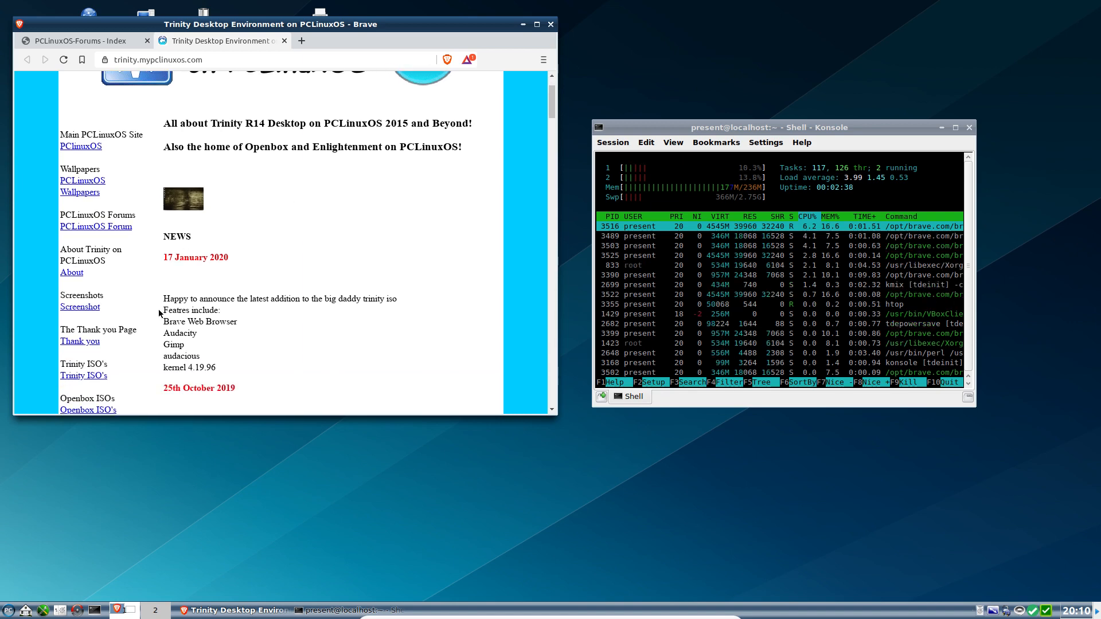
{"action": "scroll", "scroll_direction": "down", "scroll_amount": 3}
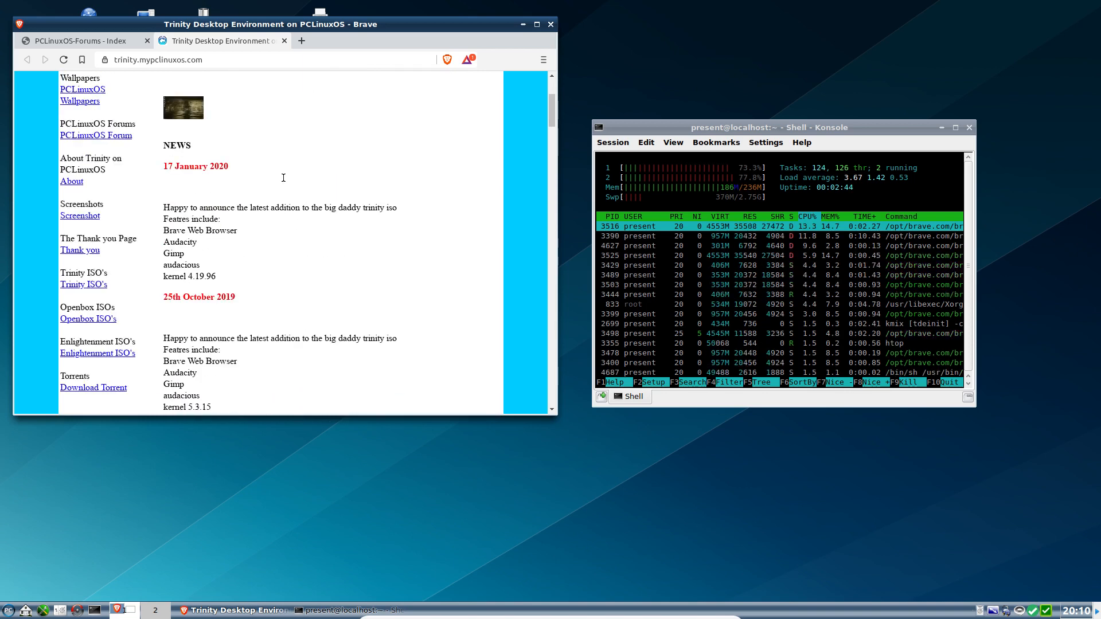
{"action": "scroll", "scroll_direction": "down", "scroll_amount": 3}
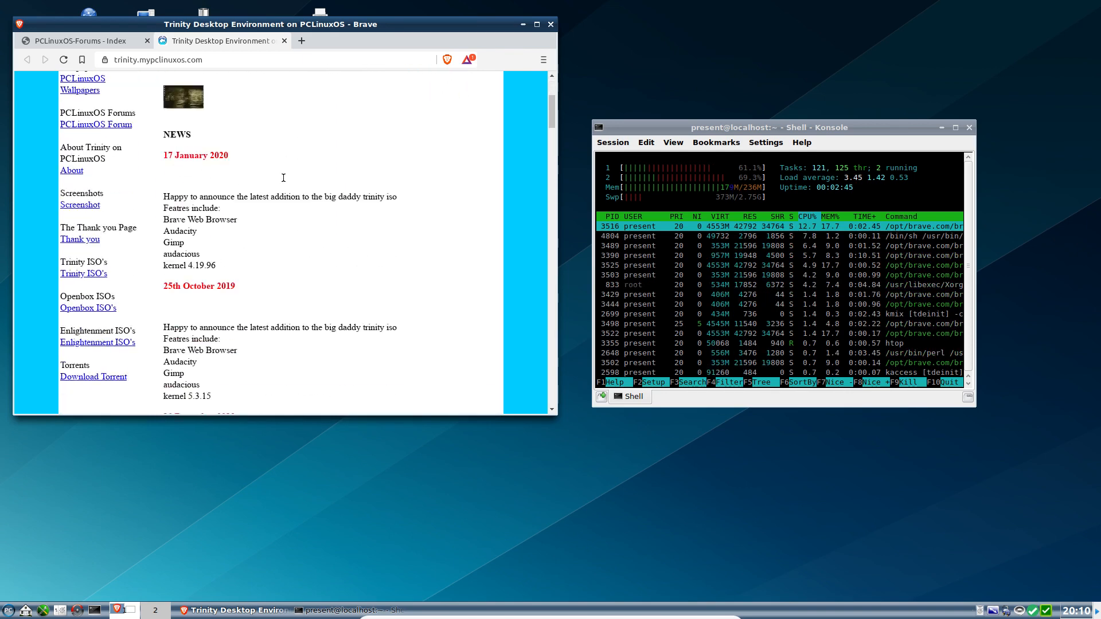
{"action": "scroll", "scroll_direction": "down", "scroll_amount": 3}
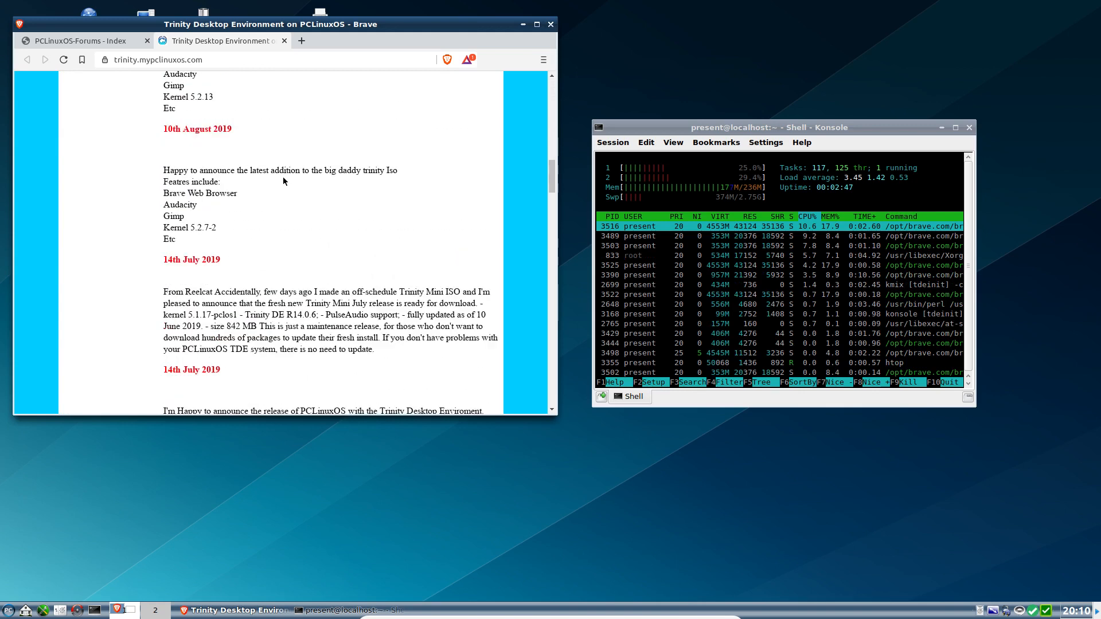
{"action": "left_click", "coordinate": [81, 40]}
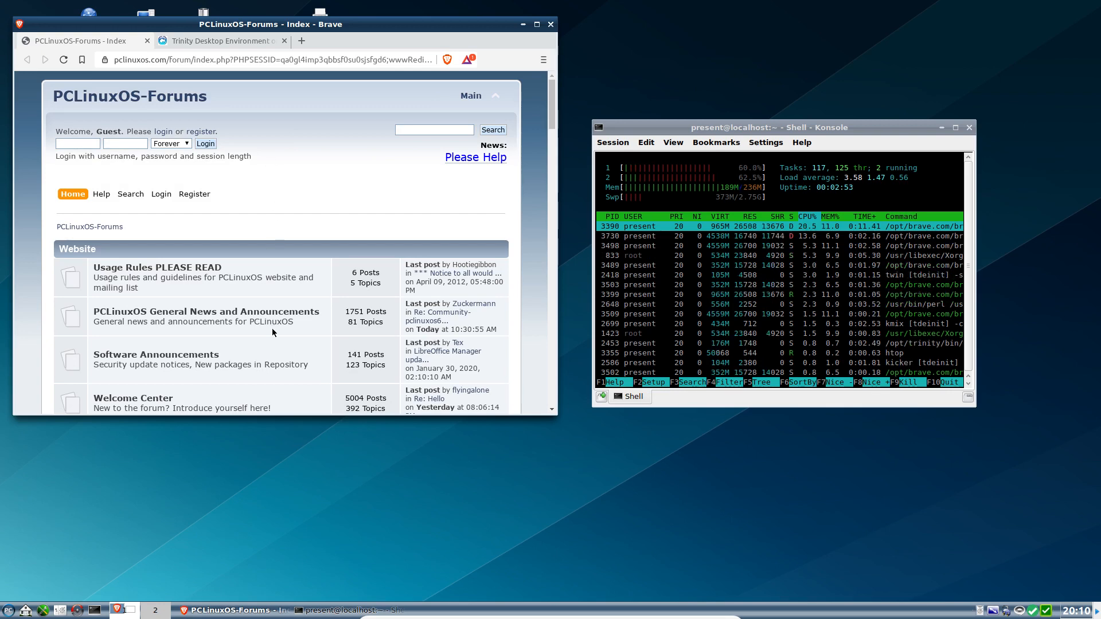
{"action": "scroll", "scroll_direction": "down", "scroll_amount": 3}
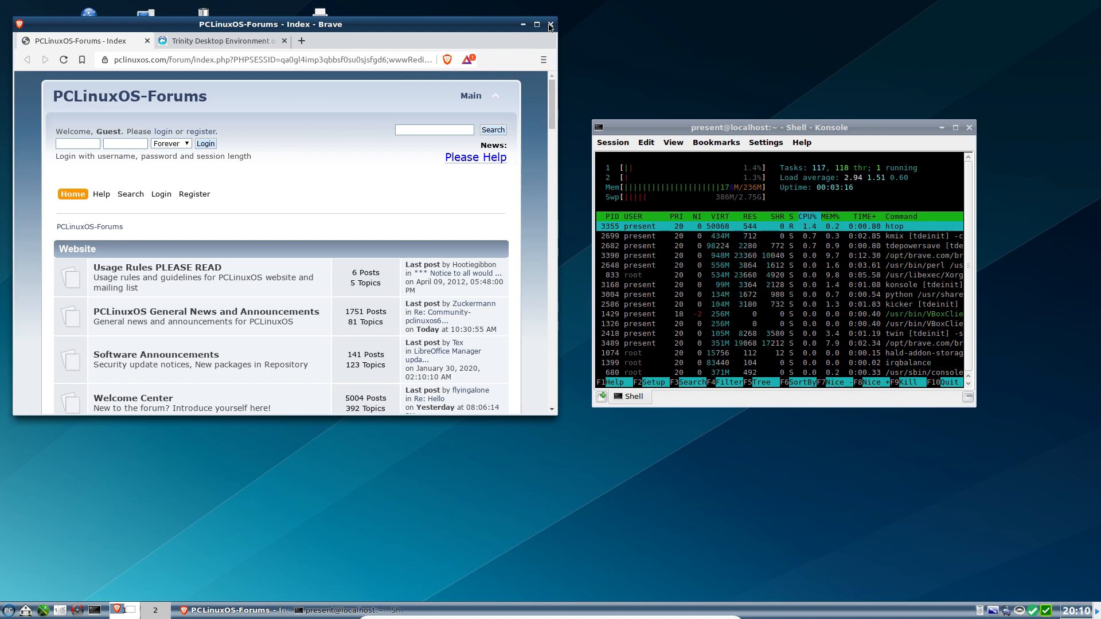
Close Brave, power off the Trinity VM, and set its base memory to 320 MB
{"action": "left_click", "coordinate": [550, 24]}
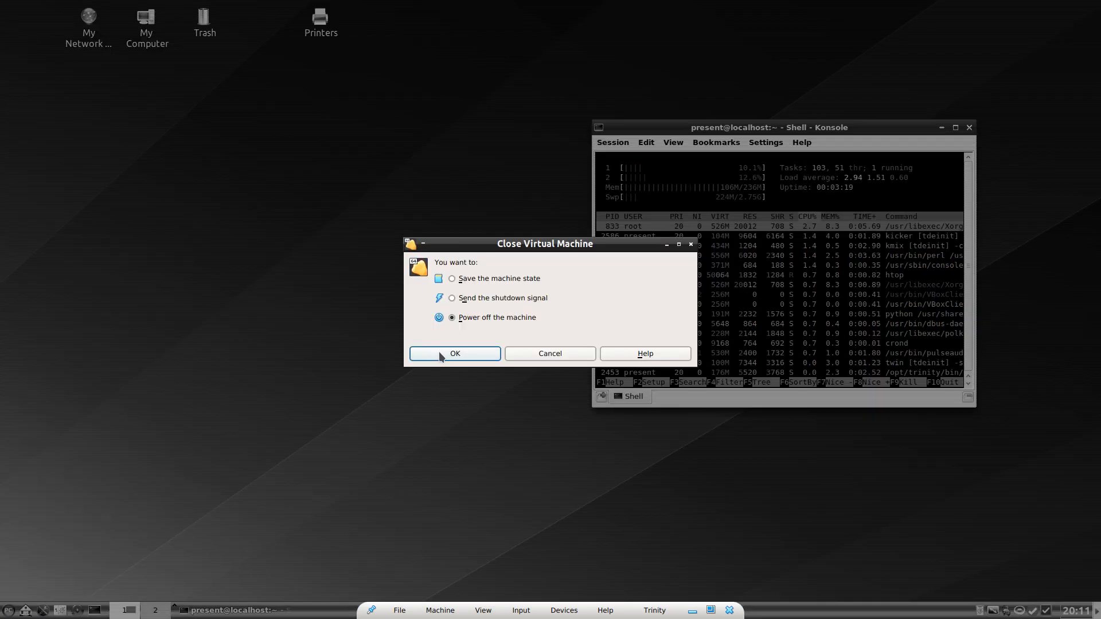
{"action": "left_click", "coordinate": [454, 354]}
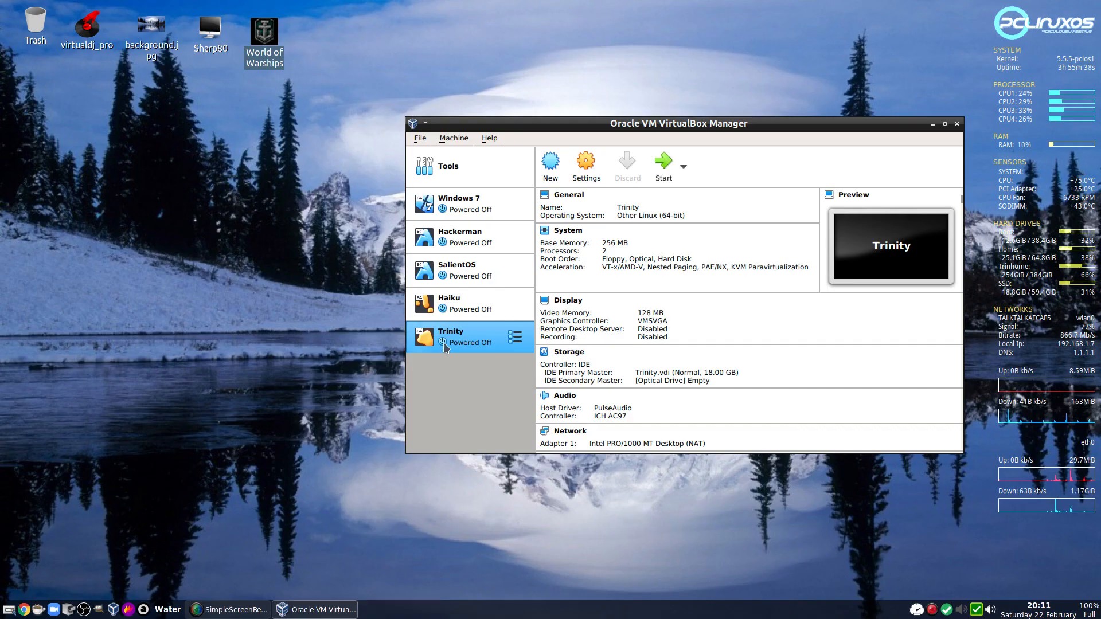
{"action": "mouse_move", "coordinate": [584, 163]}
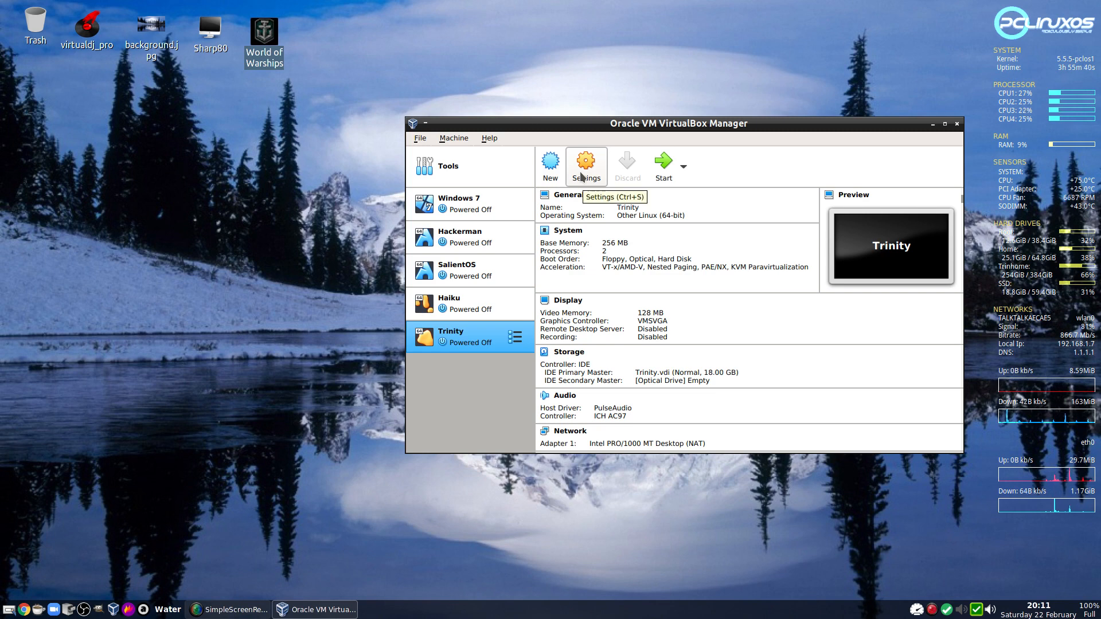
{"action": "left_click", "coordinate": [586, 162]}
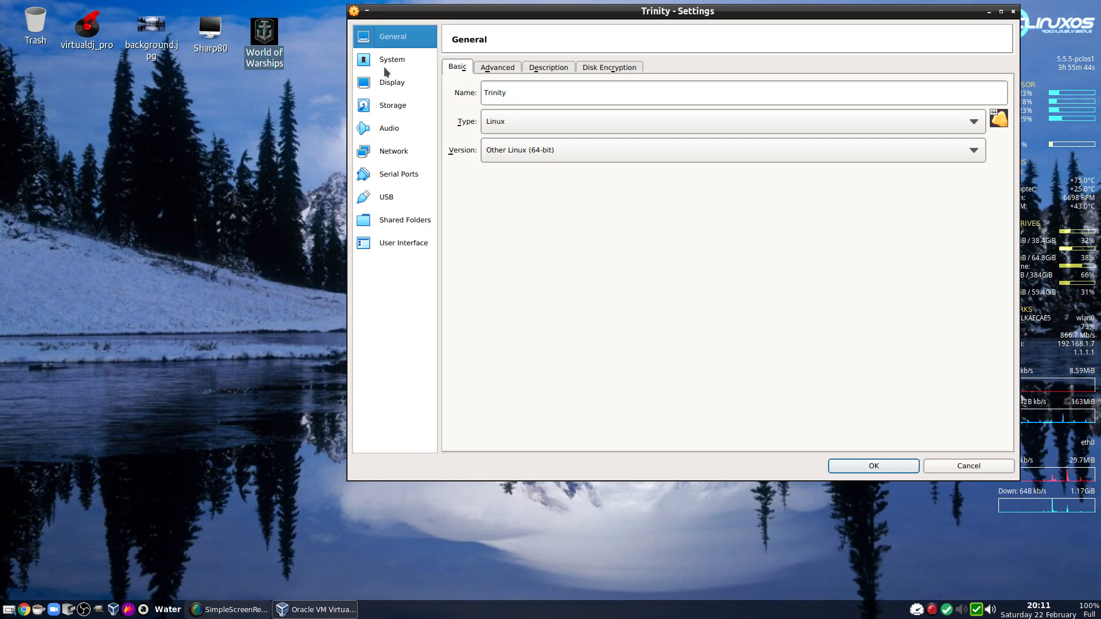
{"action": "left_click", "coordinate": [392, 59]}
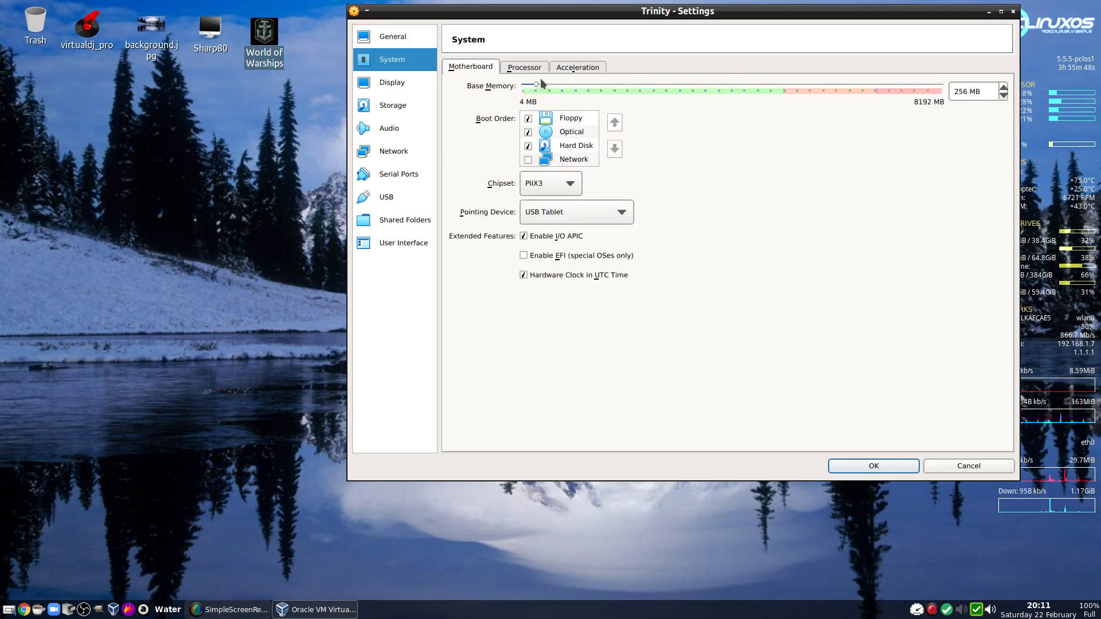
{"action": "left_click_drag", "start_coordinate": [535, 85], "coordinate": [545, 85]}
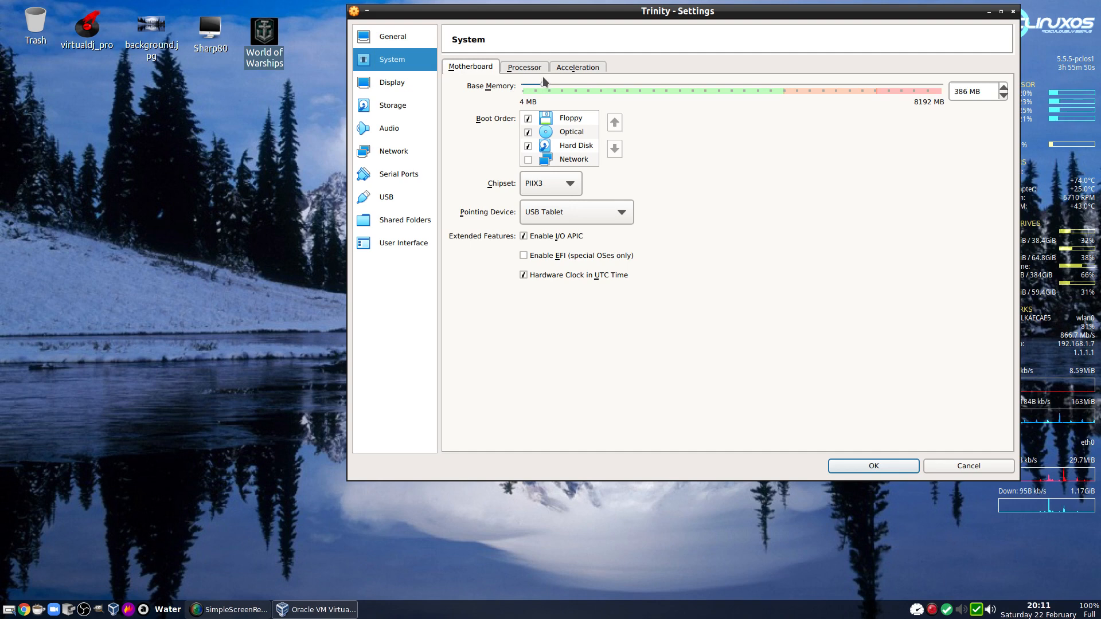
{"action": "left_click_drag", "start_coordinate": [542, 82], "coordinate": [535, 85]}
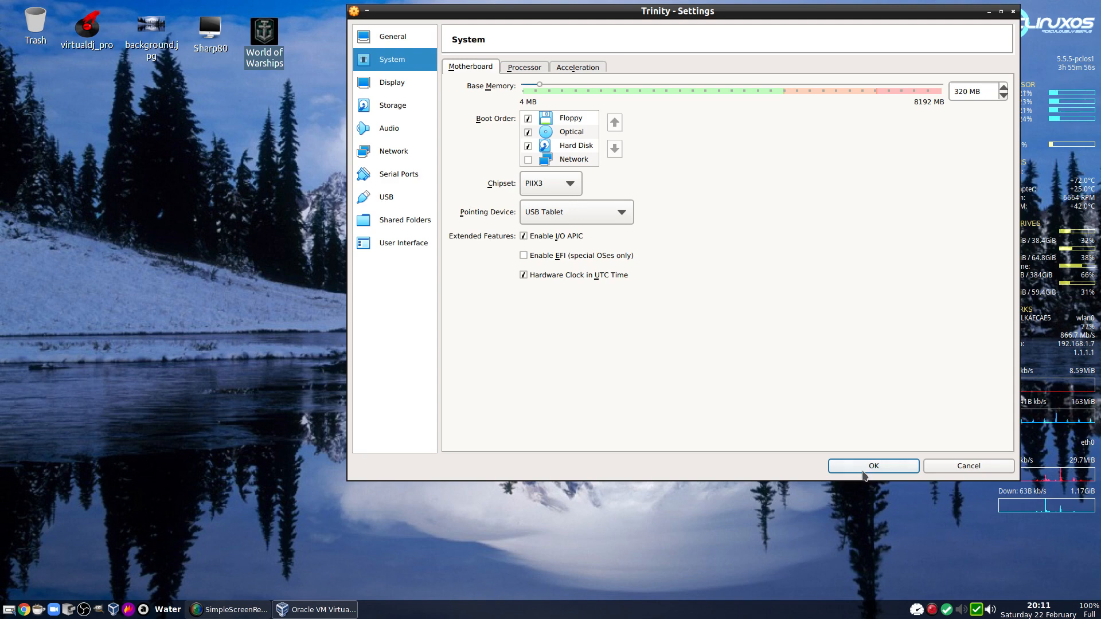
{"action": "left_click", "coordinate": [873, 466]}
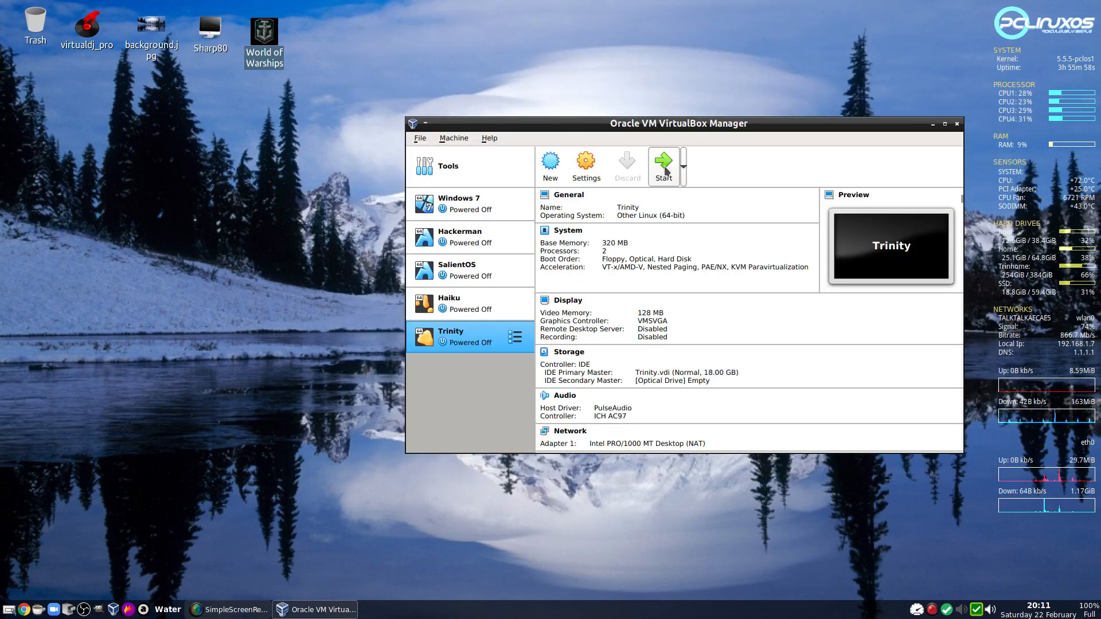
Start the Trinity machine and sign in at the Trinity login screen
{"action": "left_click", "coordinate": [662, 157]}
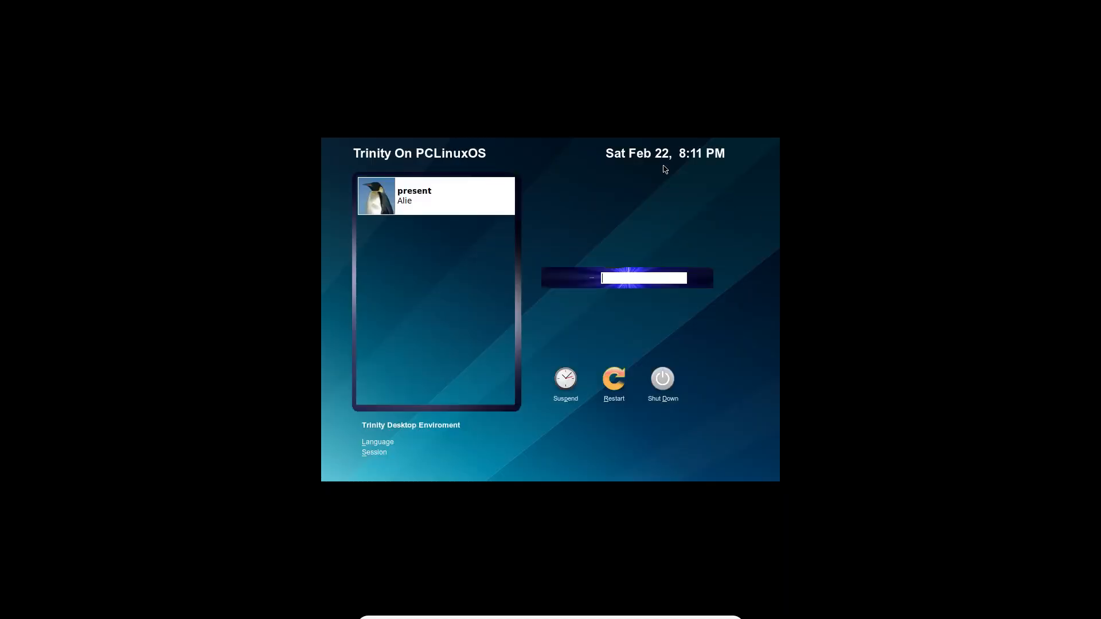
{"action": "left_click", "coordinate": [435, 195]}
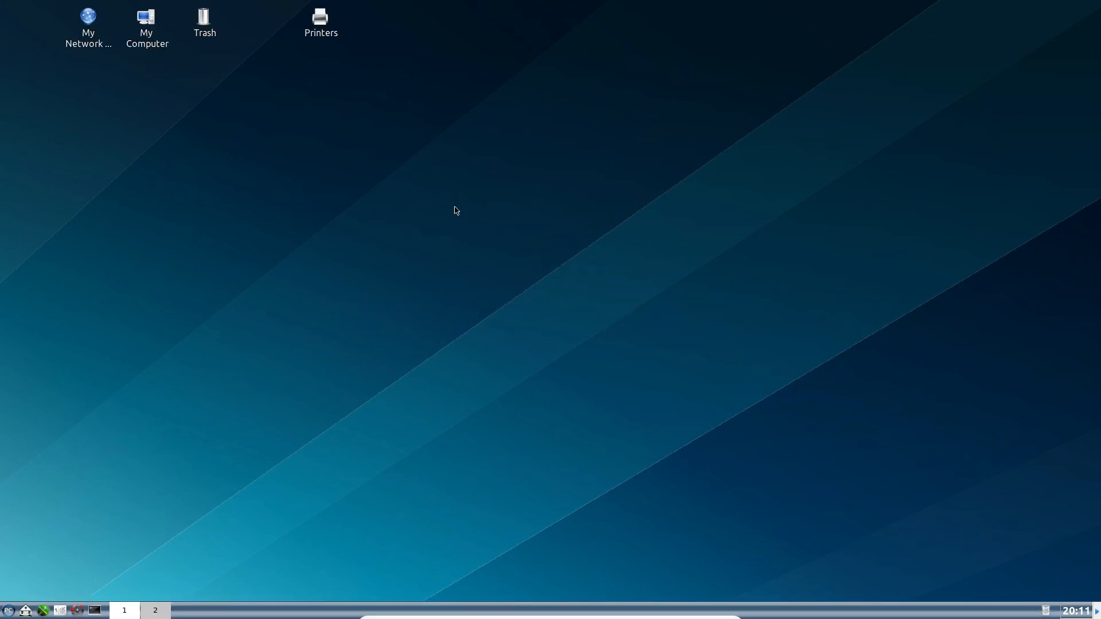
{"action": "mouse_move", "coordinate": [747, 419]}
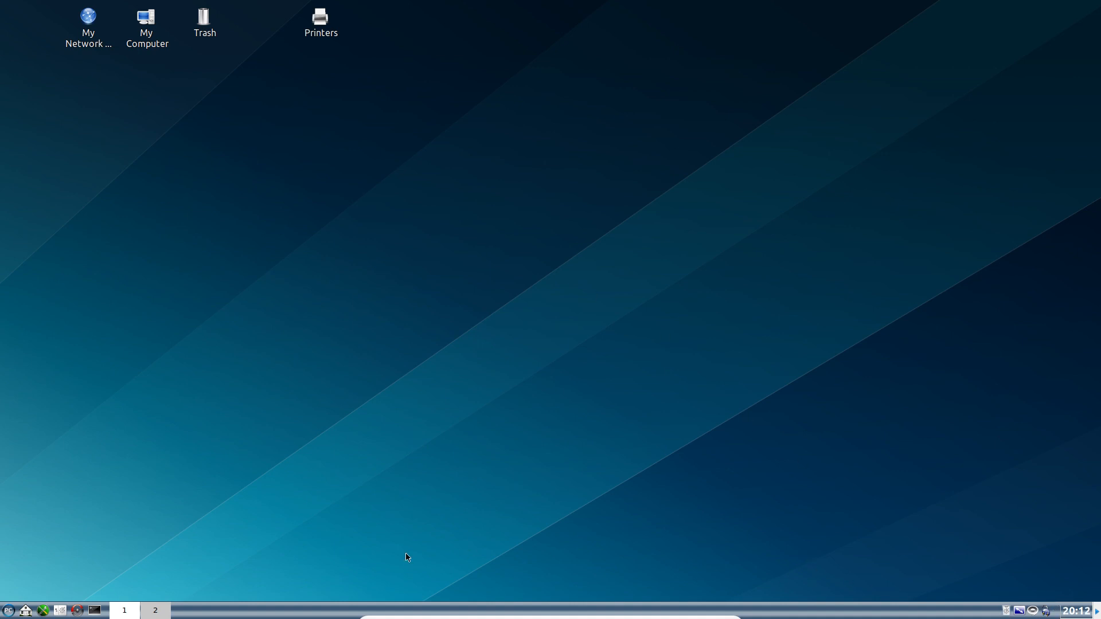
Run htop in a Konsole shell and launch the Brave browser
{"action": "left_click", "coordinate": [93, 609]}
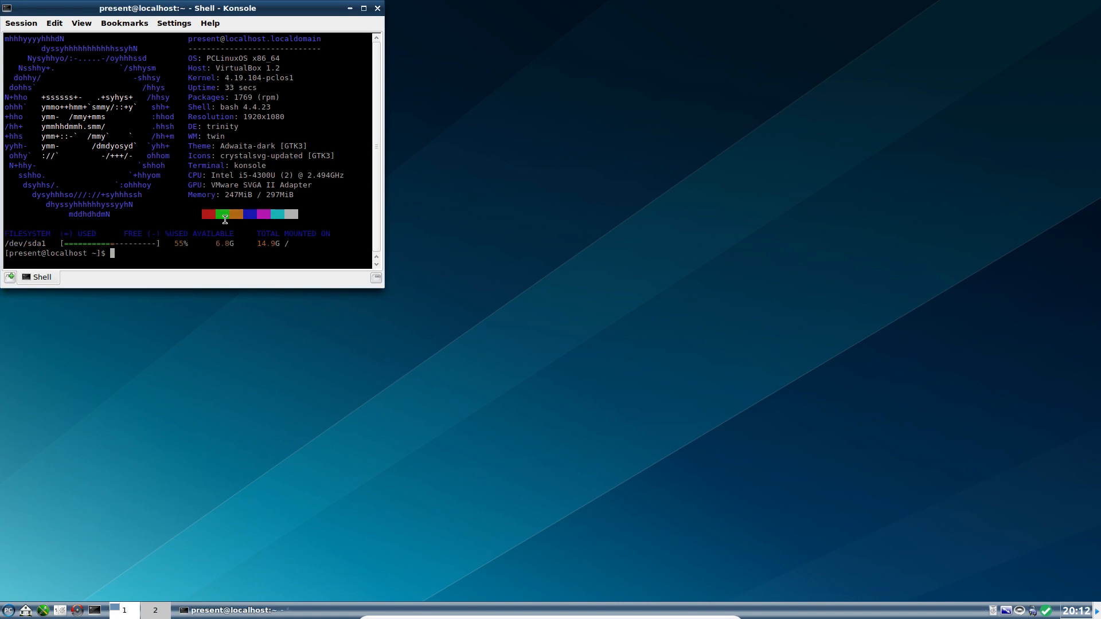
{"action": "type", "text": "htop"}
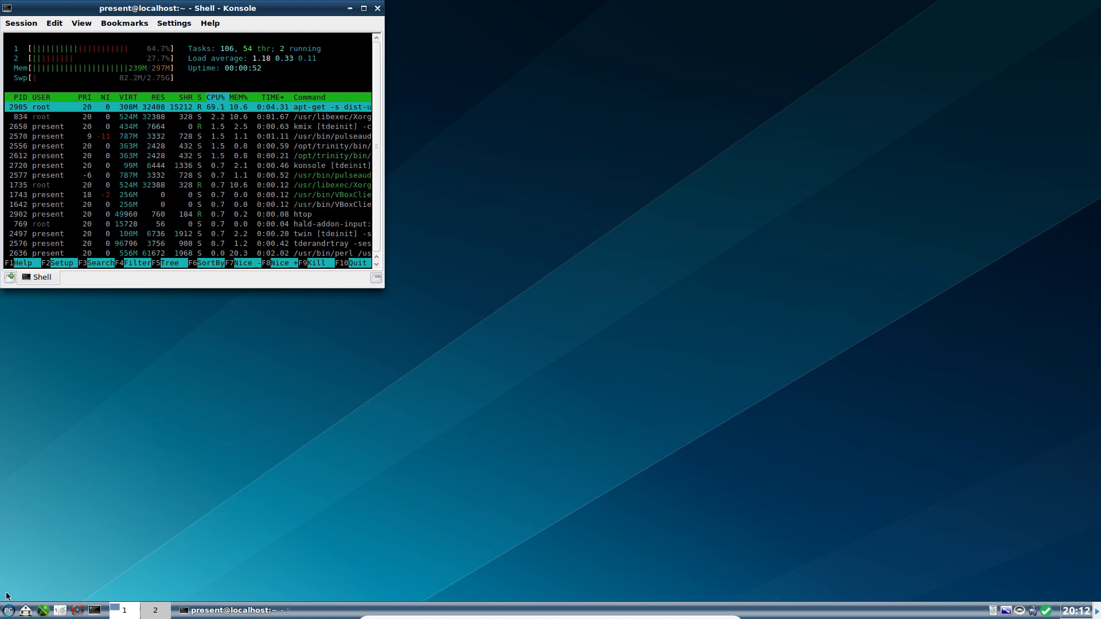
{"action": "left_click", "coordinate": [7, 610]}
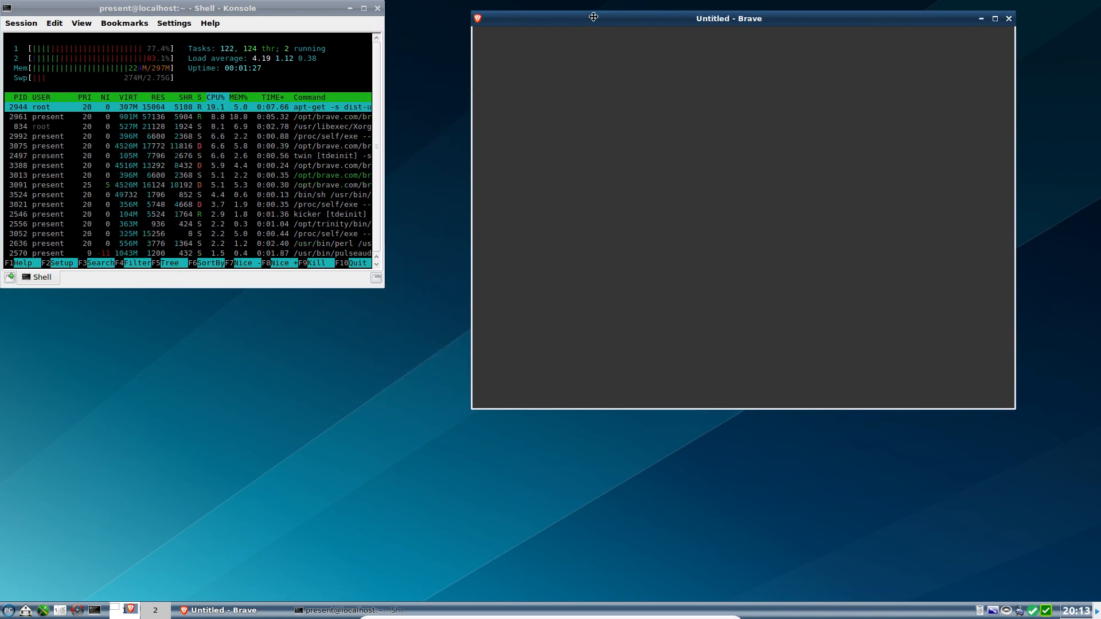
Place Brave beside htop, load the PCLinuxOS forum page, then close the browser
{"action": "left_click_drag", "start_coordinate": [594, 17], "coordinate": [439, 317]}
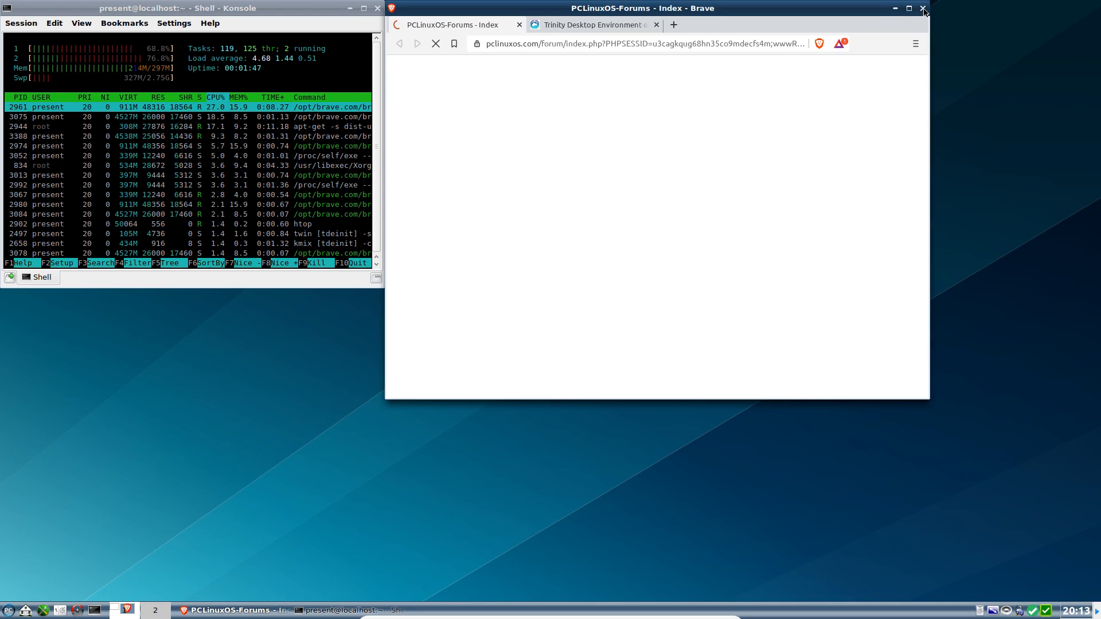
{"action": "left_click", "coordinate": [924, 7]}
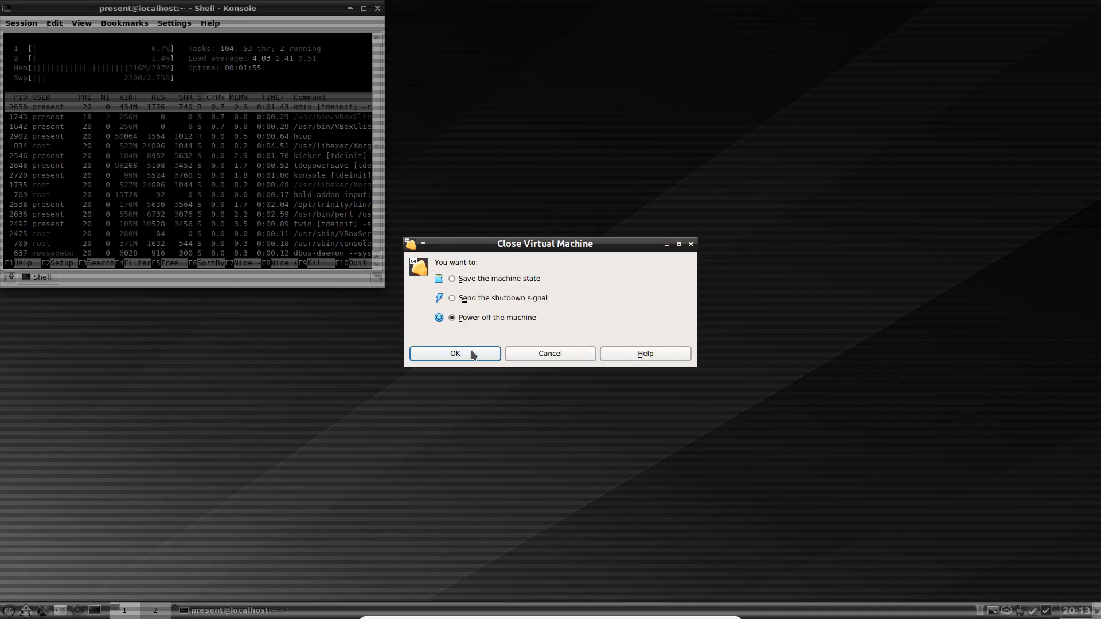
Power off the Trinity VM and raise its base memory to 512 MB
{"action": "left_click", "coordinate": [454, 353]}
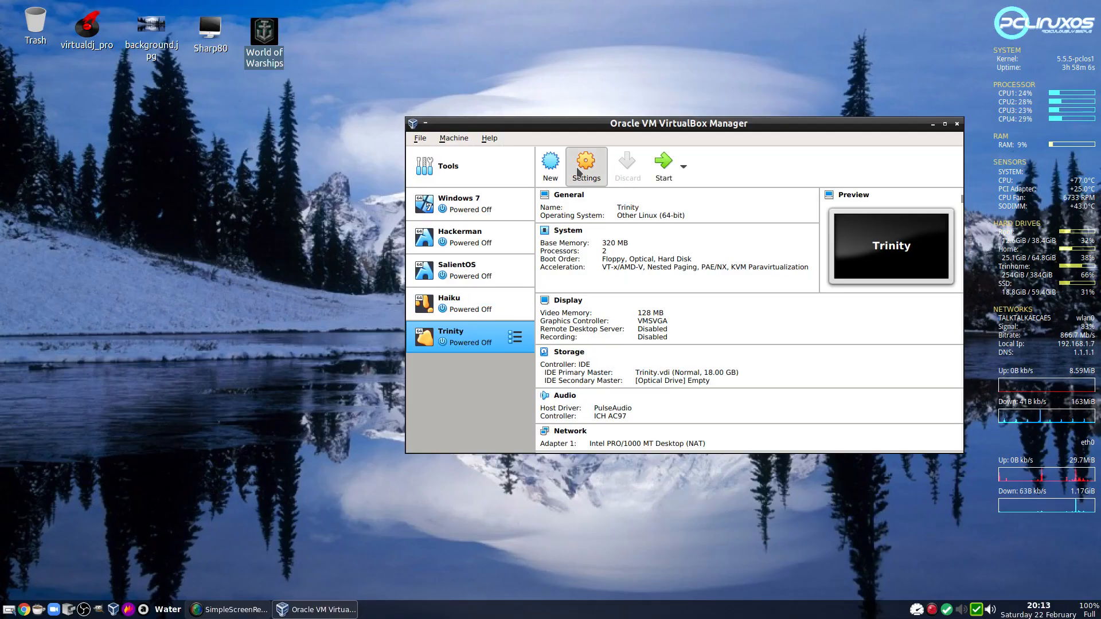
{"action": "left_click", "coordinate": [585, 166]}
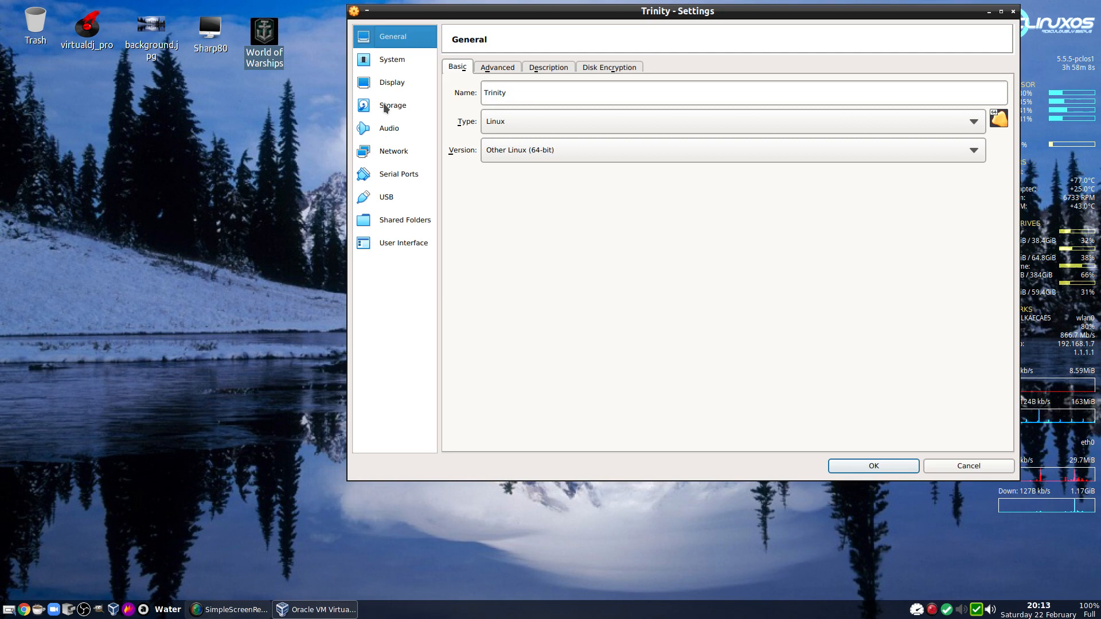
{"action": "mouse_move", "coordinate": [386, 63]}
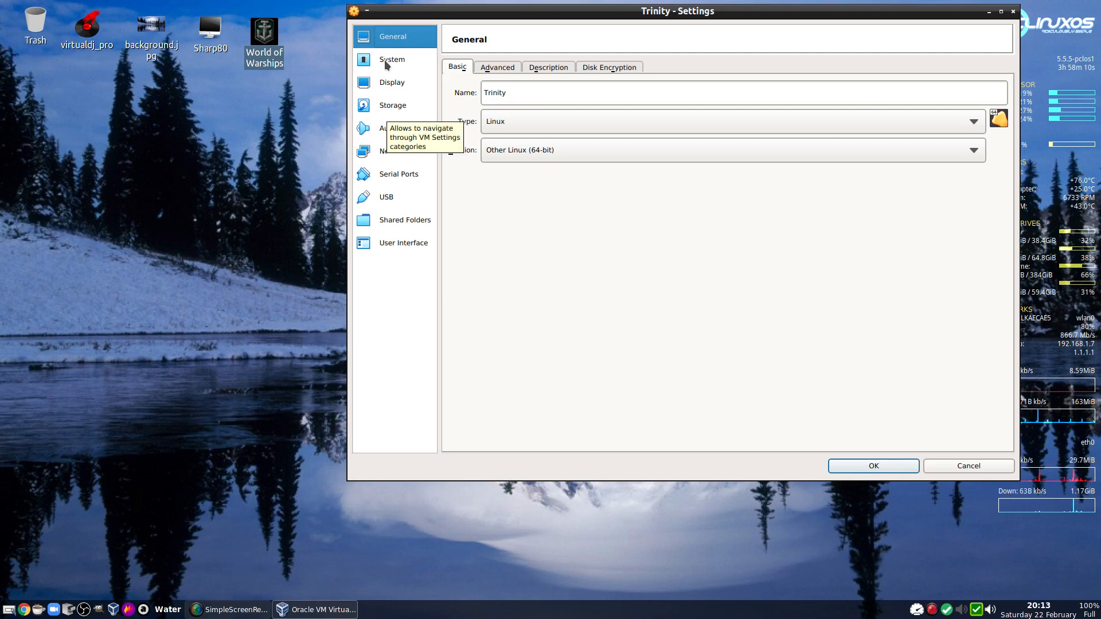
{"action": "left_click", "coordinate": [392, 59]}
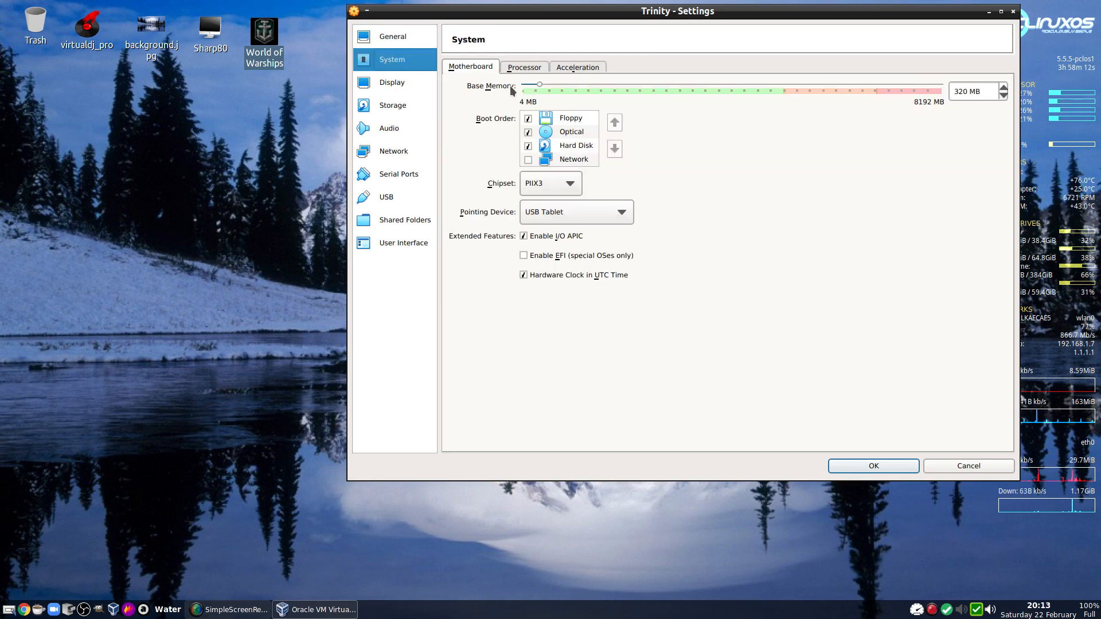
{"action": "mouse_move", "coordinate": [539, 90]}
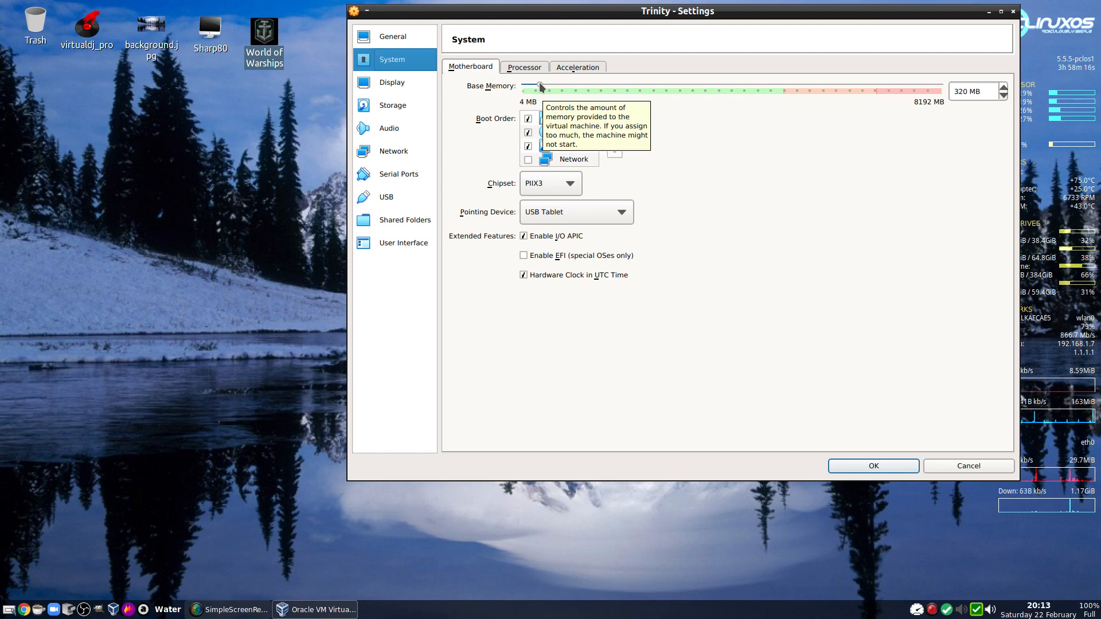
{"action": "left_click_drag", "start_coordinate": [538, 91], "coordinate": [535, 86]}
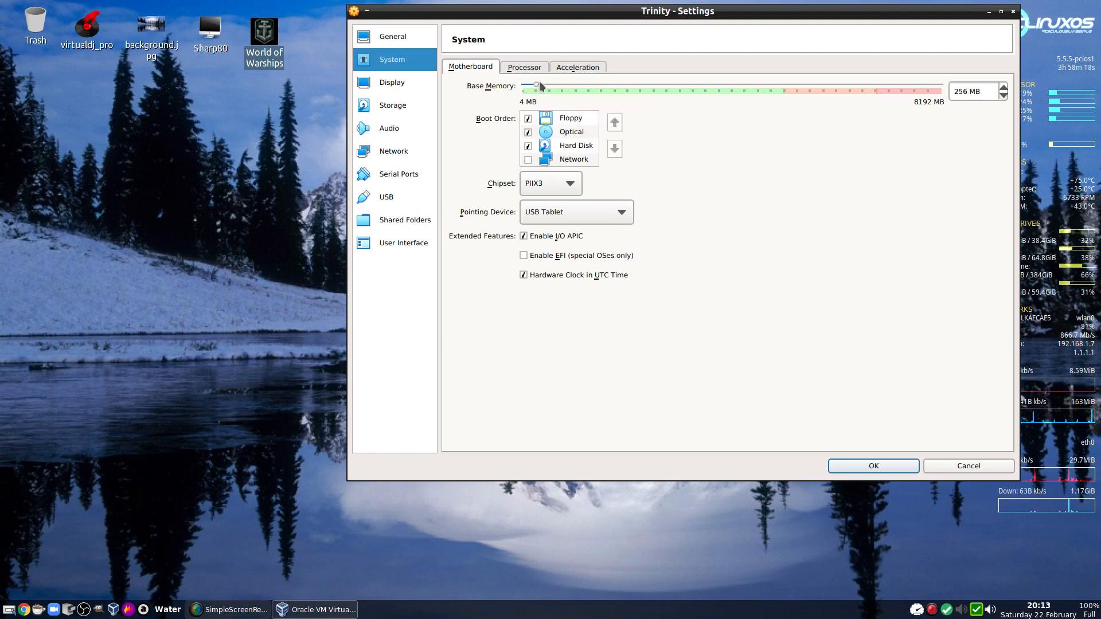
{"action": "left_click_drag", "start_coordinate": [536, 85], "coordinate": [544, 85]}
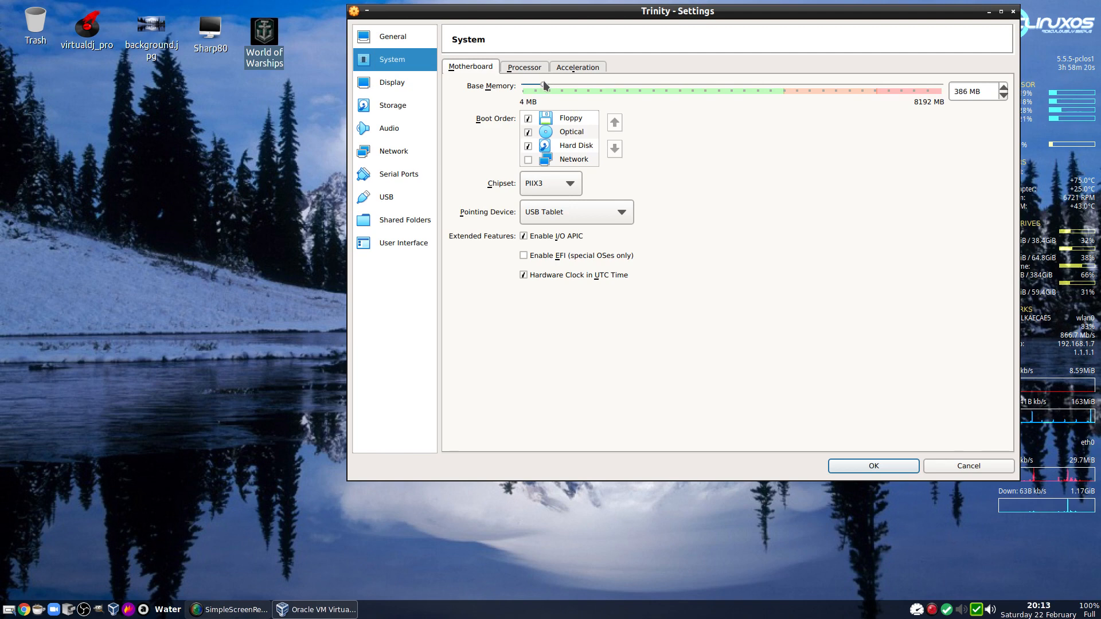
{"action": "left_click_drag", "start_coordinate": [542, 85], "coordinate": [554, 86]}
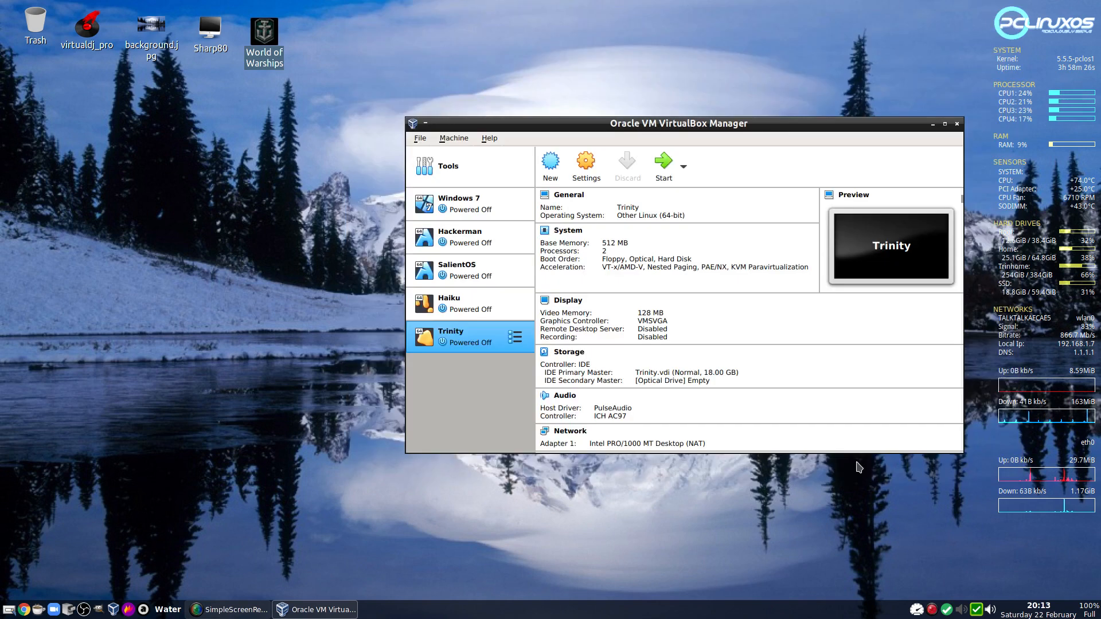
{"action": "left_click", "coordinate": [661, 163]}
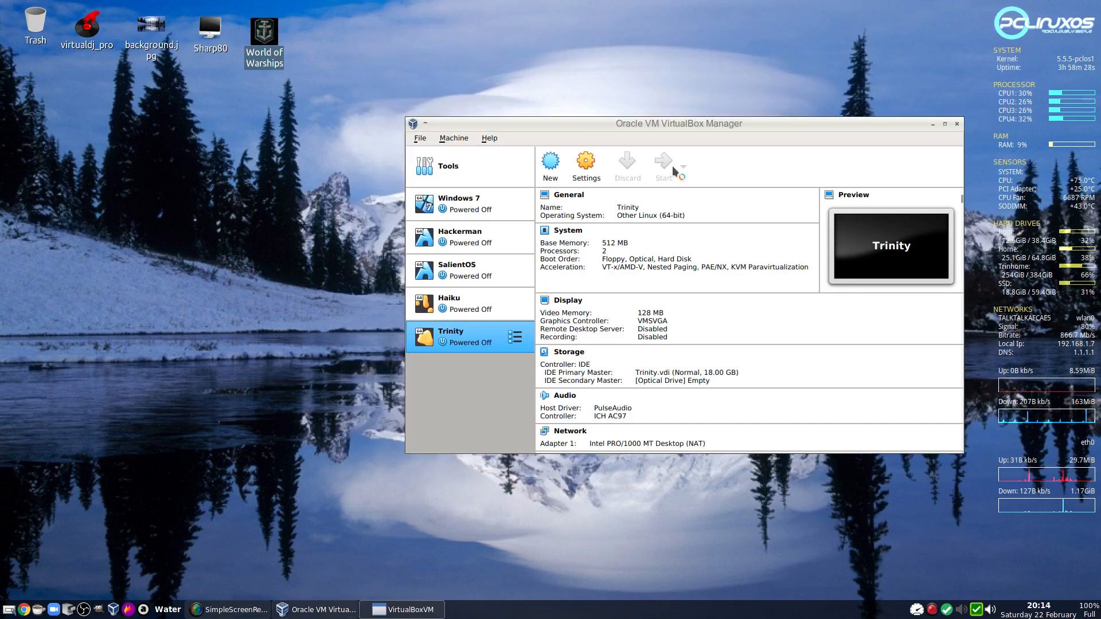
Start the Trinity VM with 512 MB and boot to the empty desktop
{"action": "left_click", "coordinate": [660, 167]}
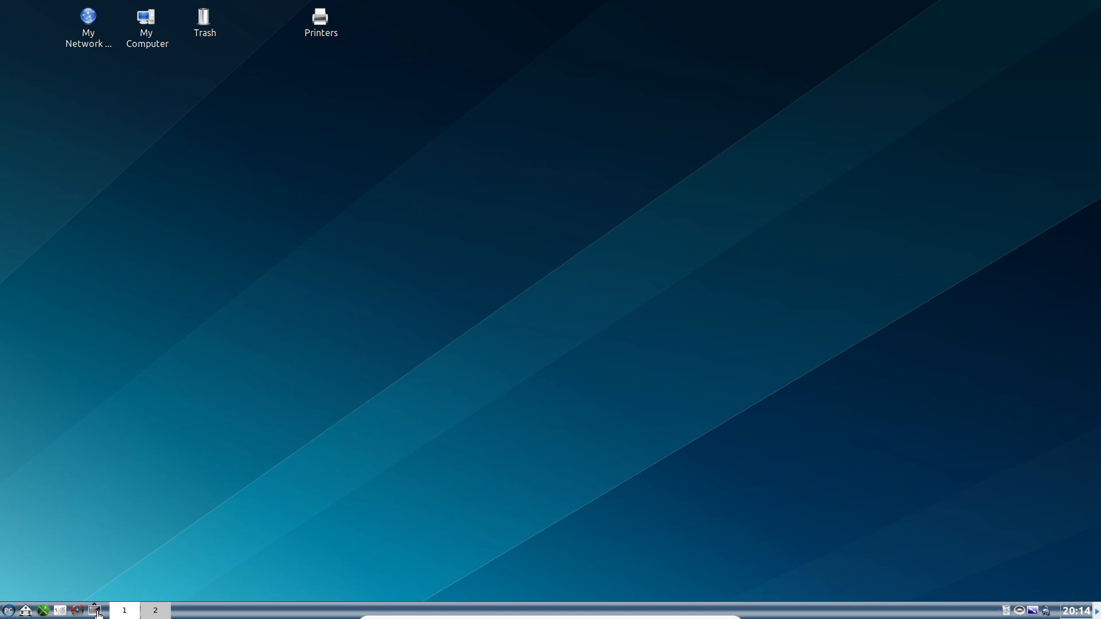
Start a new Konsole shell session and run htop to watch memory and swap
{"action": "left_click", "coordinate": [96, 610]}
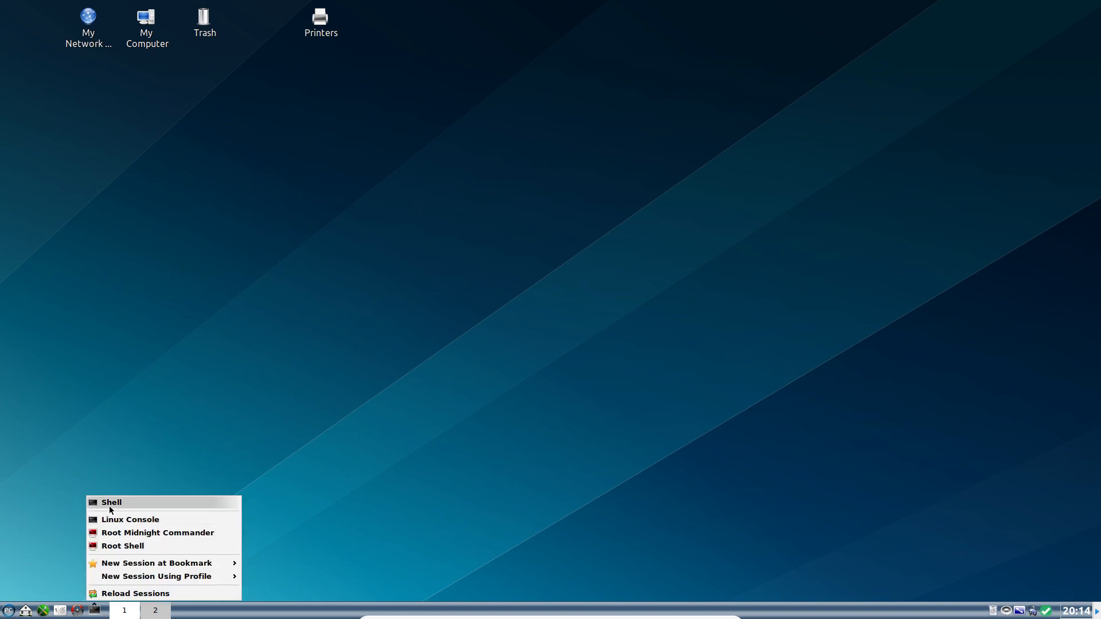
{"action": "left_click", "coordinate": [111, 503]}
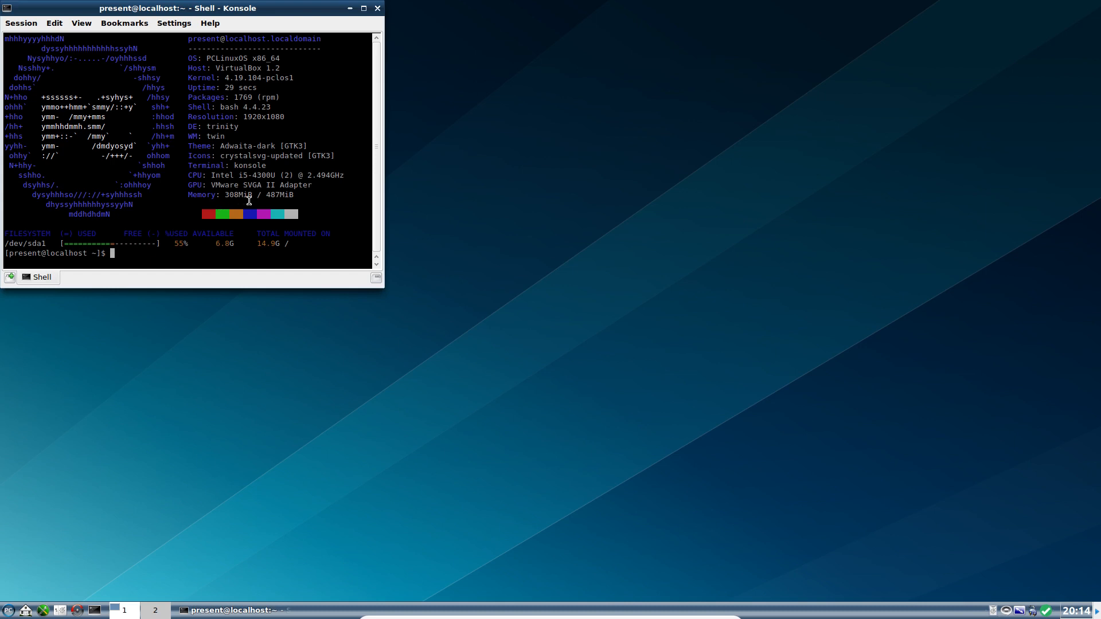
{"action": "mouse_move", "coordinate": [206, 248]}
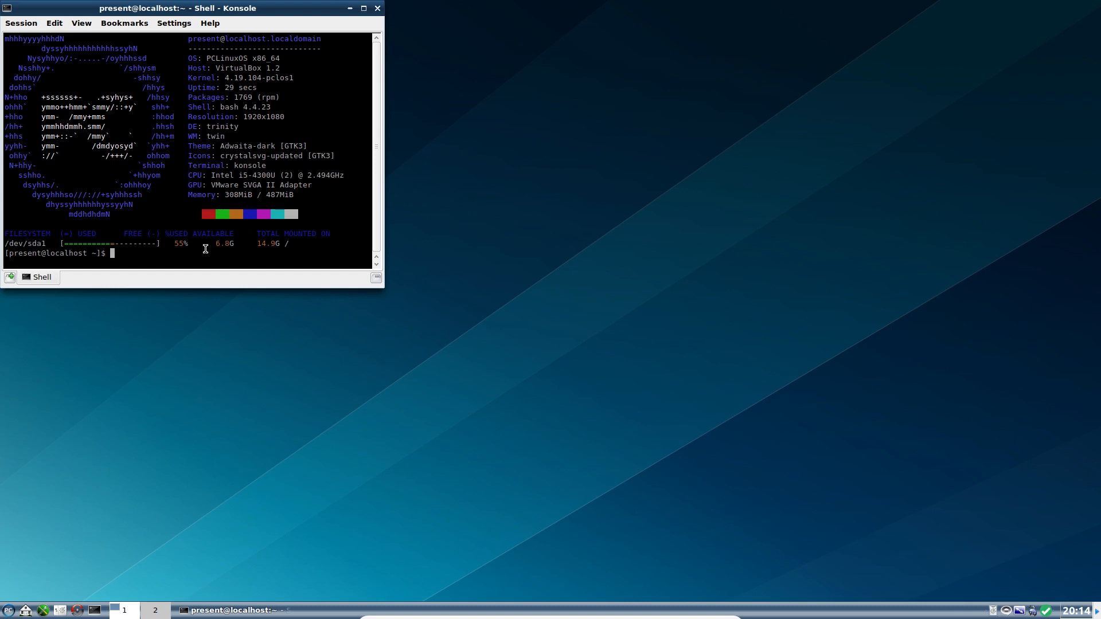
{"action": "type", "text": "htop"}
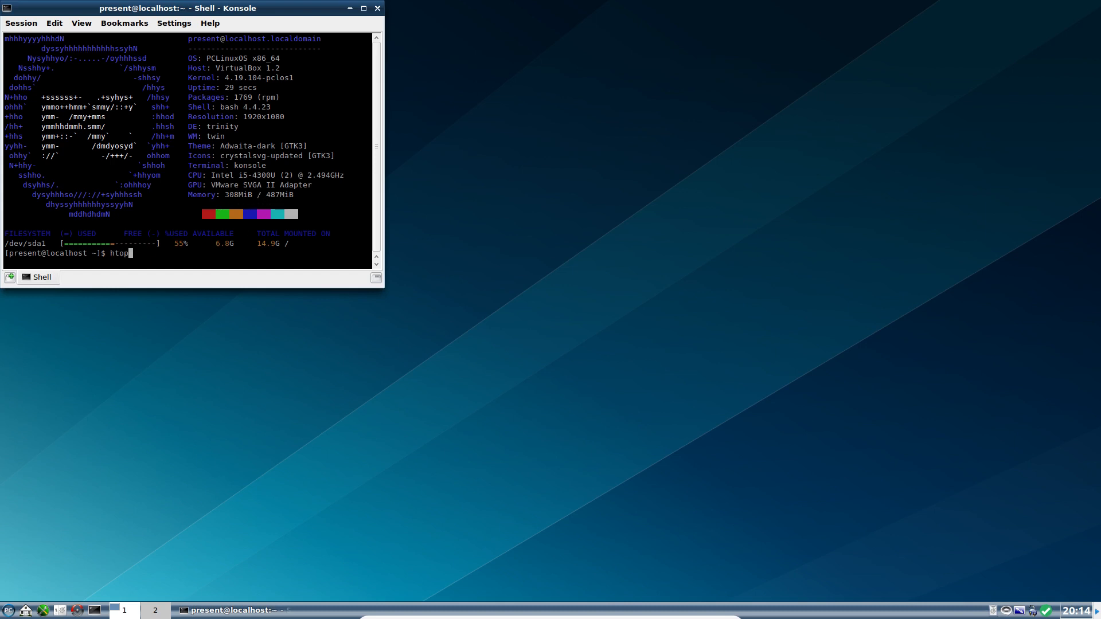
{"action": "key", "text": "Return"}
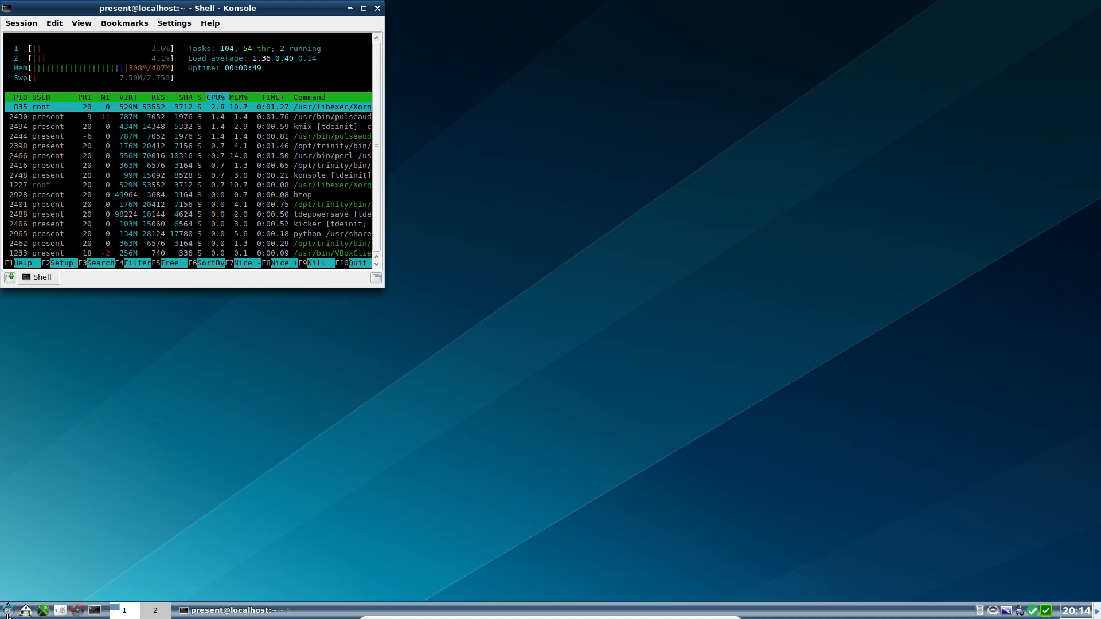
Launch Brave from the Trinity menu and scroll the Trinity Desktop on PCLinuxOS tab
{"action": "left_click", "coordinate": [7, 610]}
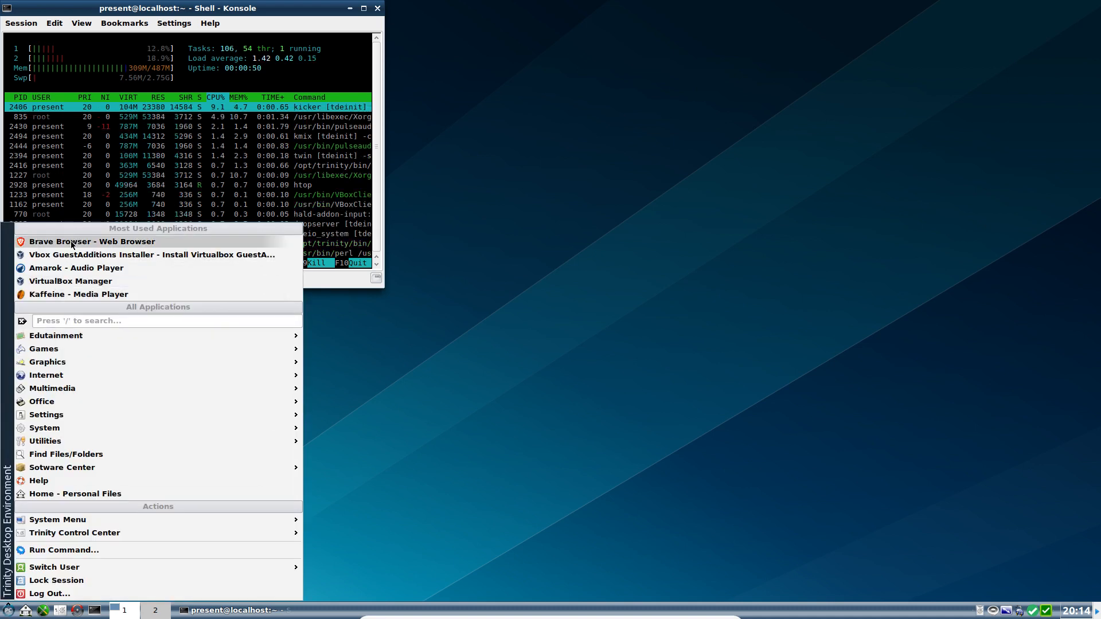
{"action": "left_click", "coordinate": [92, 241]}
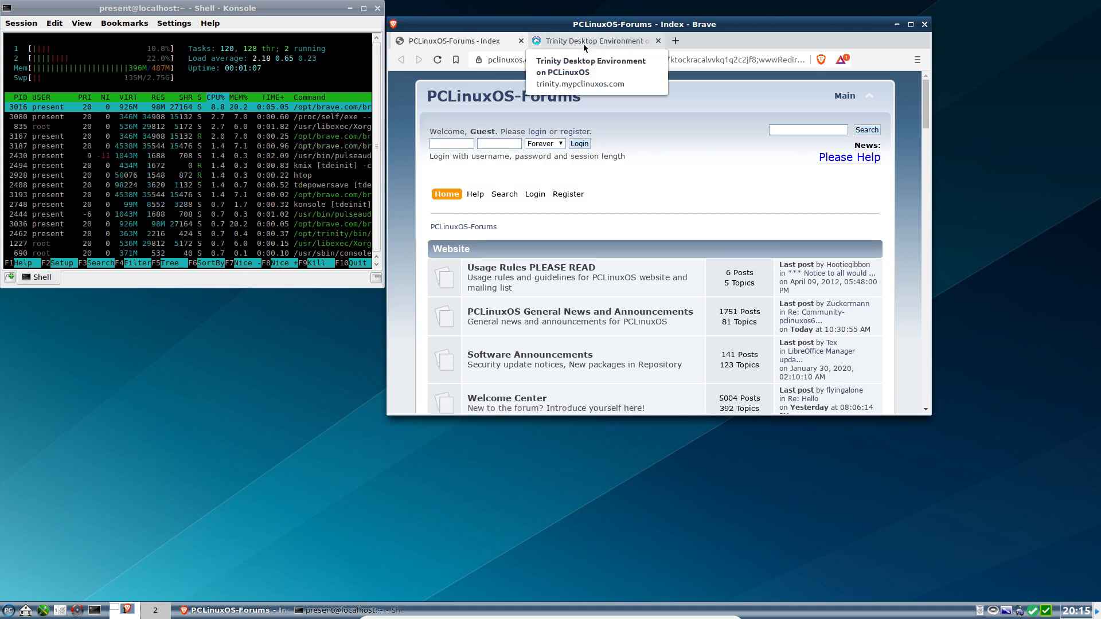
{"action": "left_click", "coordinate": [594, 41]}
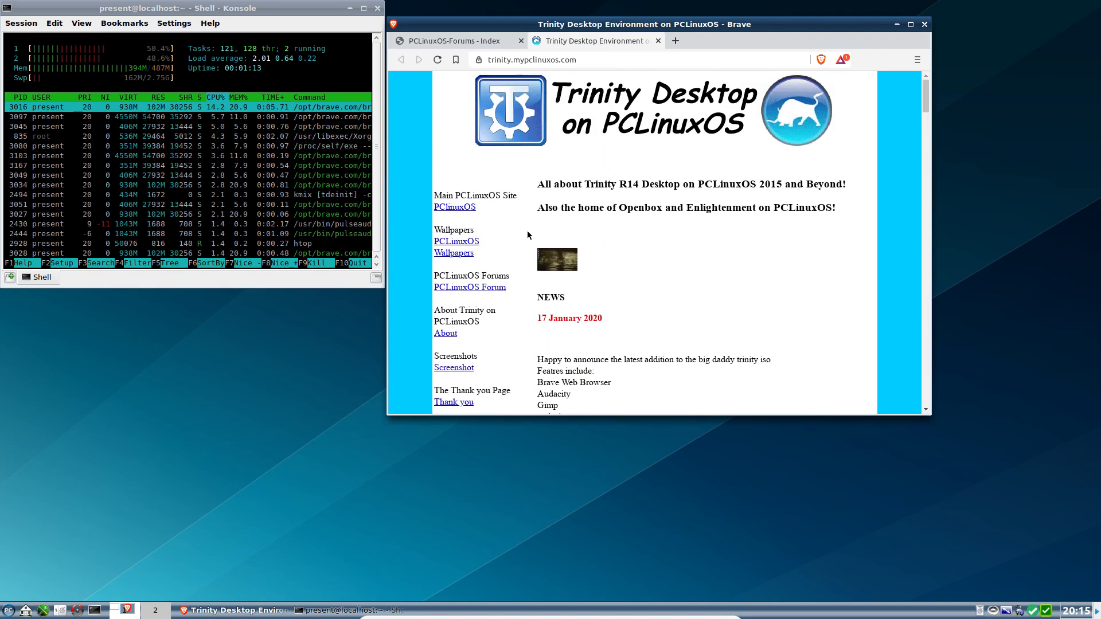
{"action": "scroll", "scroll_direction": "down", "scroll_amount": 3}
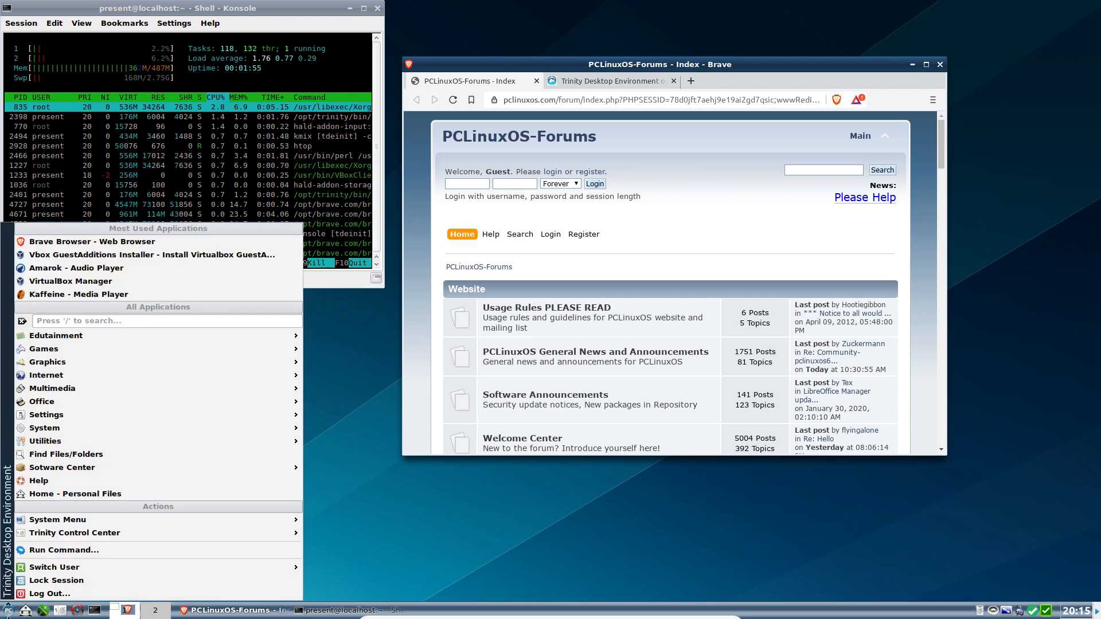
{"action": "mouse_move", "coordinate": [41, 401]}
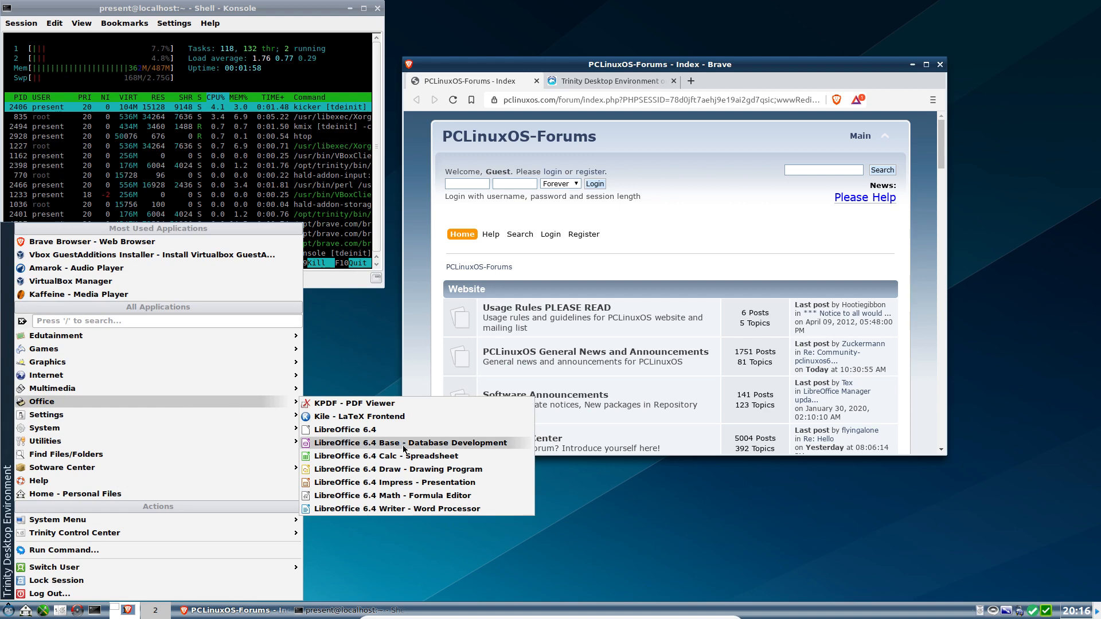
Launch LibreOffice 6.4 Writer and confirm version 6.4.0.3 in the About box
{"action": "left_click", "coordinate": [410, 442]}
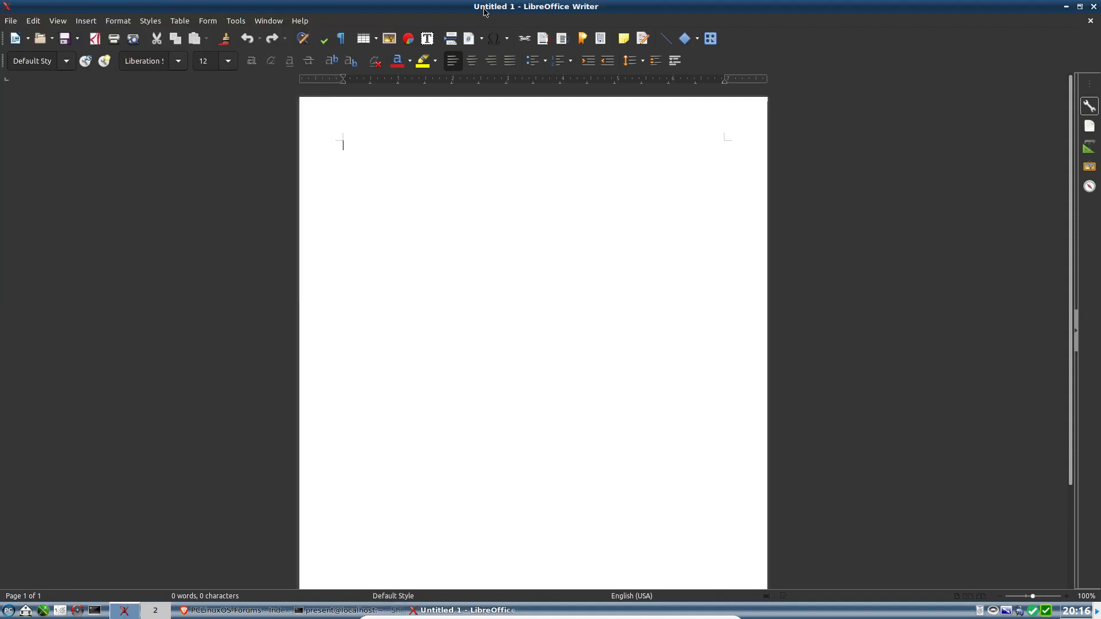
{"action": "left_click", "coordinate": [300, 21]}
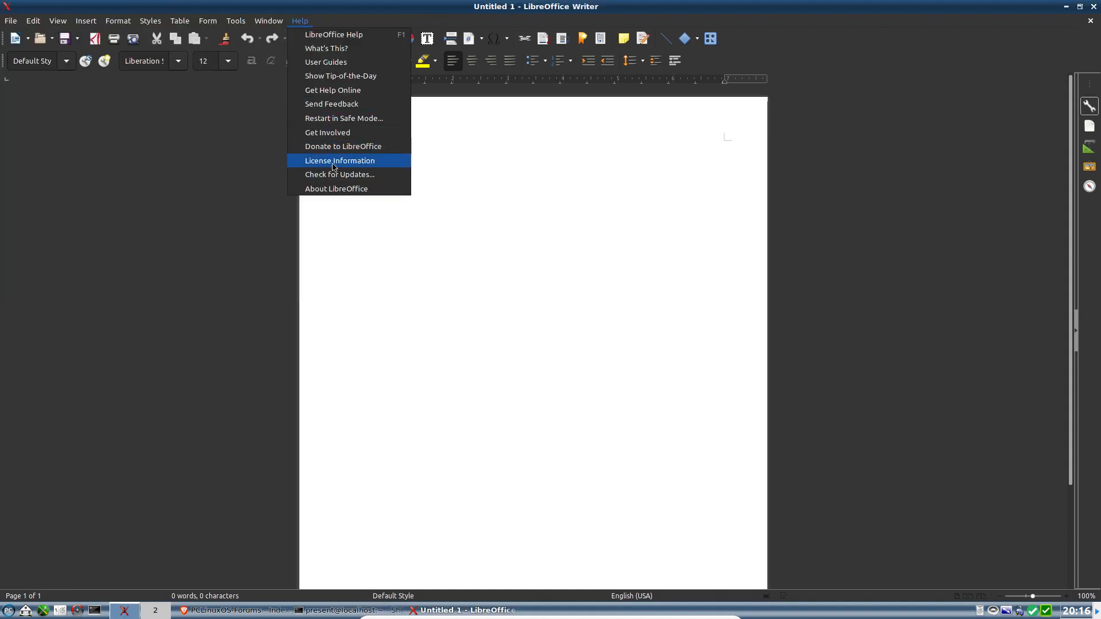
{"action": "left_click", "coordinate": [336, 188]}
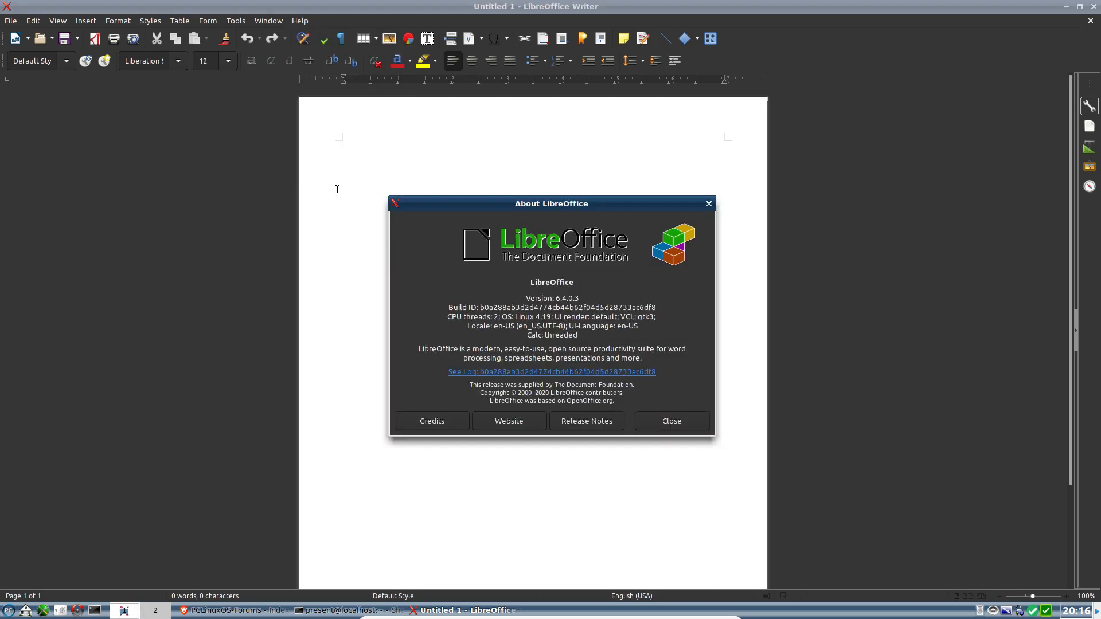
{"action": "mouse_move", "coordinate": [691, 170]}
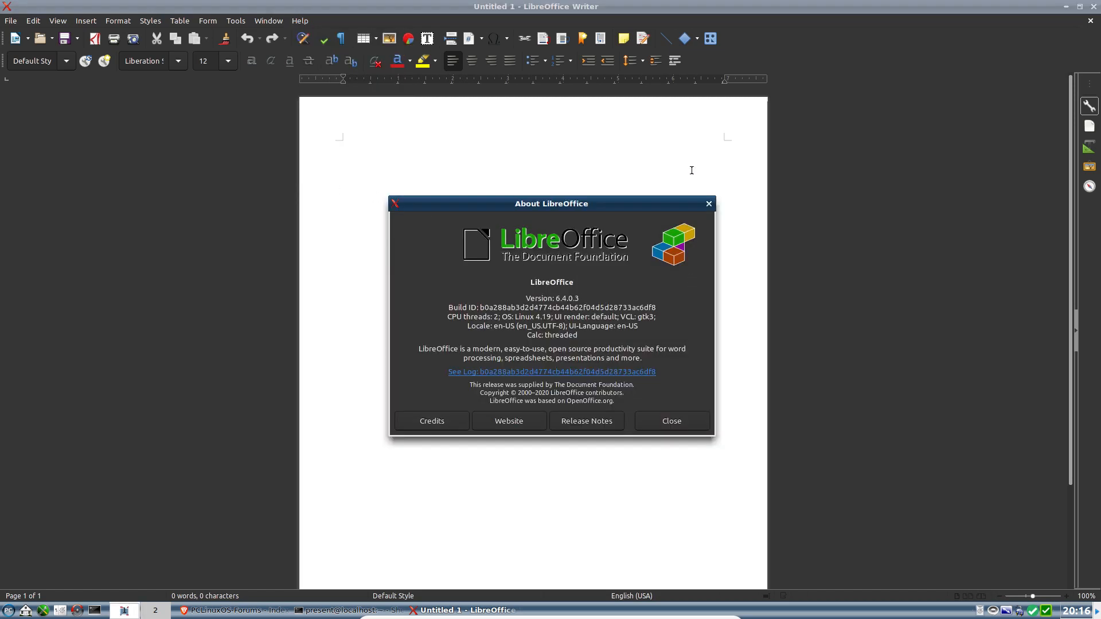
{"action": "left_click", "coordinate": [670, 421]}
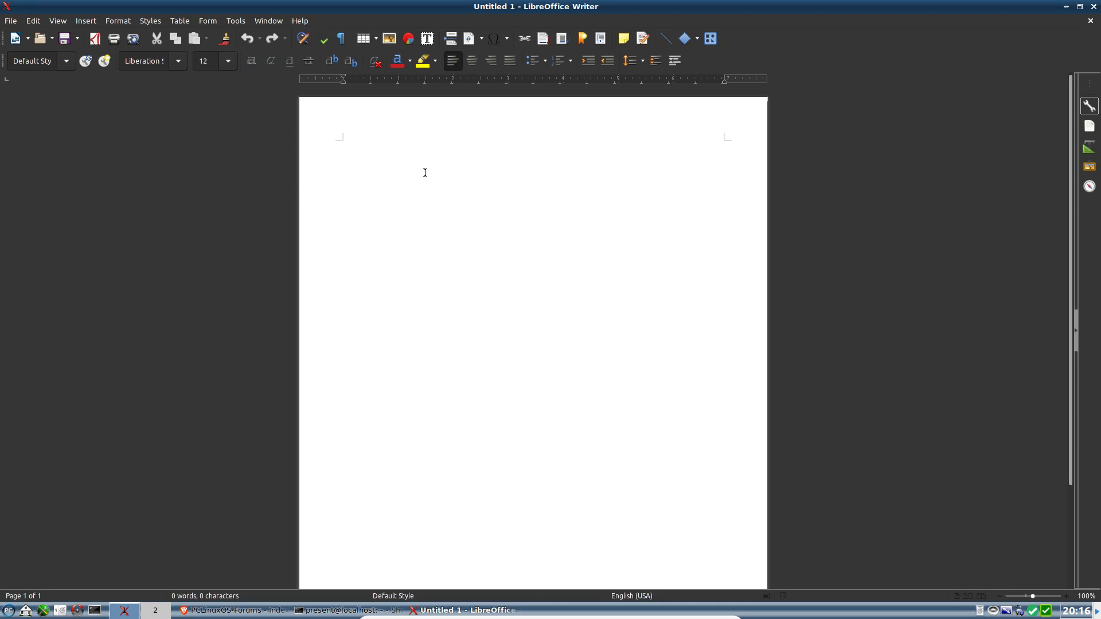
{"action": "left_click", "coordinate": [343, 145]}
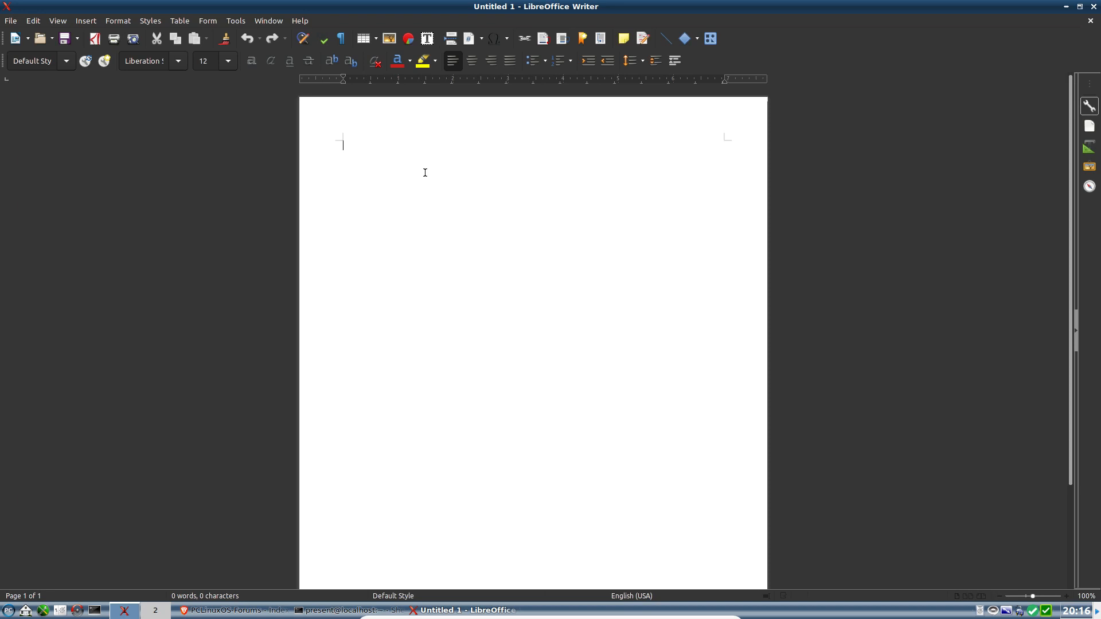
{"action": "type", "text": "The"}
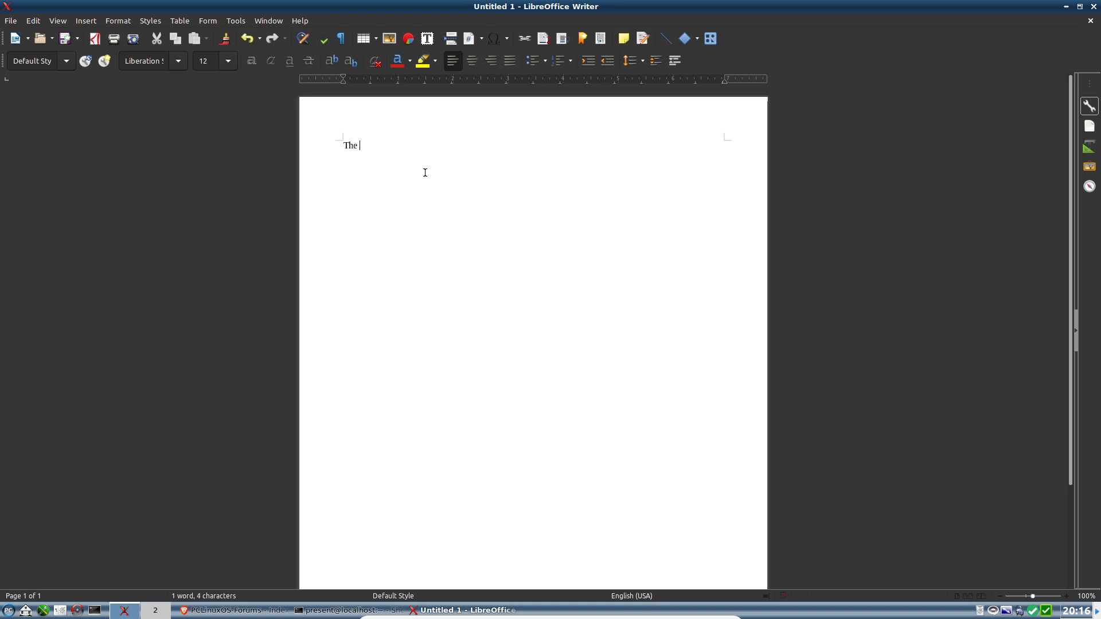
{"action": "type", "text": "lazy"}
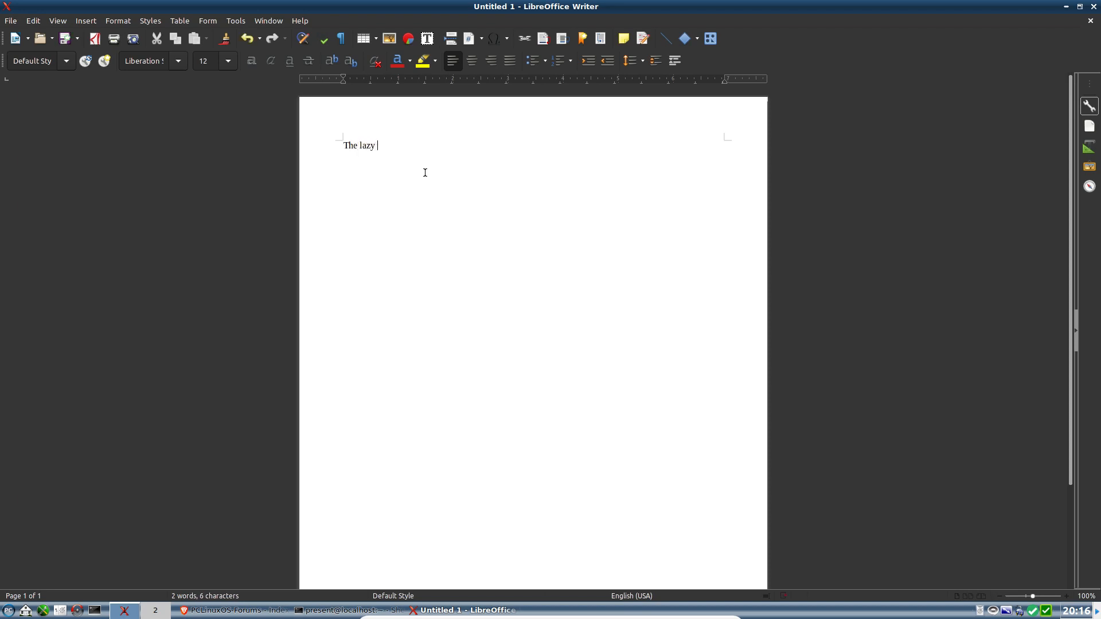
{"action": "type", "text": "dog ju"}
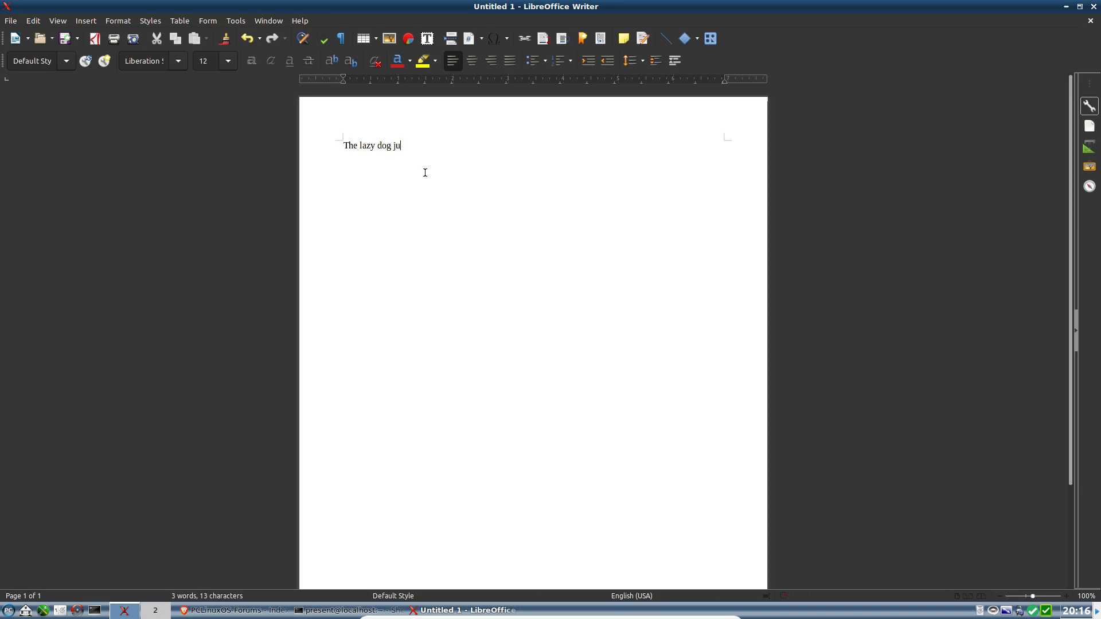
{"action": "type", "text": "mped of"}
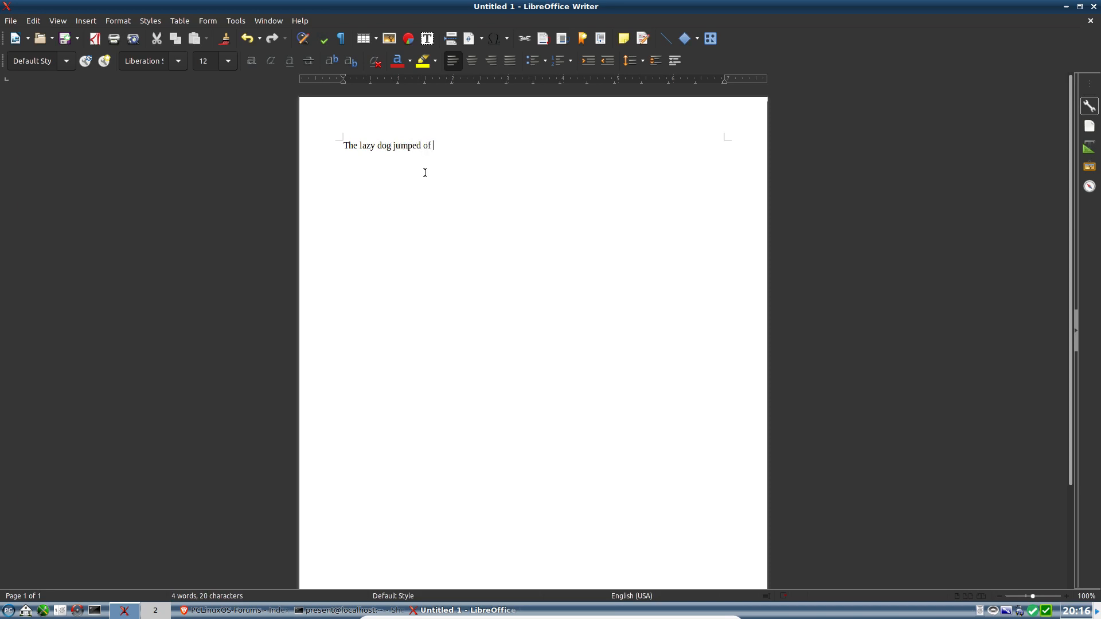
{"action": "type", "text": "ver"}
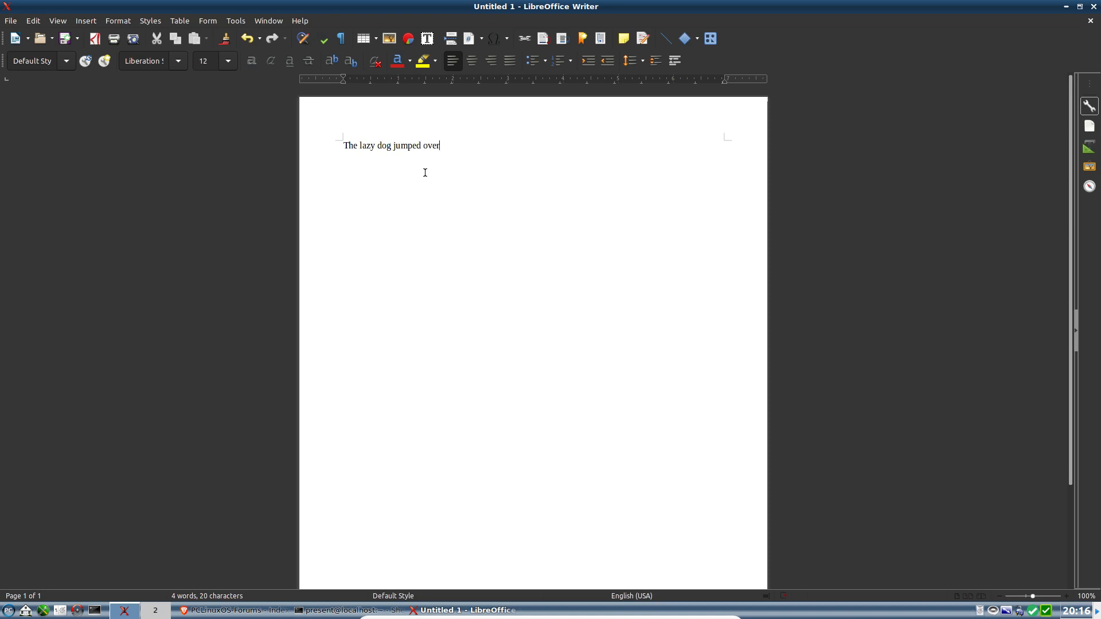
{"action": "type", "text": "the qui"}
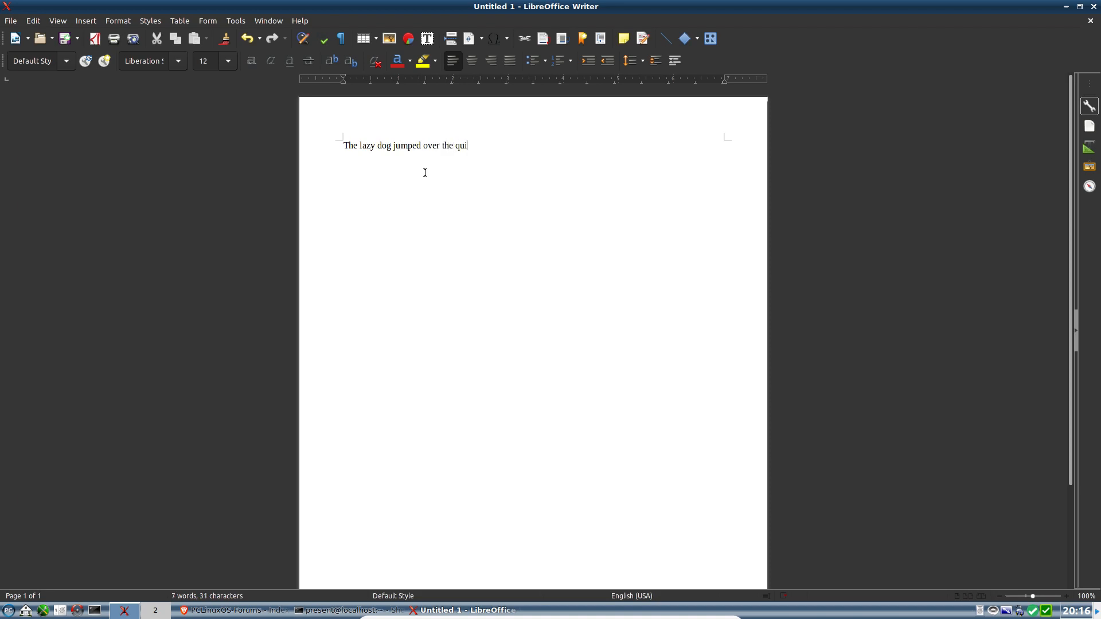
{"action": "type", "text": "ck fox"}
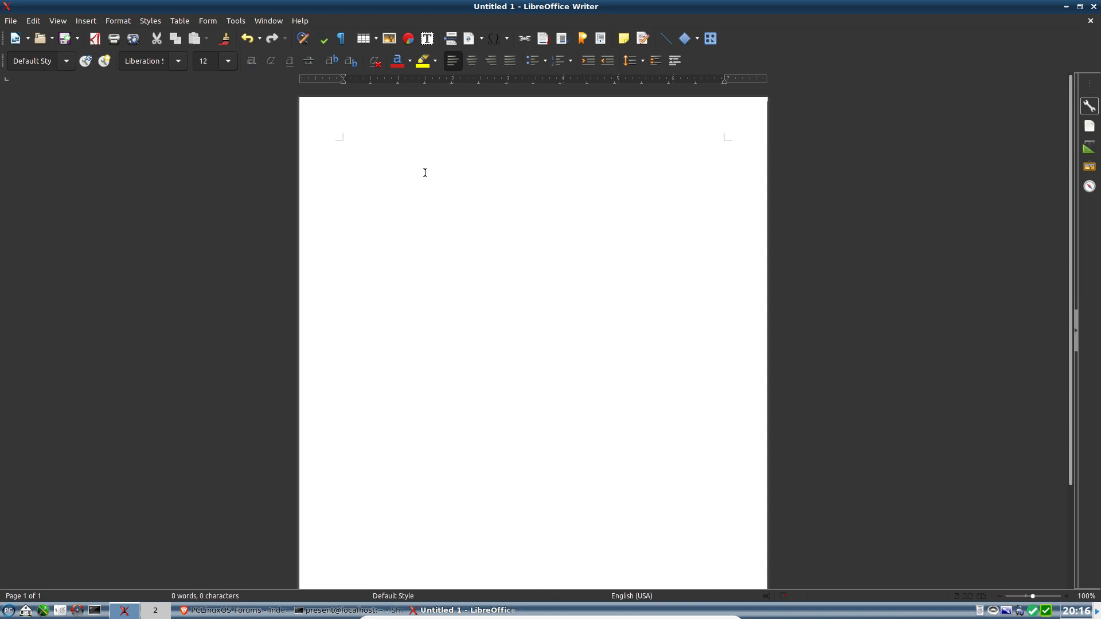
{"action": "mouse_move", "coordinate": [1096, 9]}
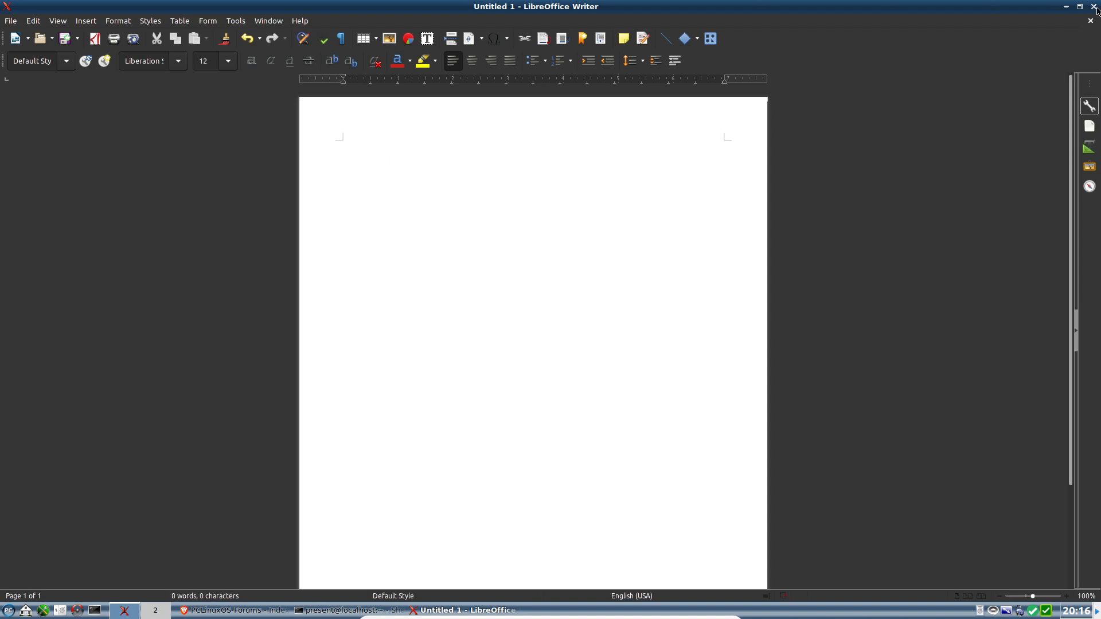
Discard the Writer document with Don't Save, then power off the Trinity VM
{"action": "left_click", "coordinate": [1096, 6]}
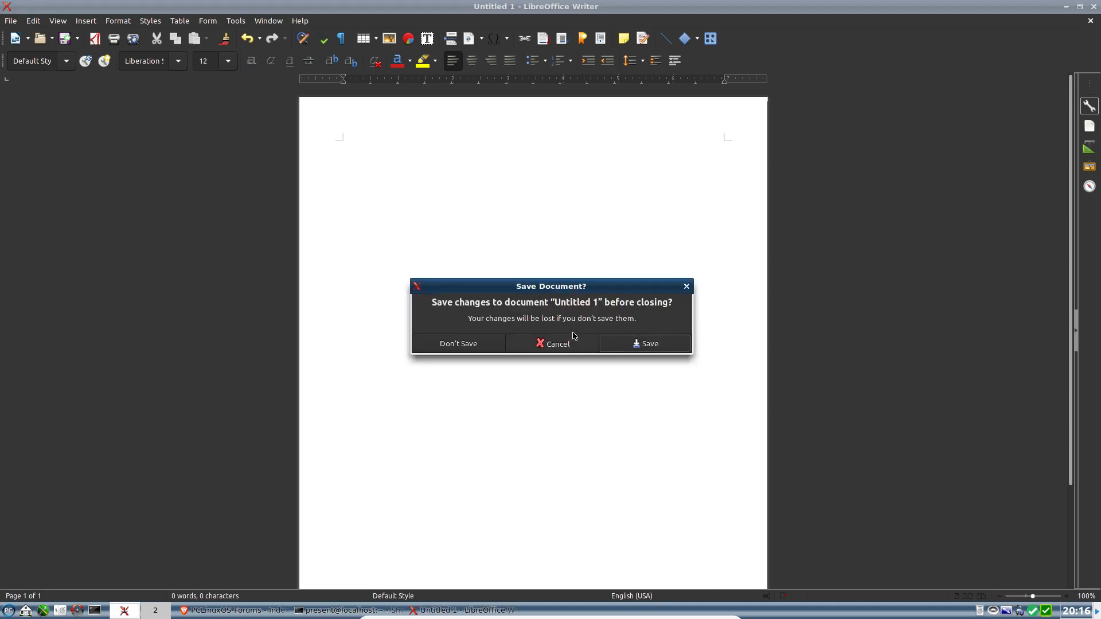
{"action": "mouse_move", "coordinate": [430, 344]}
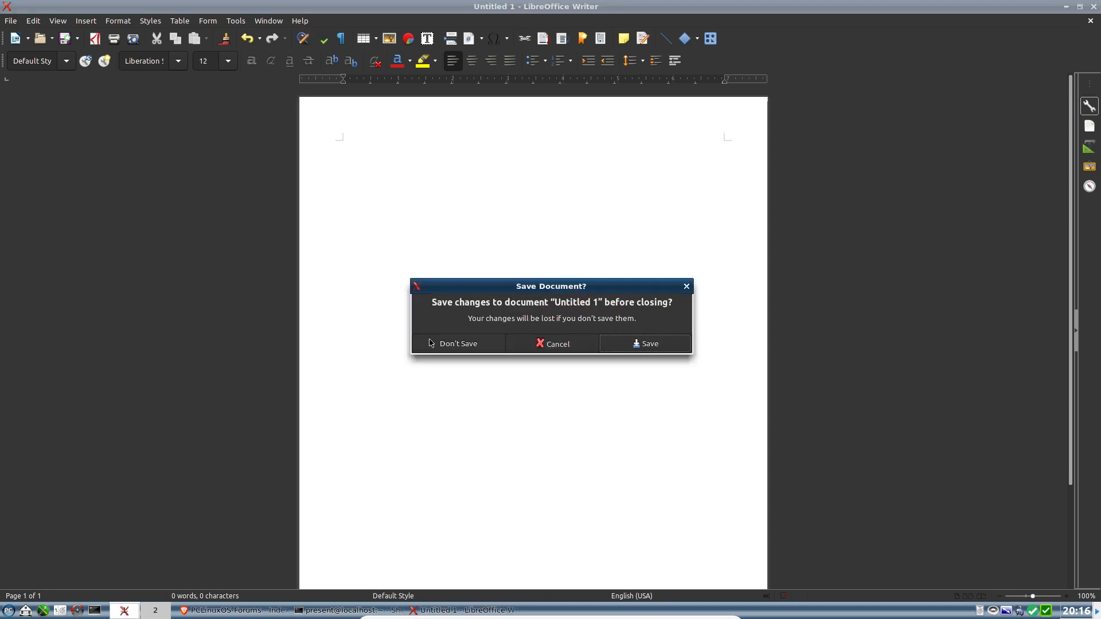
{"action": "left_click", "coordinate": [457, 344]}
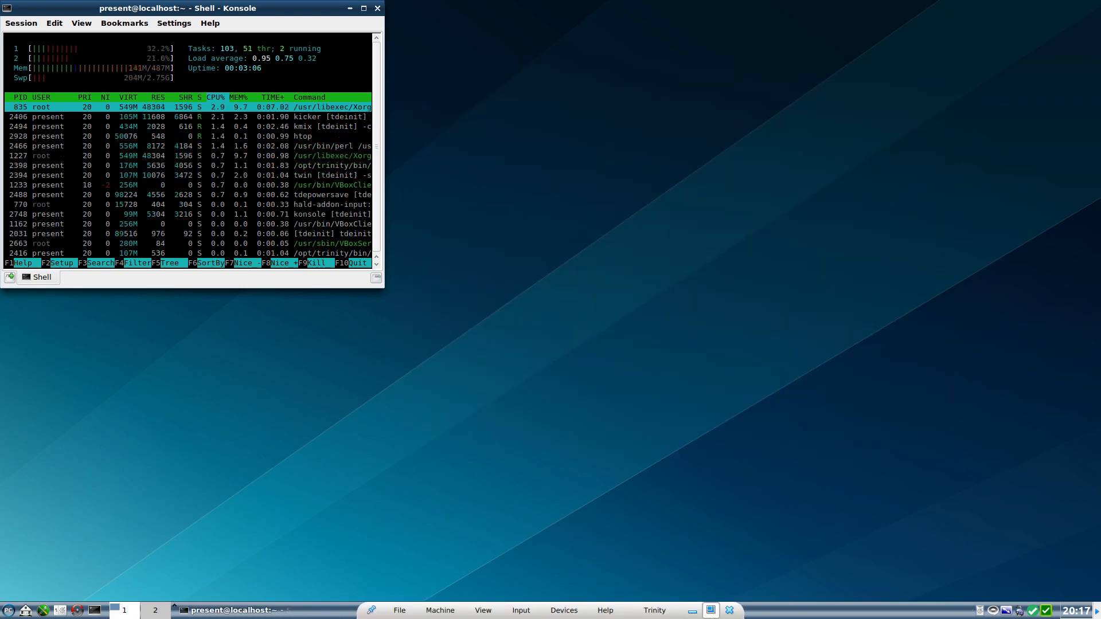
{"action": "left_click", "coordinate": [729, 610]}
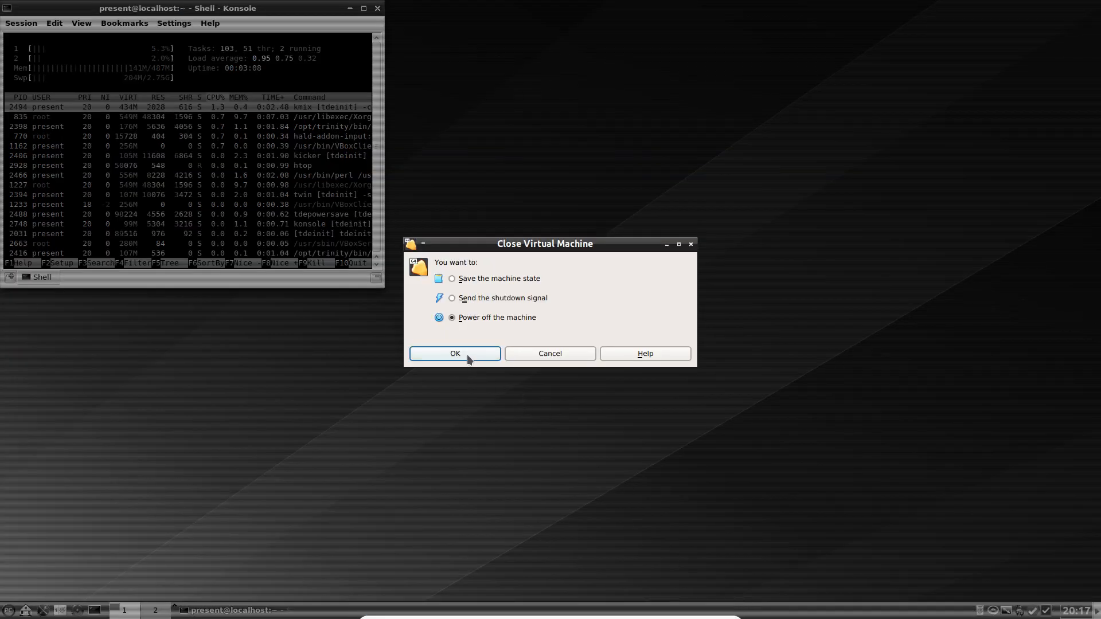
{"action": "left_click", "coordinate": [453, 353]}
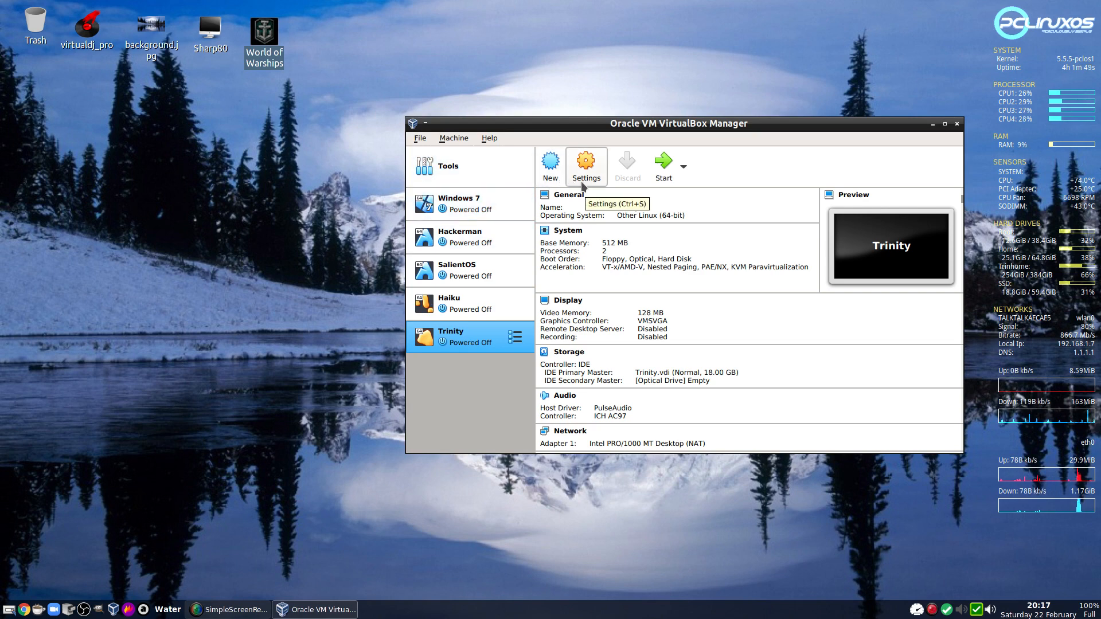
Raise Trinity's base memory in System settings to 640 MB and save
{"action": "left_click", "coordinate": [586, 163]}
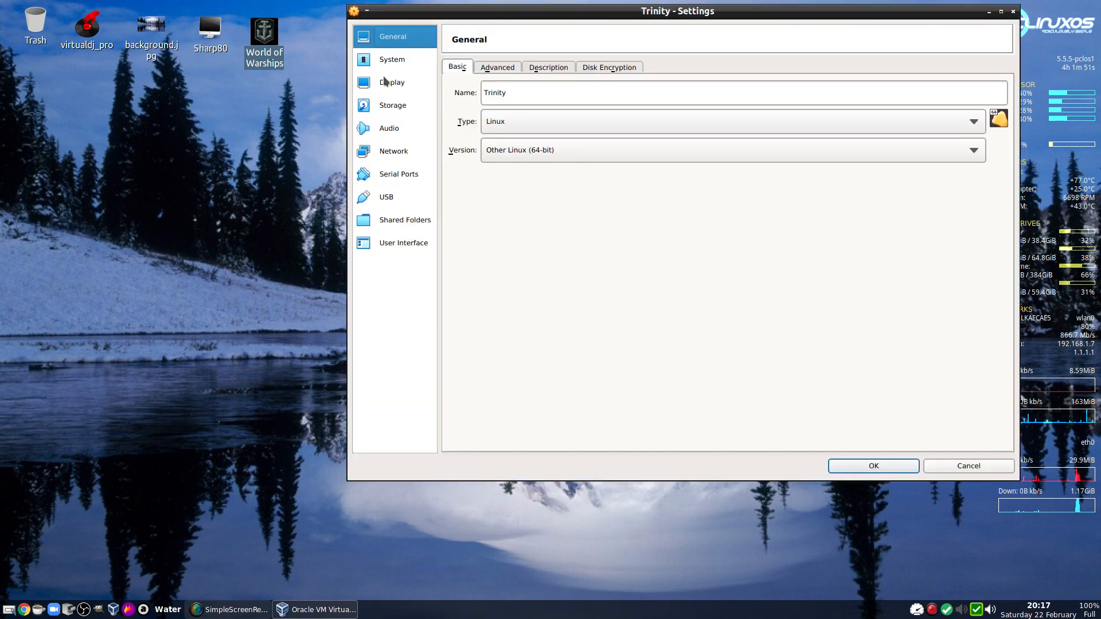
{"action": "left_click", "coordinate": [392, 59]}
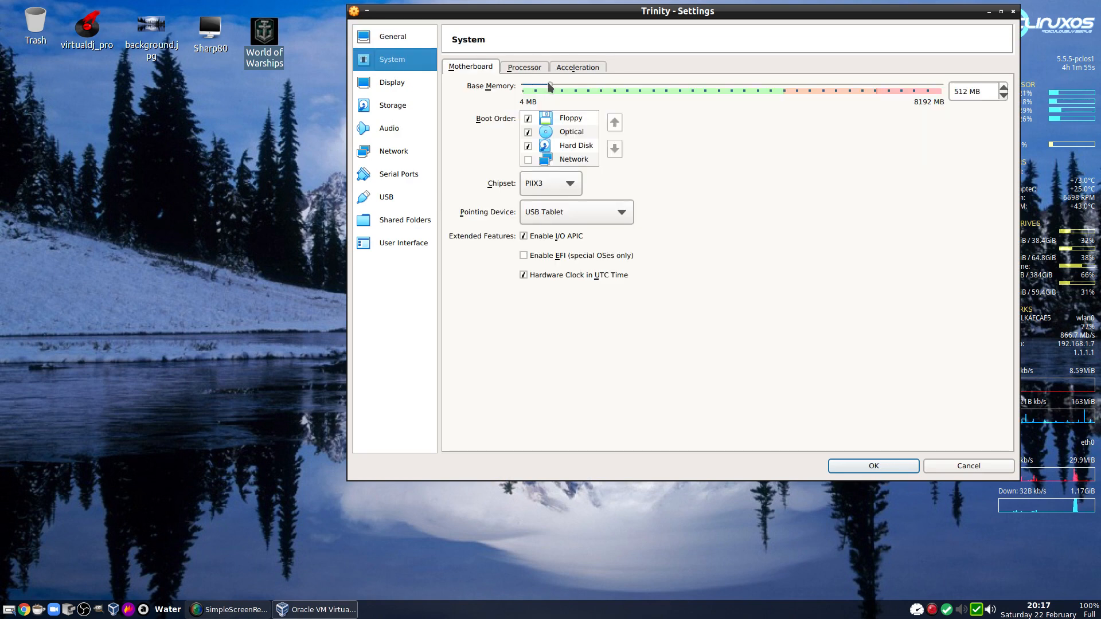
{"action": "left_click_drag", "start_coordinate": [549, 91], "coordinate": [558, 90]}
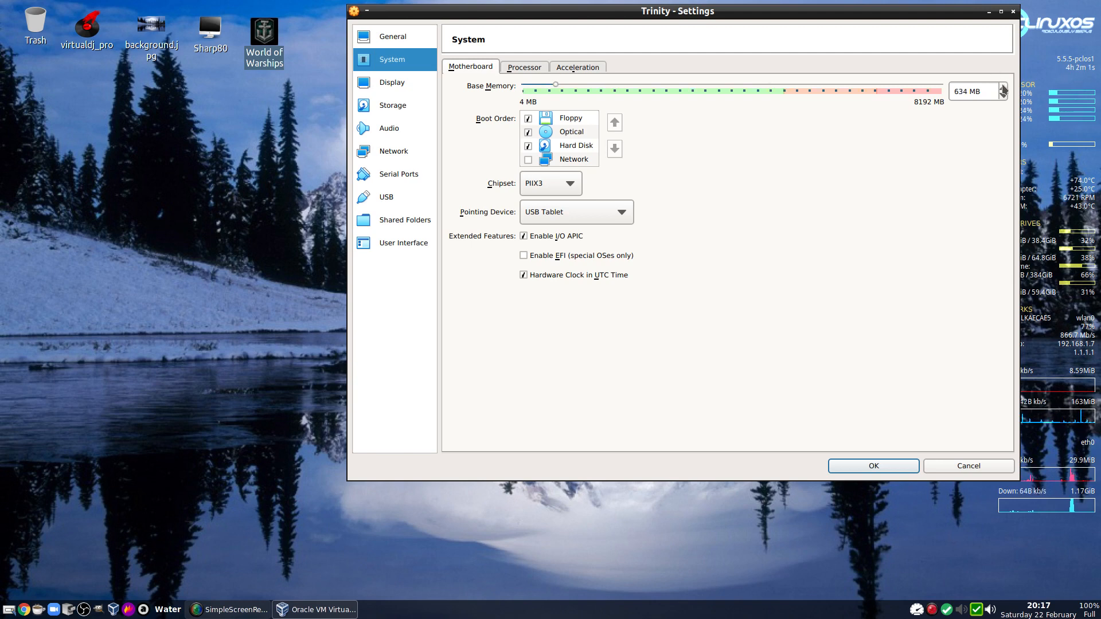
{"action": "left_click", "coordinate": [1003, 87]}
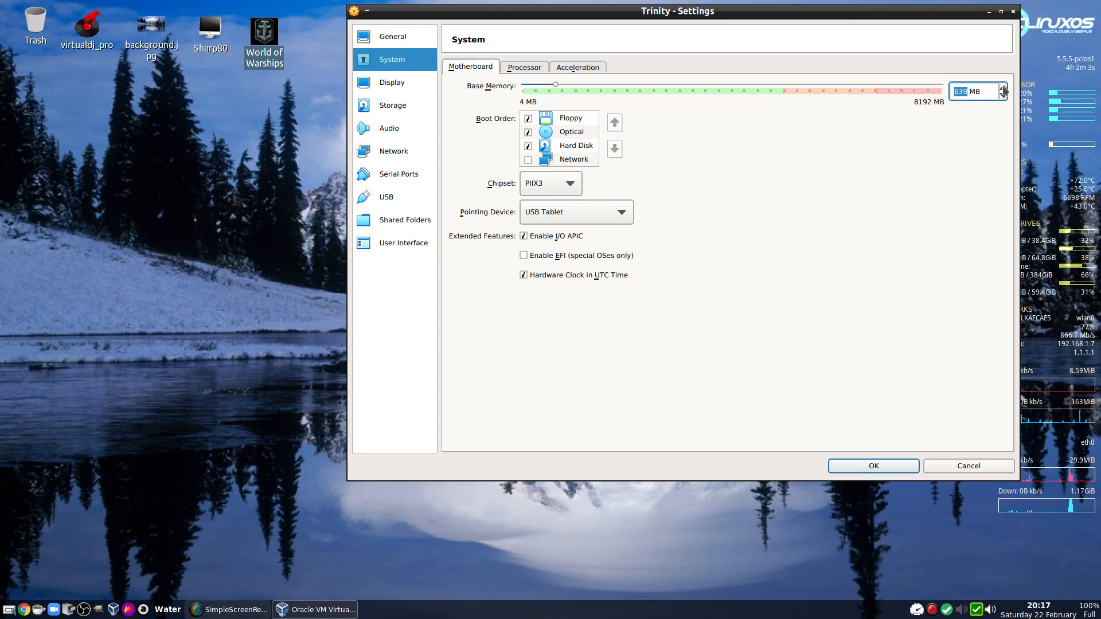
{"action": "left_click", "coordinate": [1004, 87]}
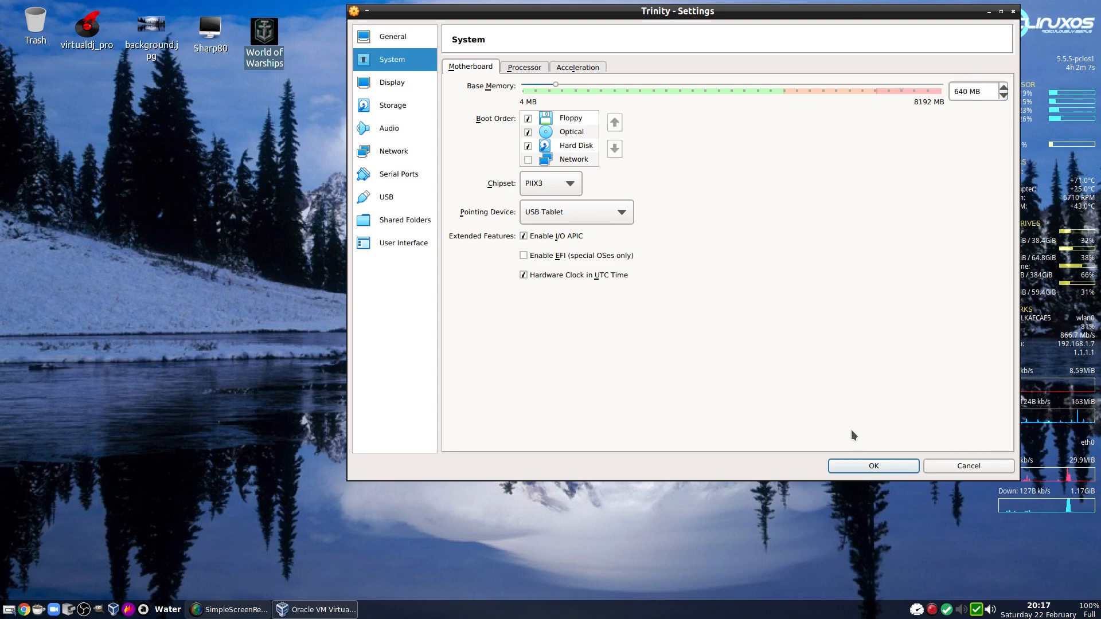
{"action": "left_click", "coordinate": [873, 466]}
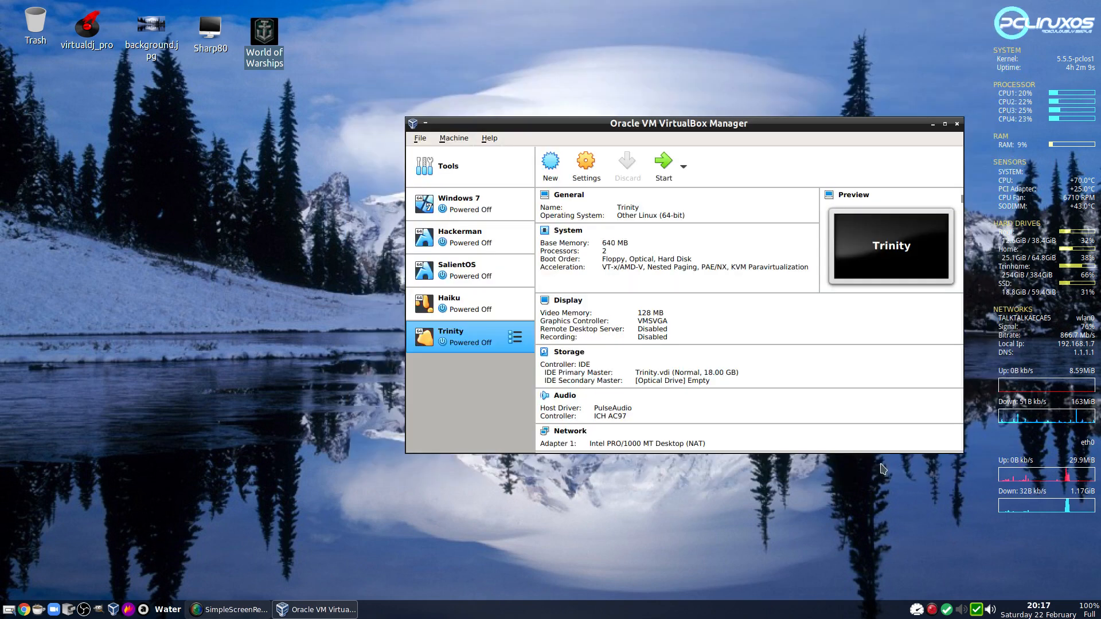
{"action": "mouse_move", "coordinate": [663, 162]}
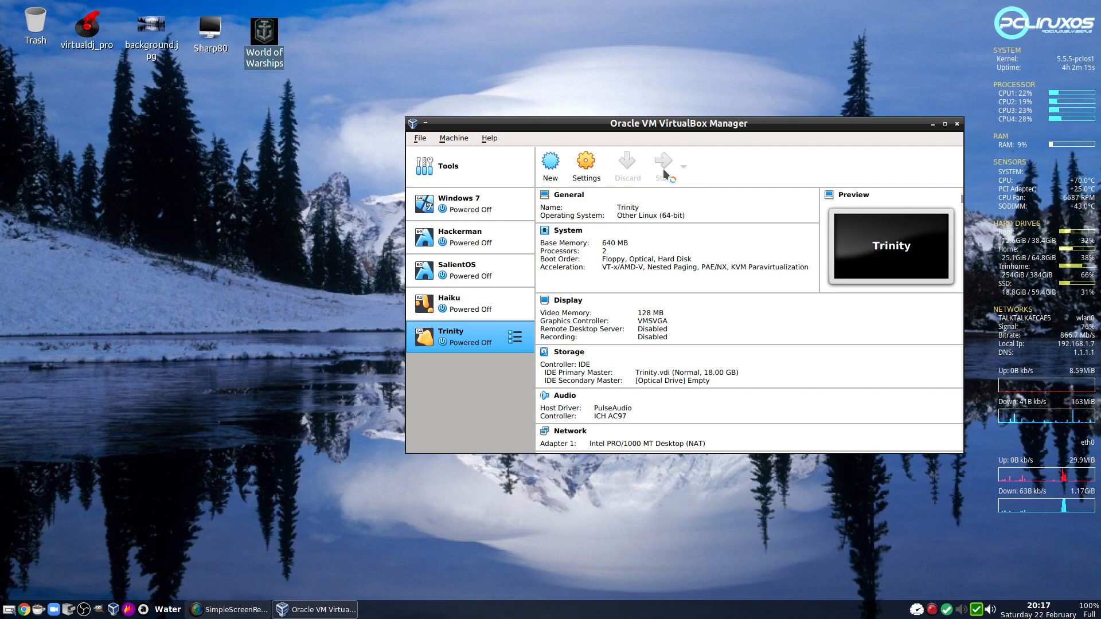
Start the Trinity VM with 640 MB and log in to its desktop
{"action": "left_click", "coordinate": [660, 161]}
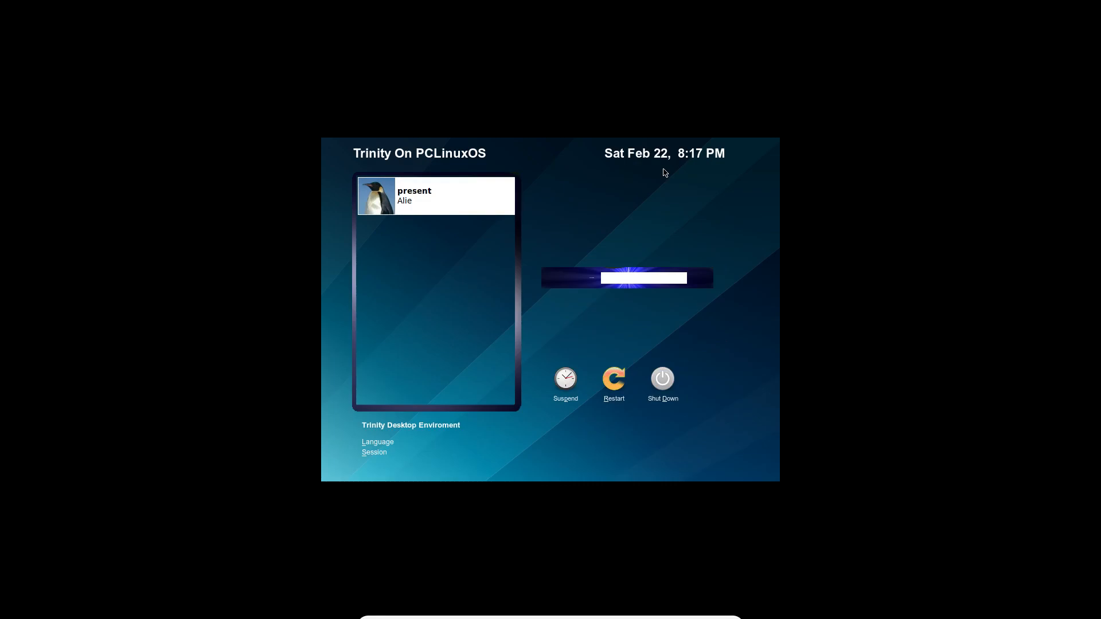
{"action": "left_click", "coordinate": [435, 195]}
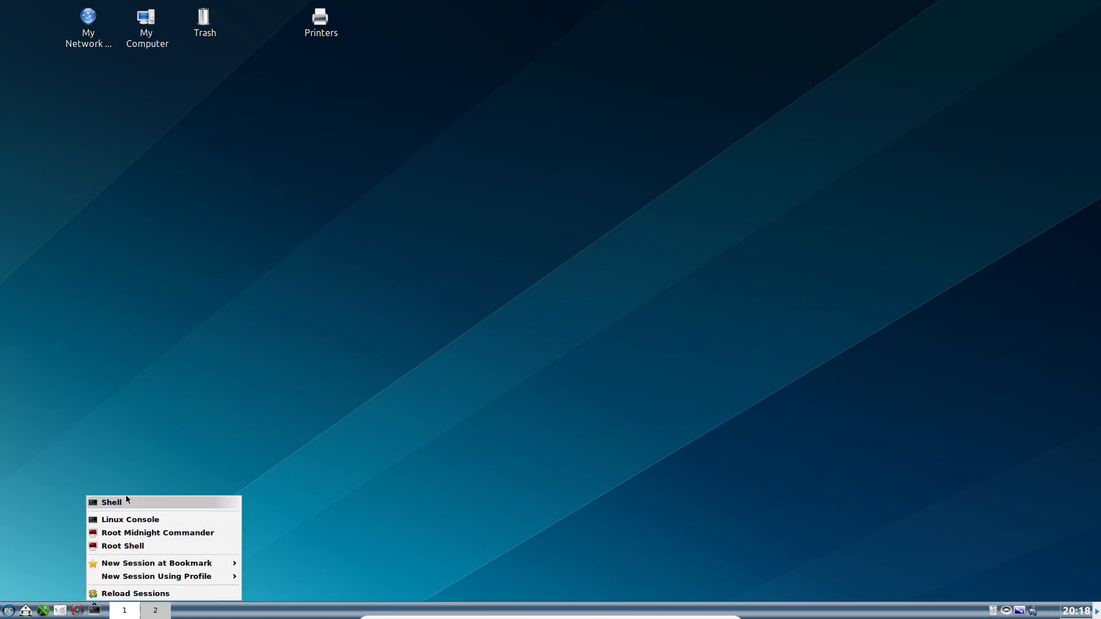
Start a Konsole shell session and run htop
{"action": "left_click", "coordinate": [111, 503]}
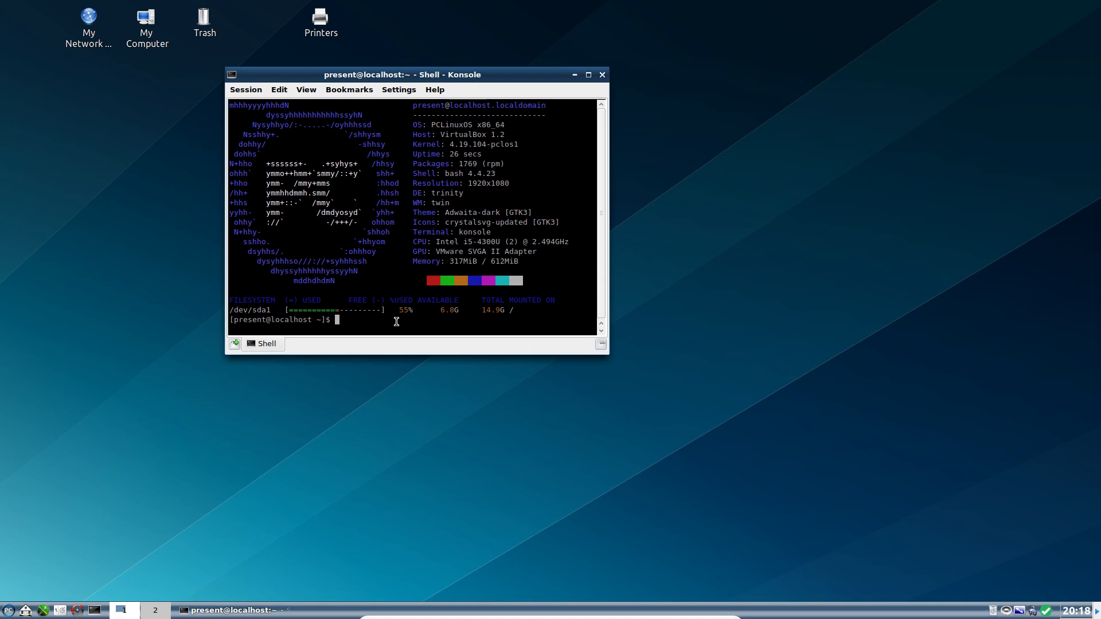
{"action": "type", "text": "htop"}
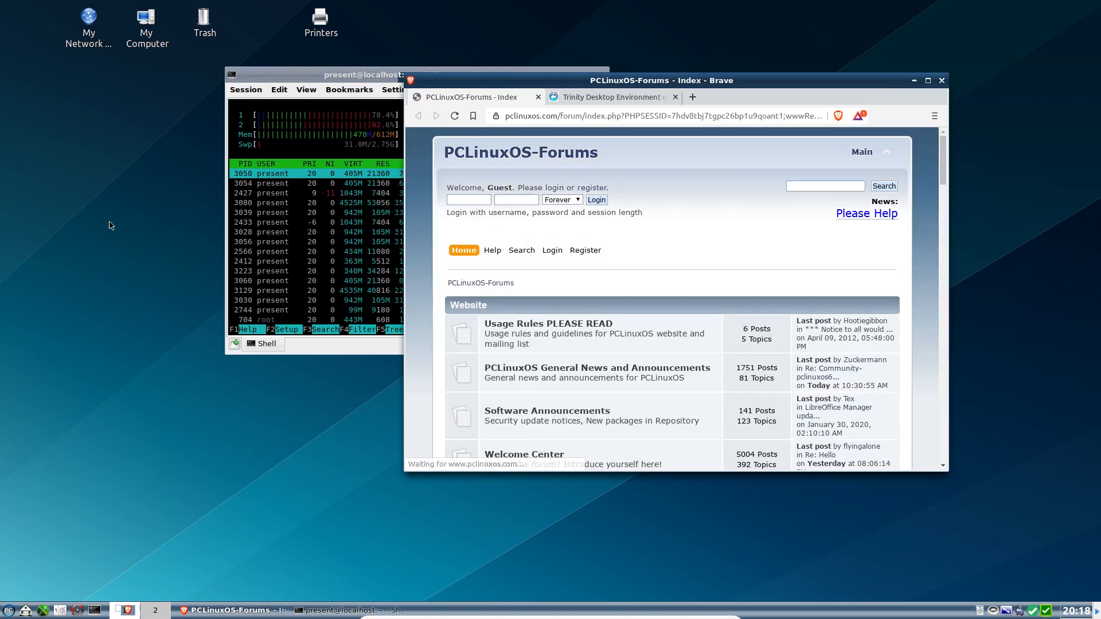
Switch to the Trinity page, then load youtube.com in a new tab
{"action": "left_click", "coordinate": [611, 97]}
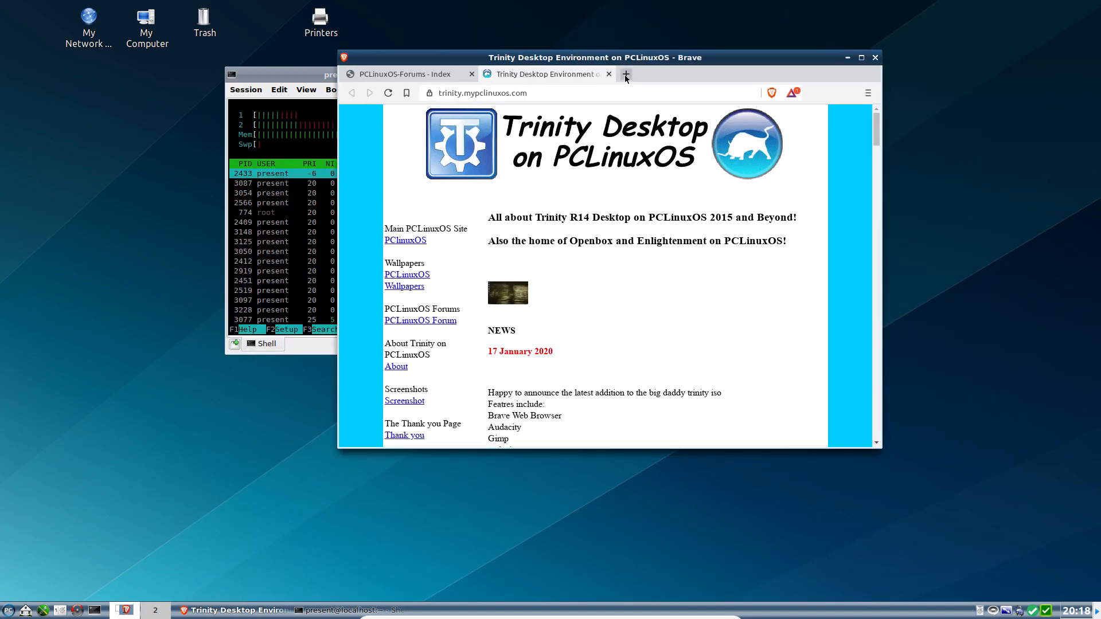
{"action": "left_click", "coordinate": [625, 74]}
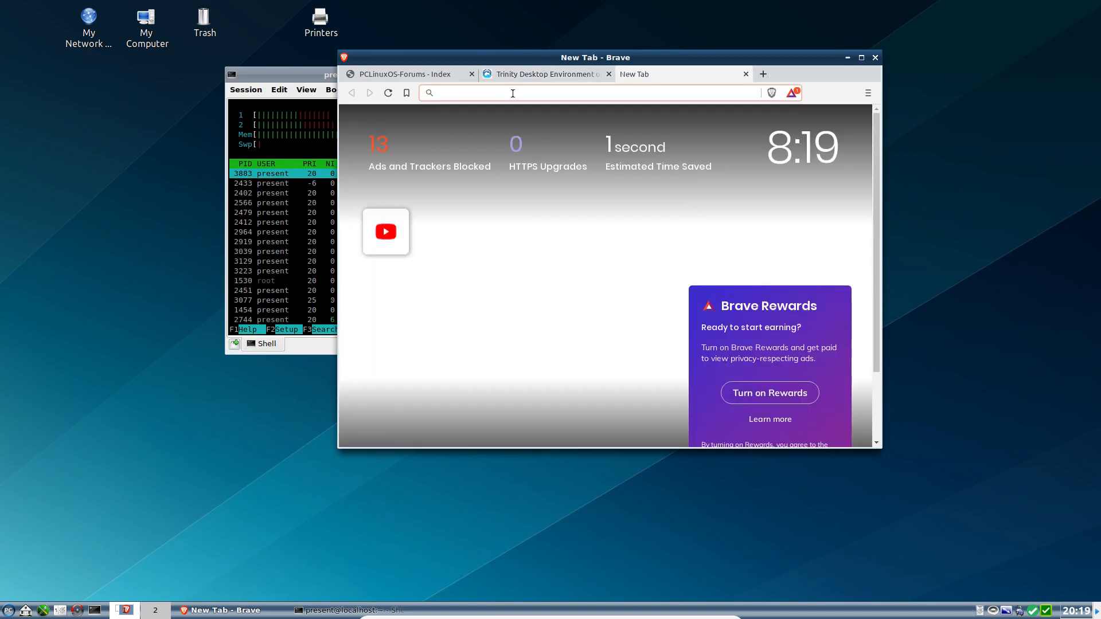
{"action": "type", "text": "youtube.com"}
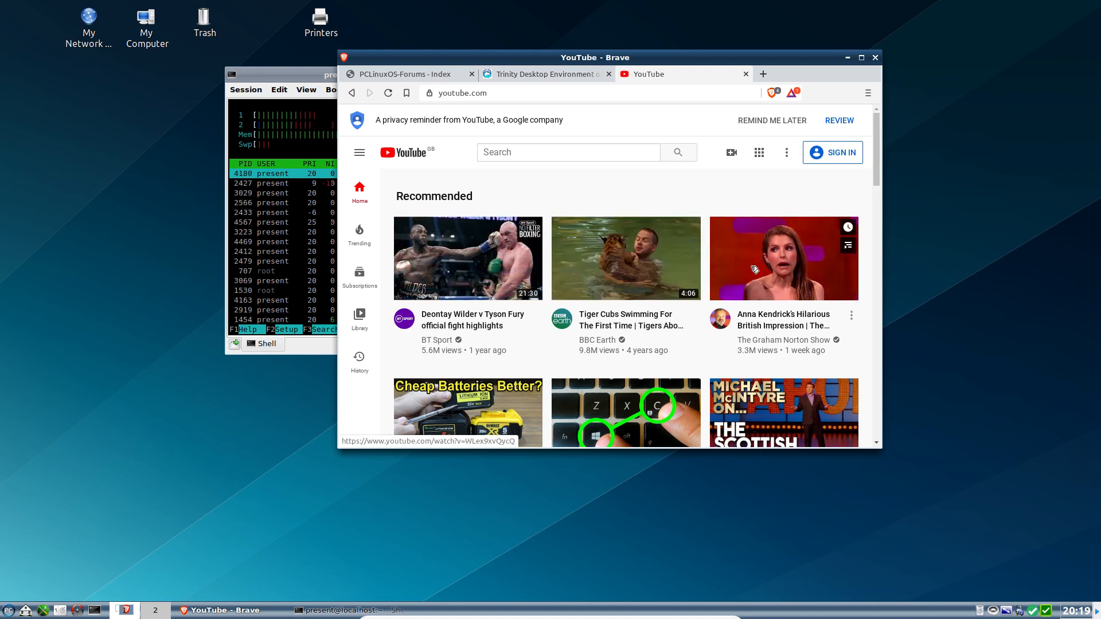
{"action": "scroll", "scroll_direction": "down", "scroll_amount": 3}
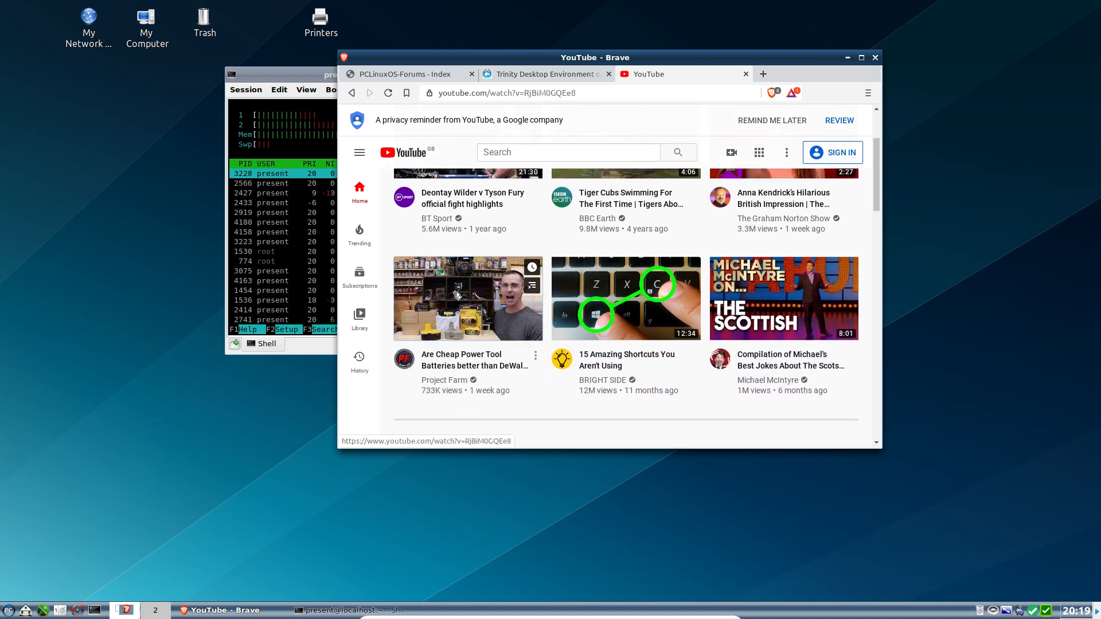
Play the power tool batteries video full screen, then close Brave
{"action": "left_click", "coordinate": [468, 298]}
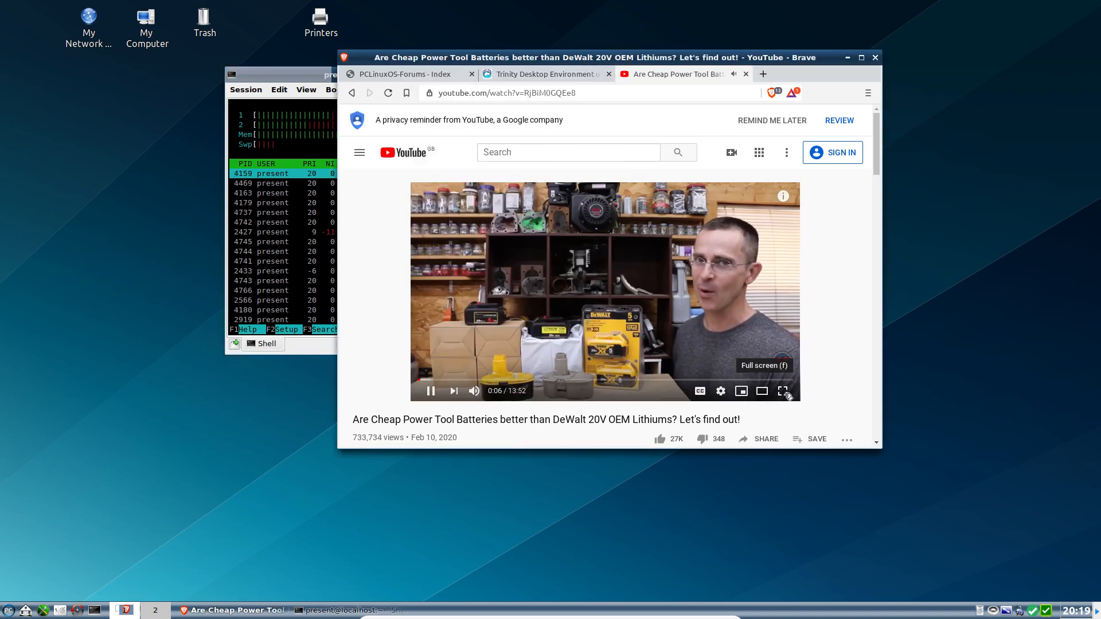
{"action": "left_click", "coordinate": [783, 391]}
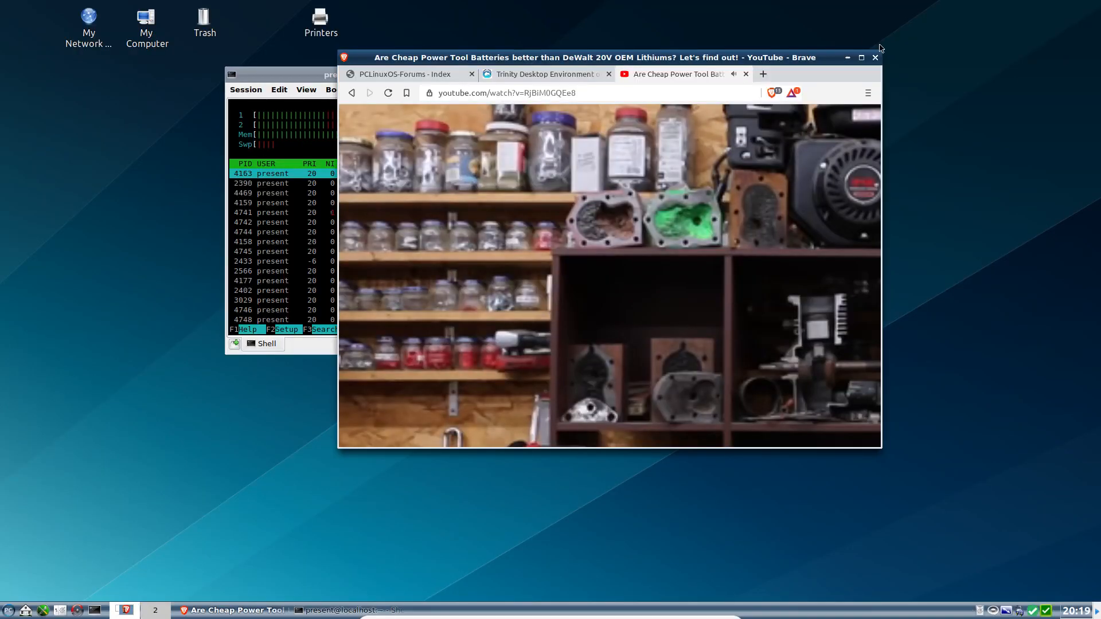
{"action": "left_click", "coordinate": [875, 57]}
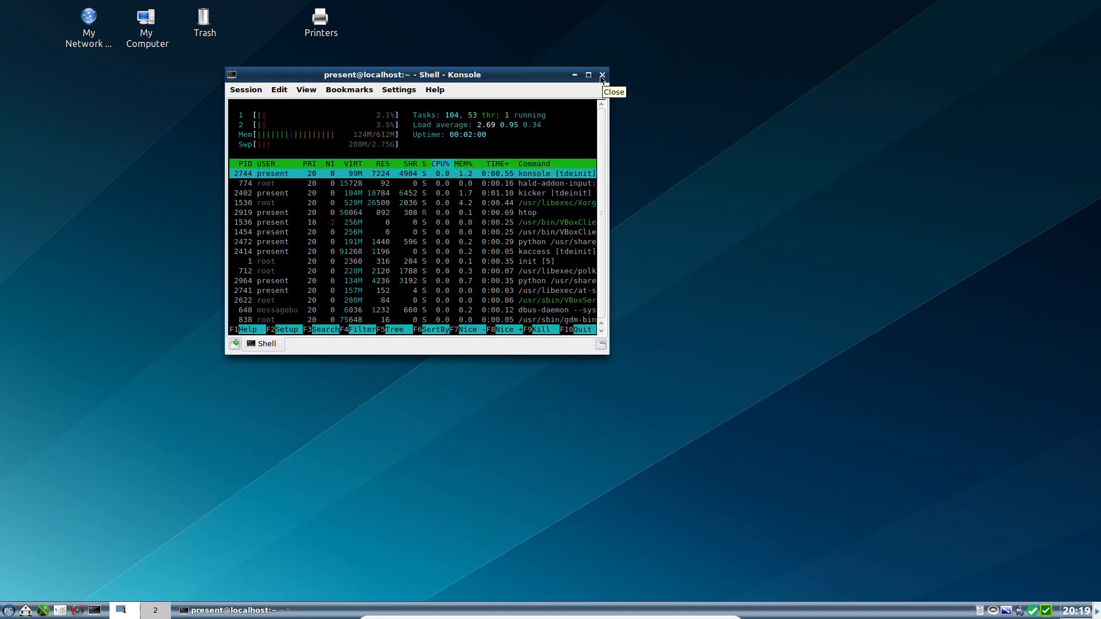
Close the htop terminal and power off the Trinity machine
{"action": "left_click", "coordinate": [602, 76]}
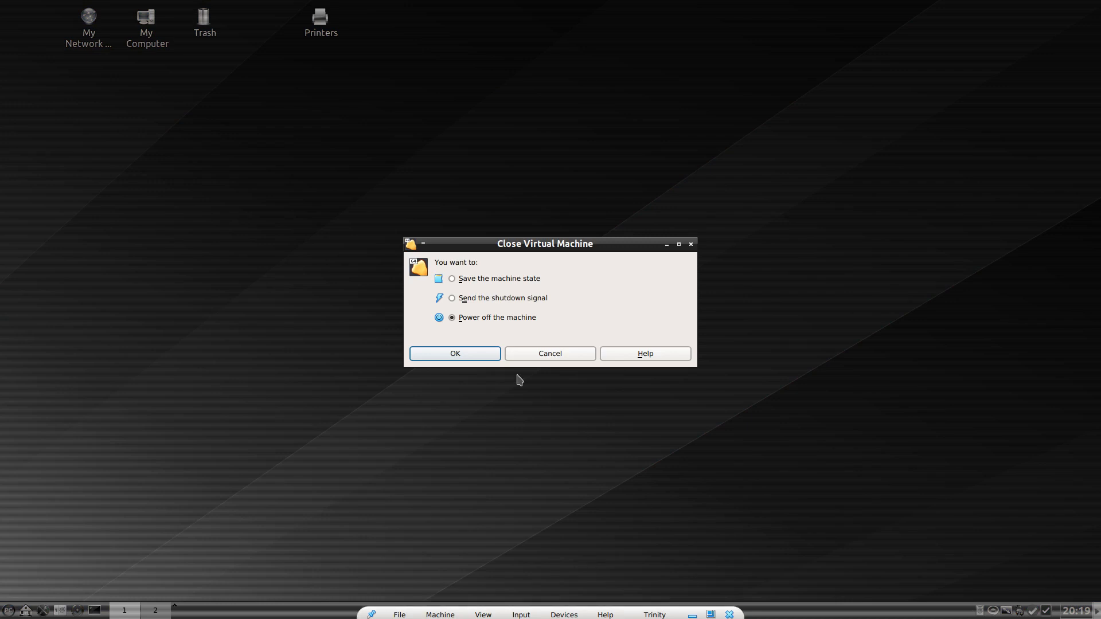
{"action": "left_click", "coordinate": [453, 354]}
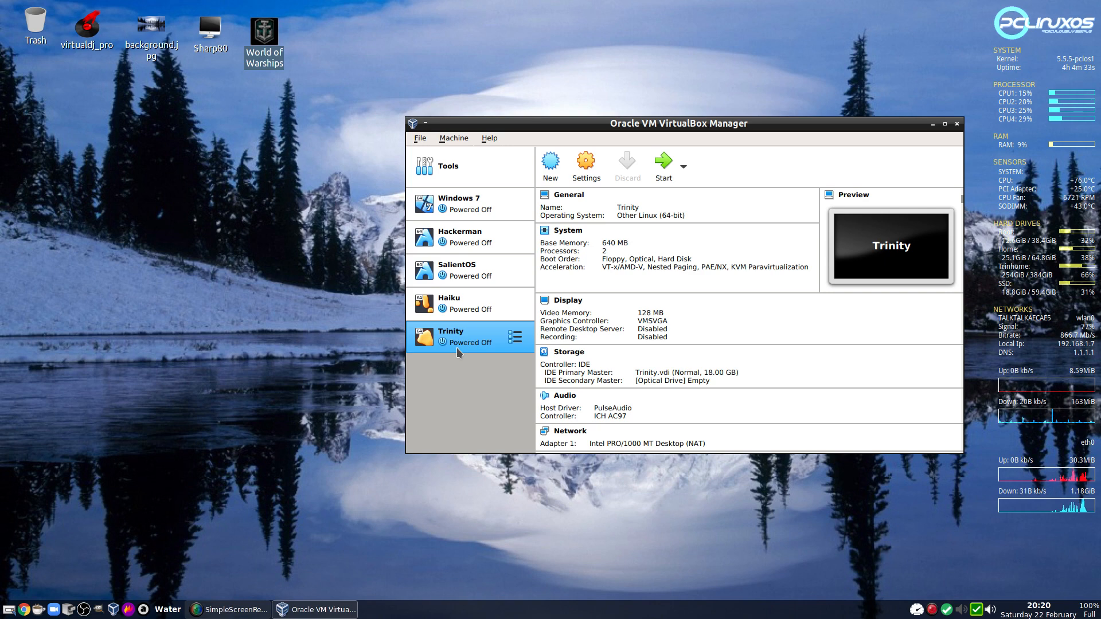
{"action": "mouse_move", "coordinate": [455, 105]}
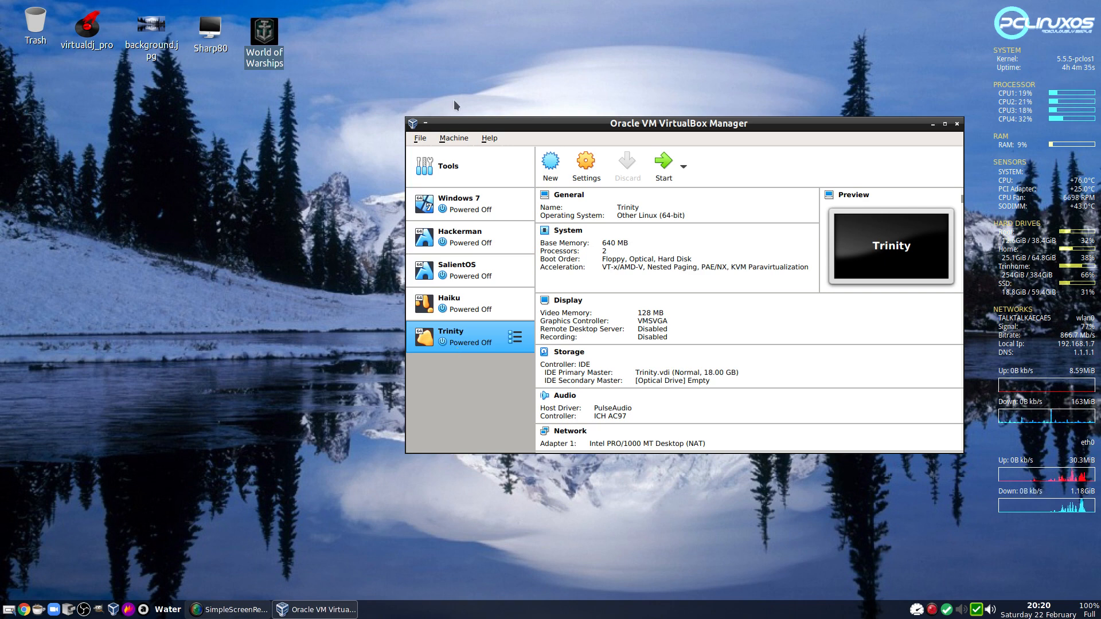
{"action": "mouse_move", "coordinate": [460, 144]}
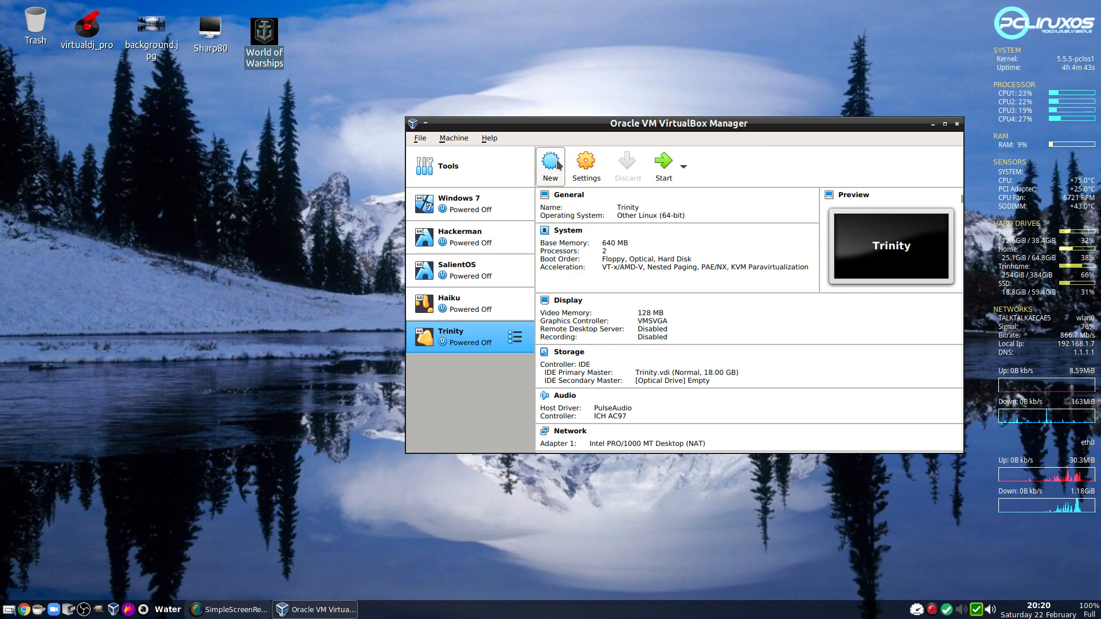
{"action": "mouse_move", "coordinate": [609, 157]}
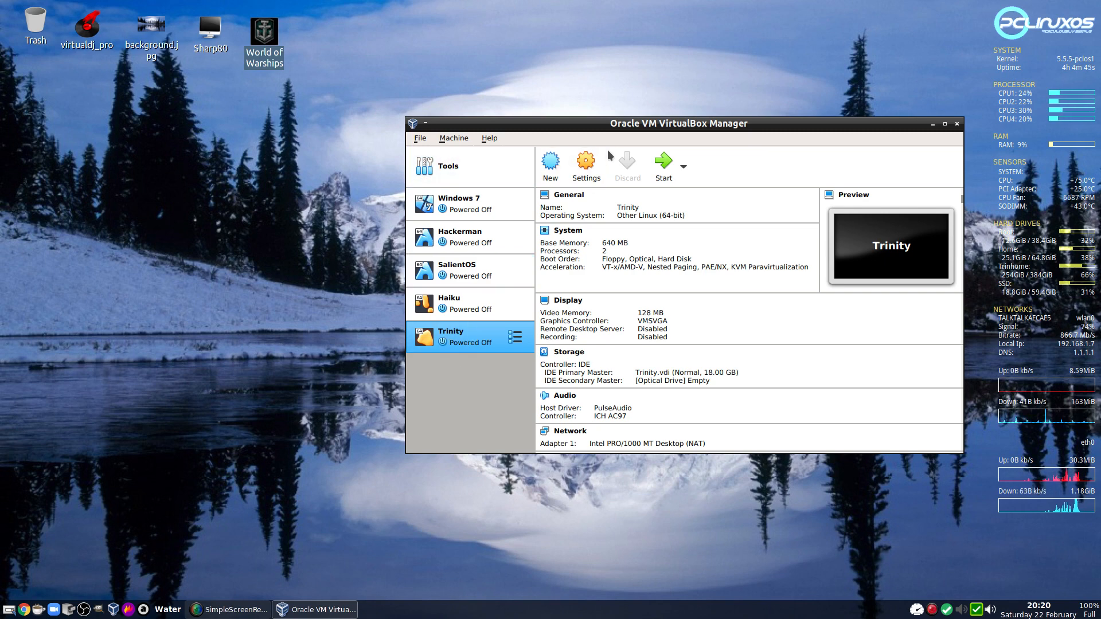
Drag Trinity's System base memory slider up to 1024 MB
{"action": "left_click", "coordinate": [586, 162]}
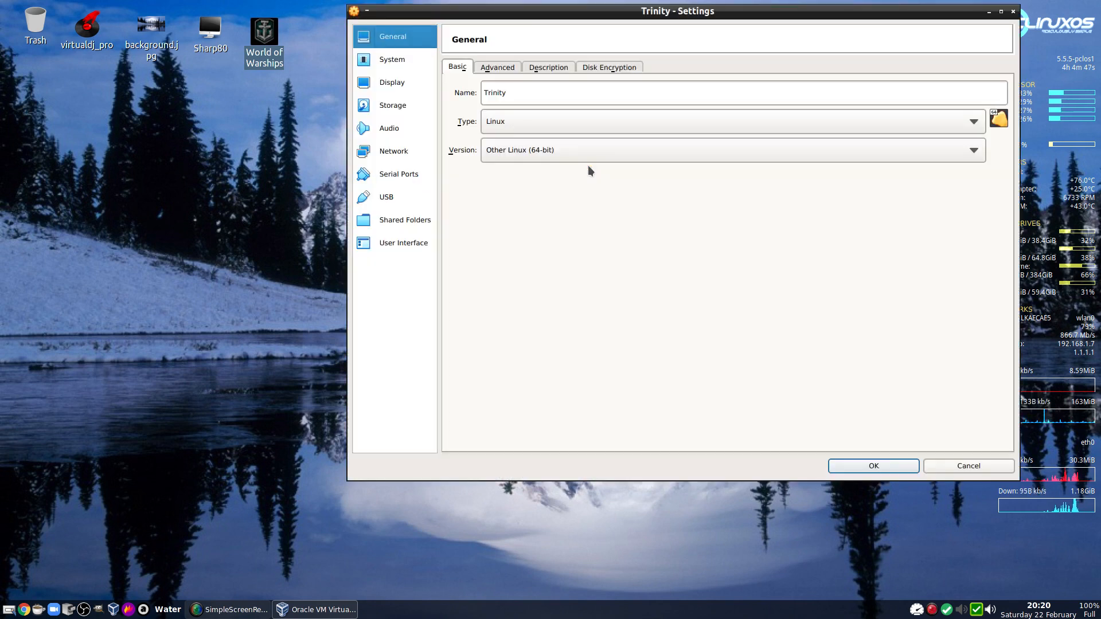
{"action": "left_click", "coordinate": [392, 59]}
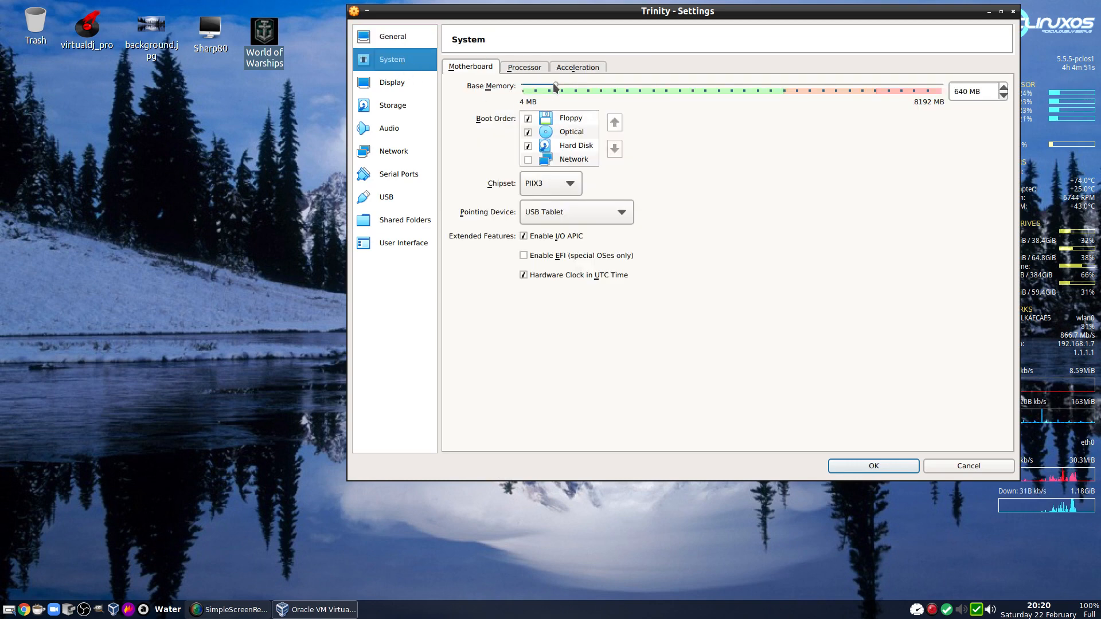
{"action": "left_click_drag", "start_coordinate": [554, 90], "coordinate": [576, 90]}
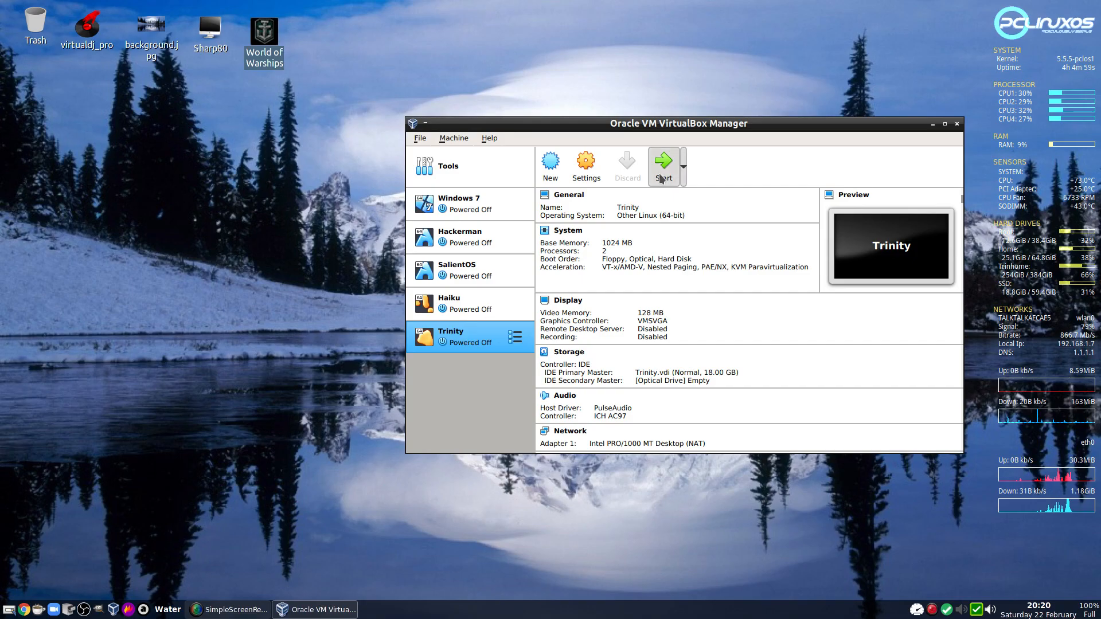
Boot the Trinity VM with 1024 MB to its login screen
{"action": "left_click", "coordinate": [661, 163]}
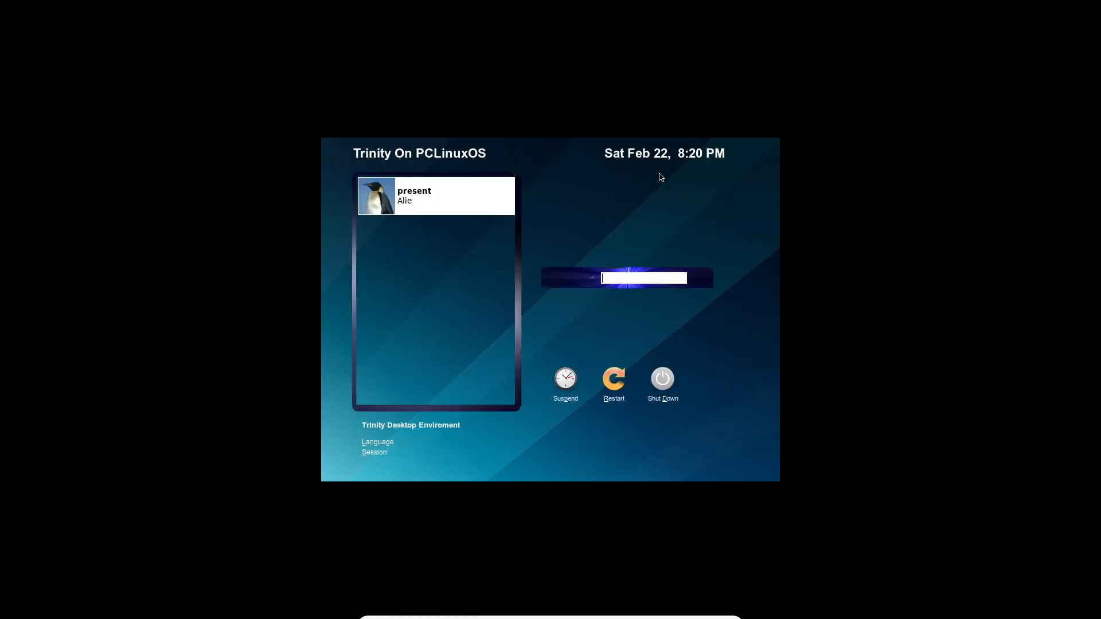
{"action": "mouse_move", "coordinate": [438, 222]}
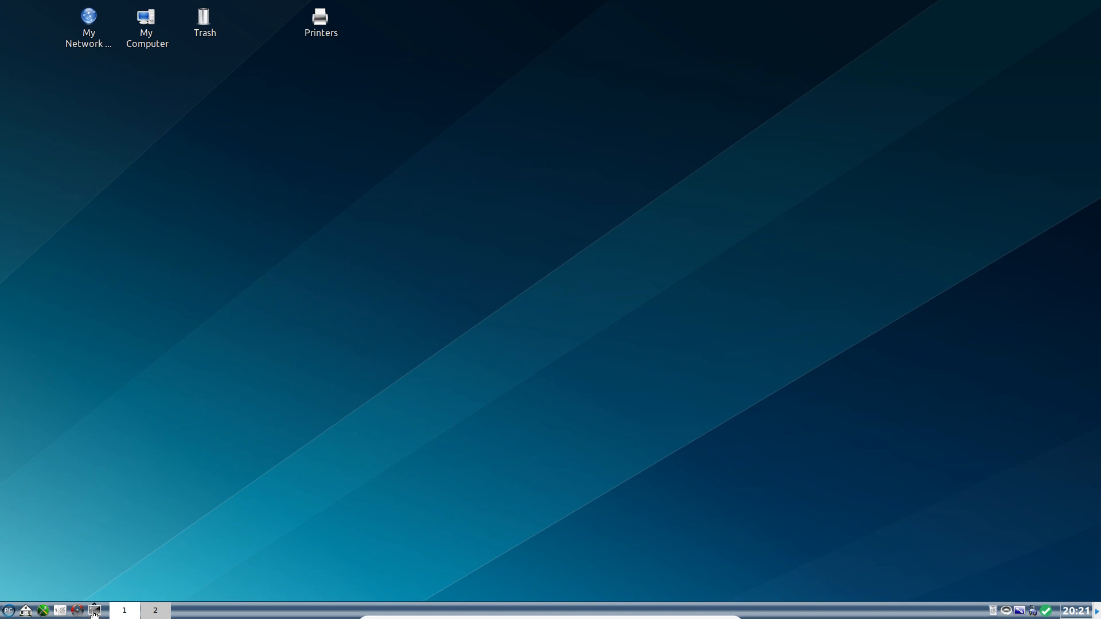
Open a Konsole shell session and run htop
{"action": "left_click", "coordinate": [93, 610]}
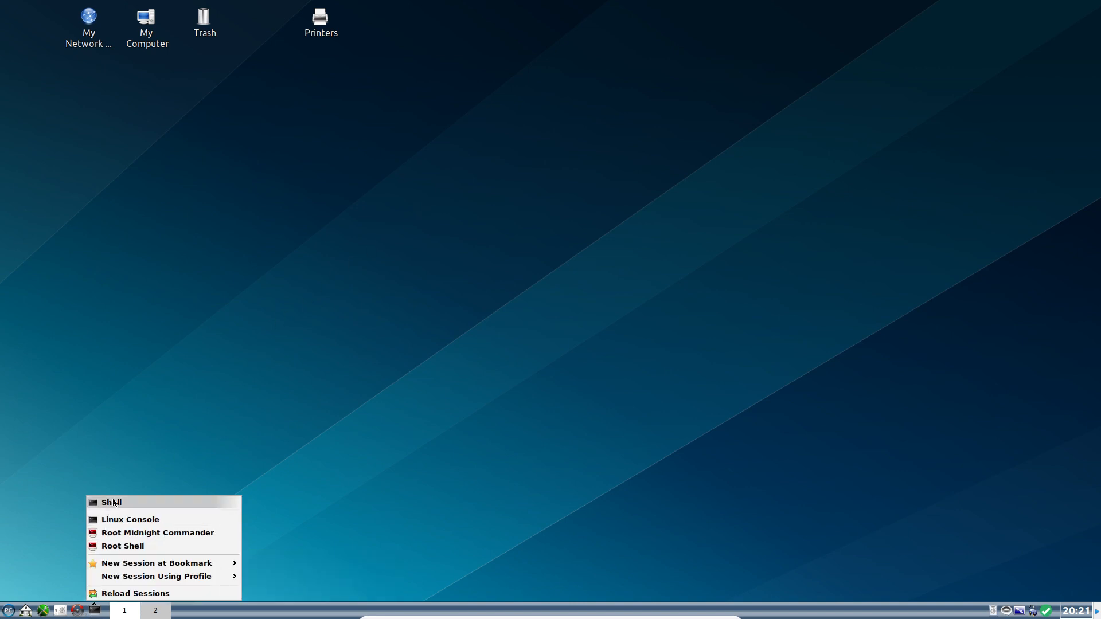
{"action": "left_click", "coordinate": [112, 503]}
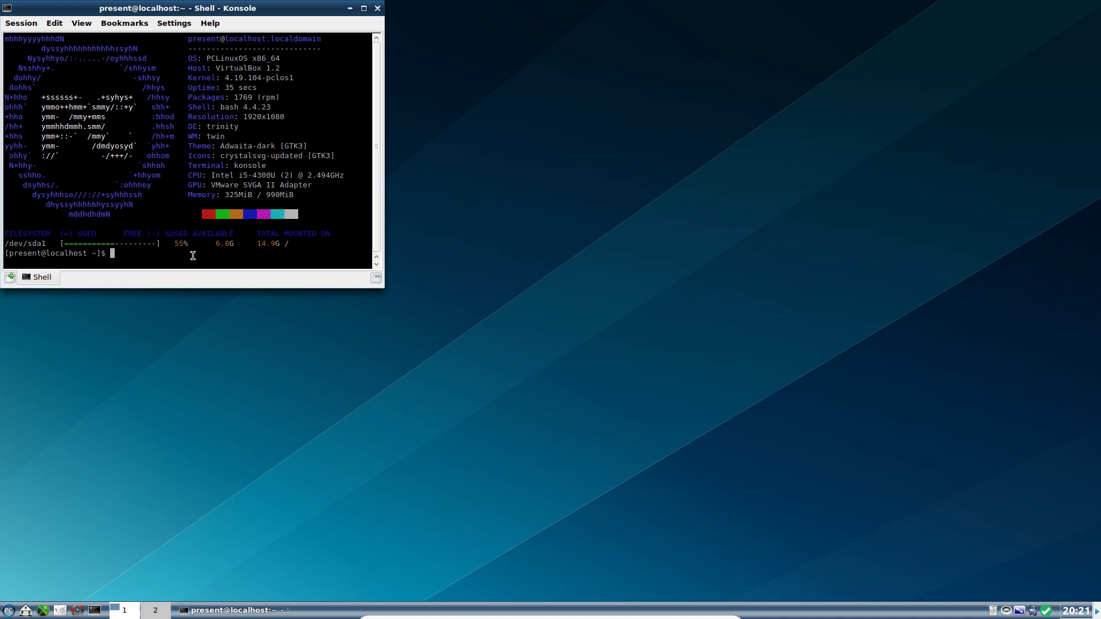
{"action": "type", "text": "htop"}
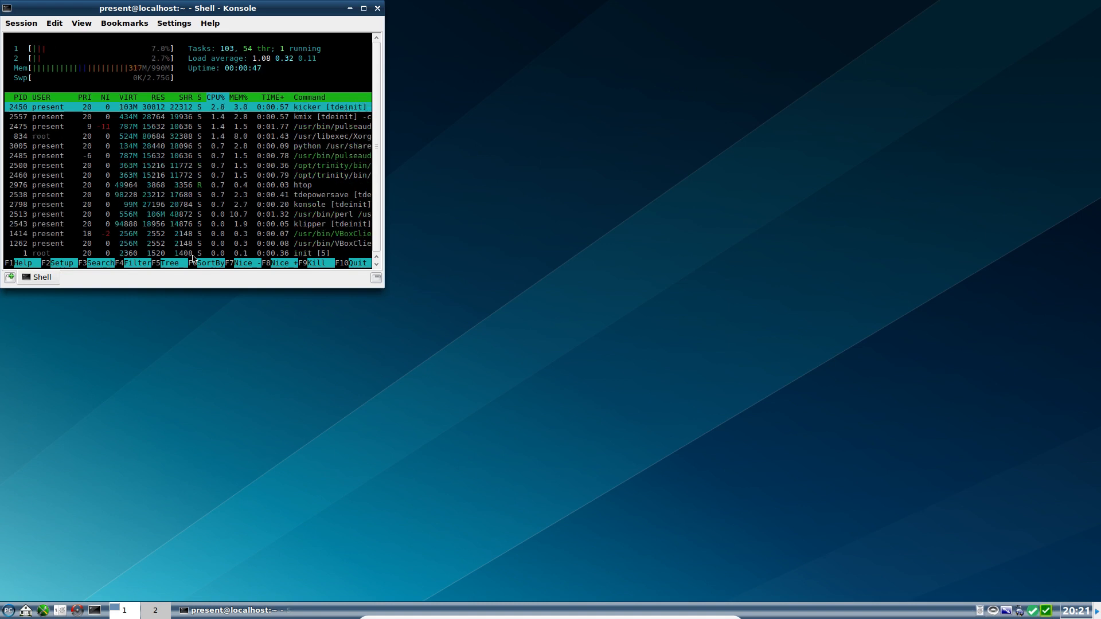
Launch Brave, move its window beside htop, then close it
{"action": "left_click", "coordinate": [7, 610]}
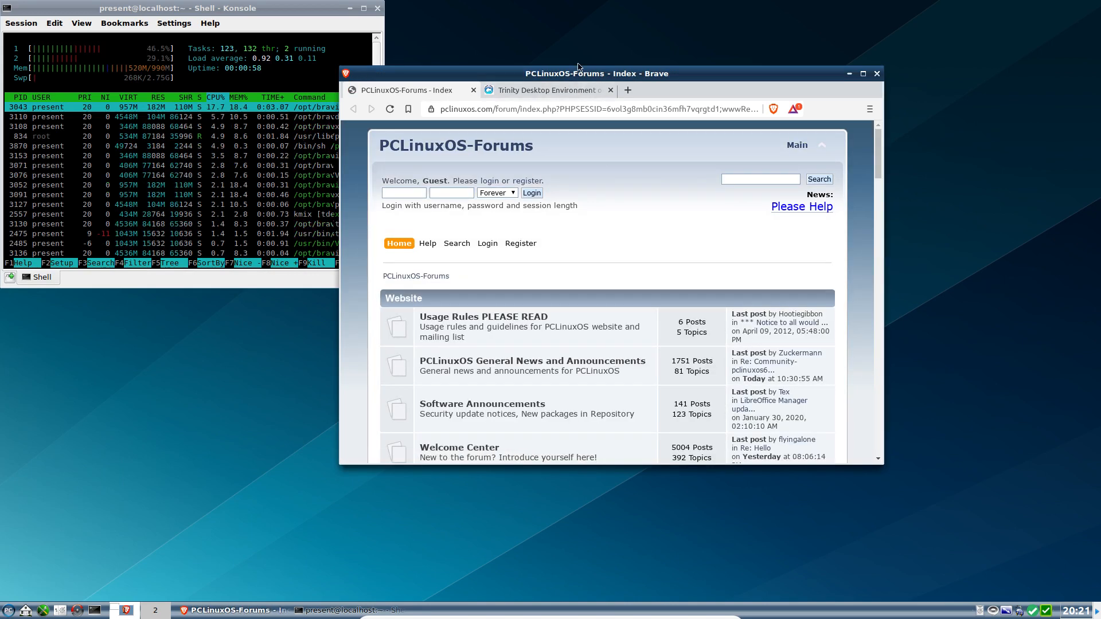
{"action": "left_click_drag", "start_coordinate": [579, 67], "coordinate": [652, 36]}
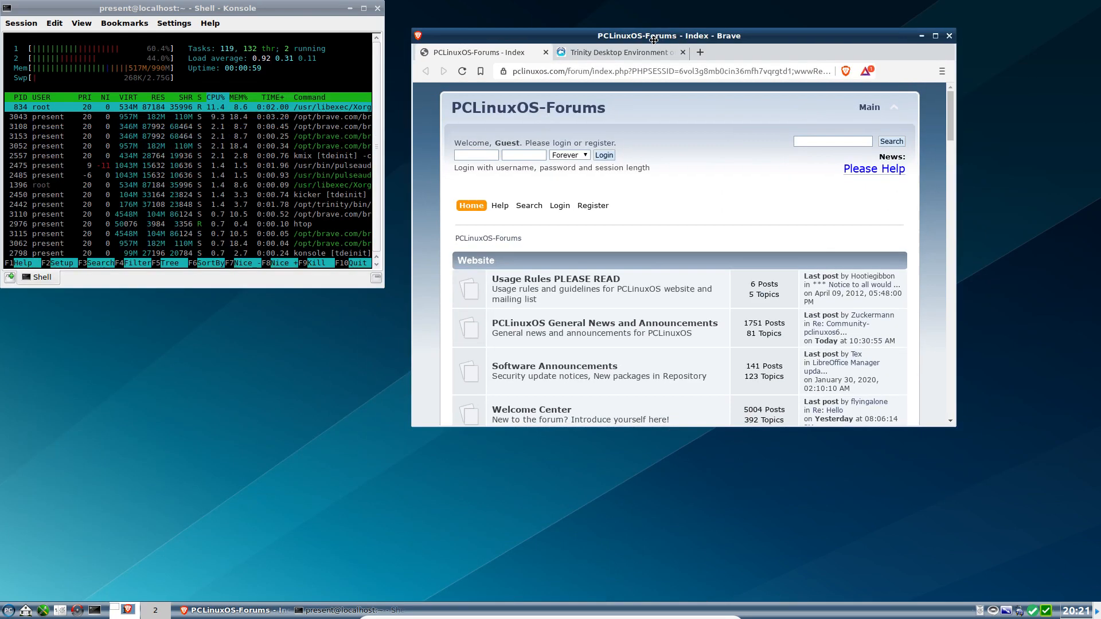
{"action": "left_click", "coordinate": [949, 35]}
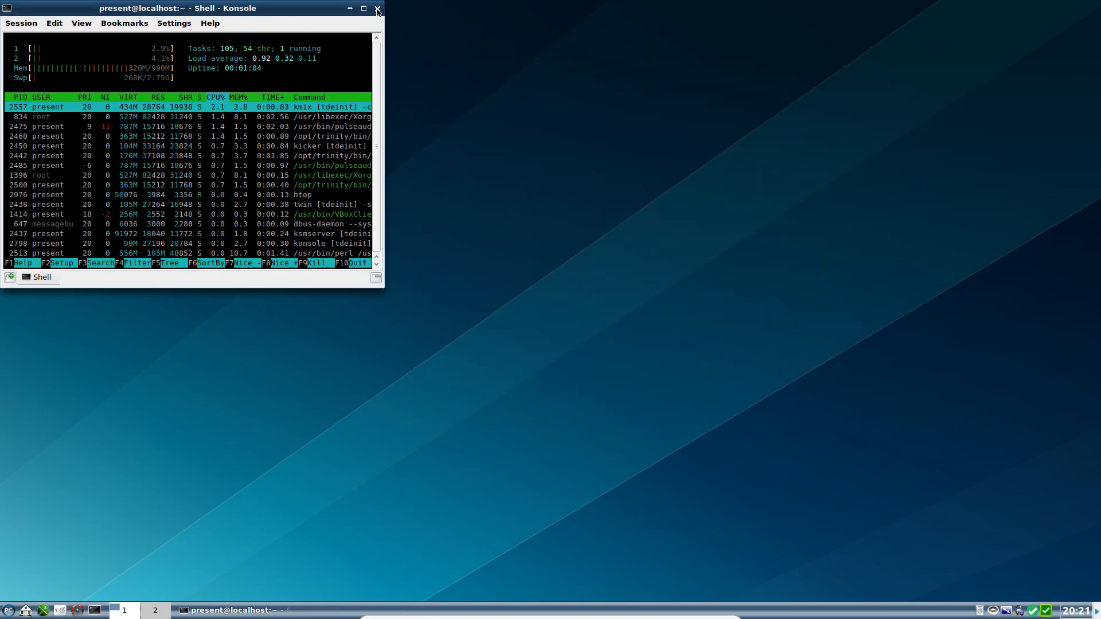
Close Konsole and power off the Trinity VM
{"action": "left_click", "coordinate": [378, 7]}
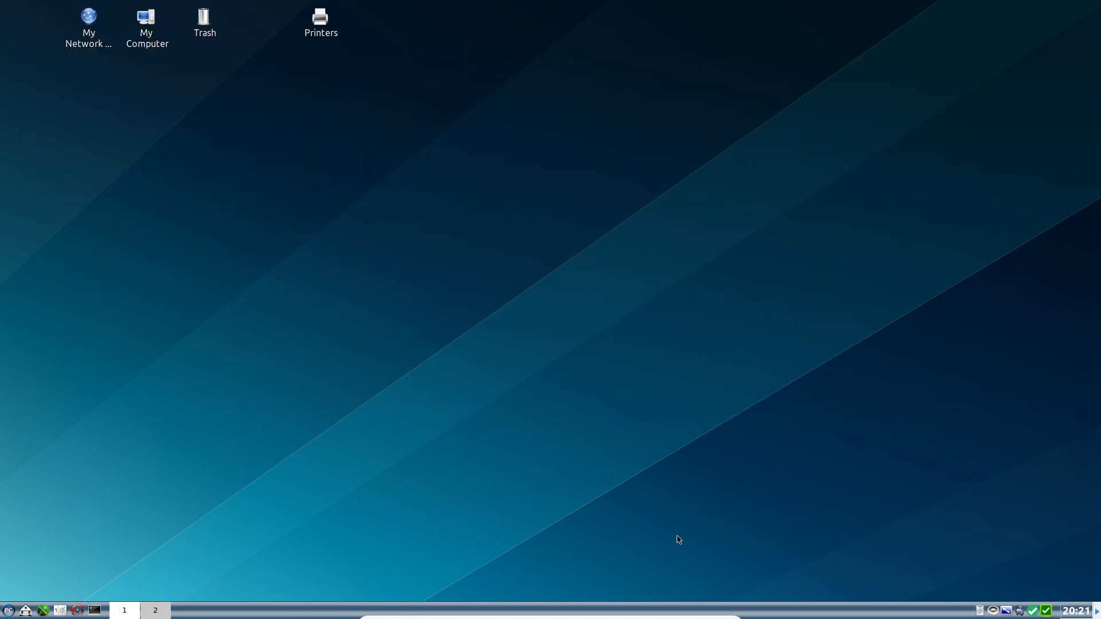
{"action": "left_click", "coordinate": [730, 610]}
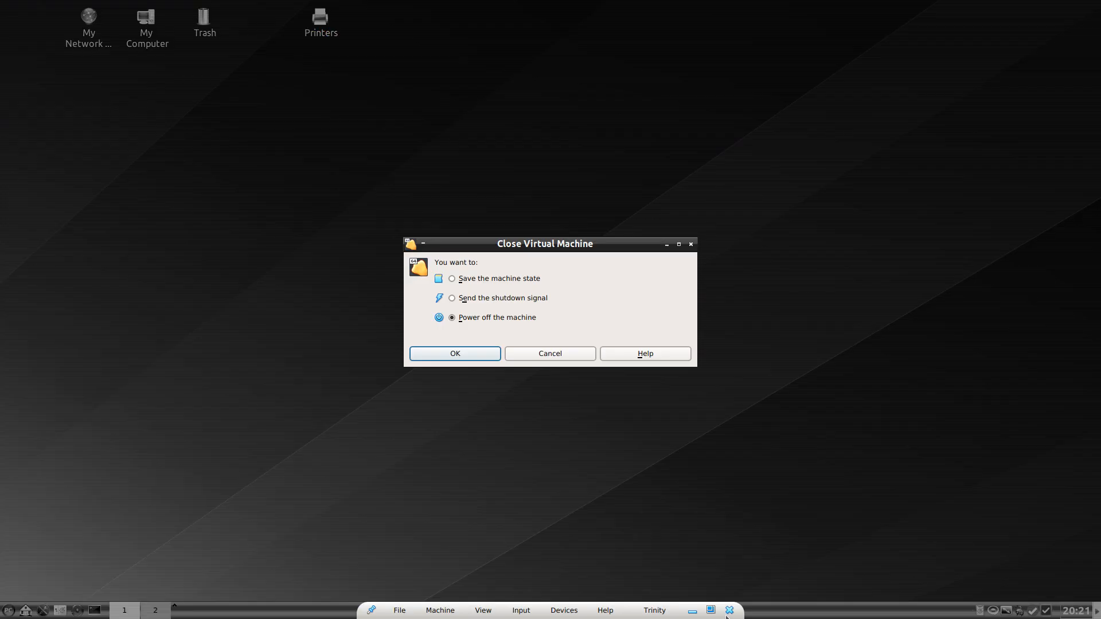
{"action": "left_click", "coordinate": [454, 354]}
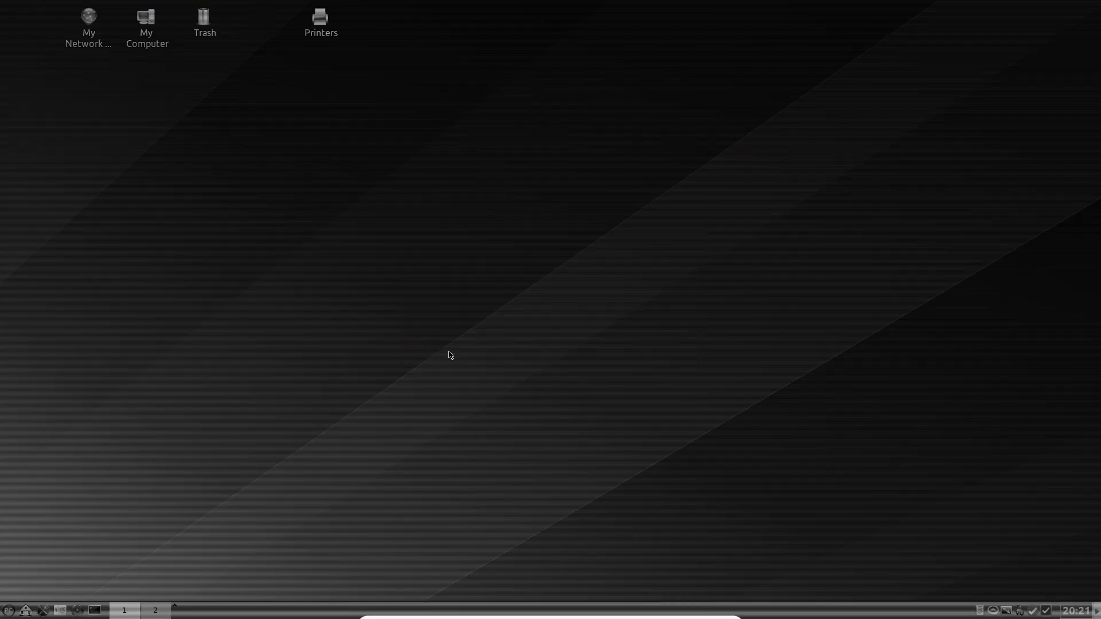